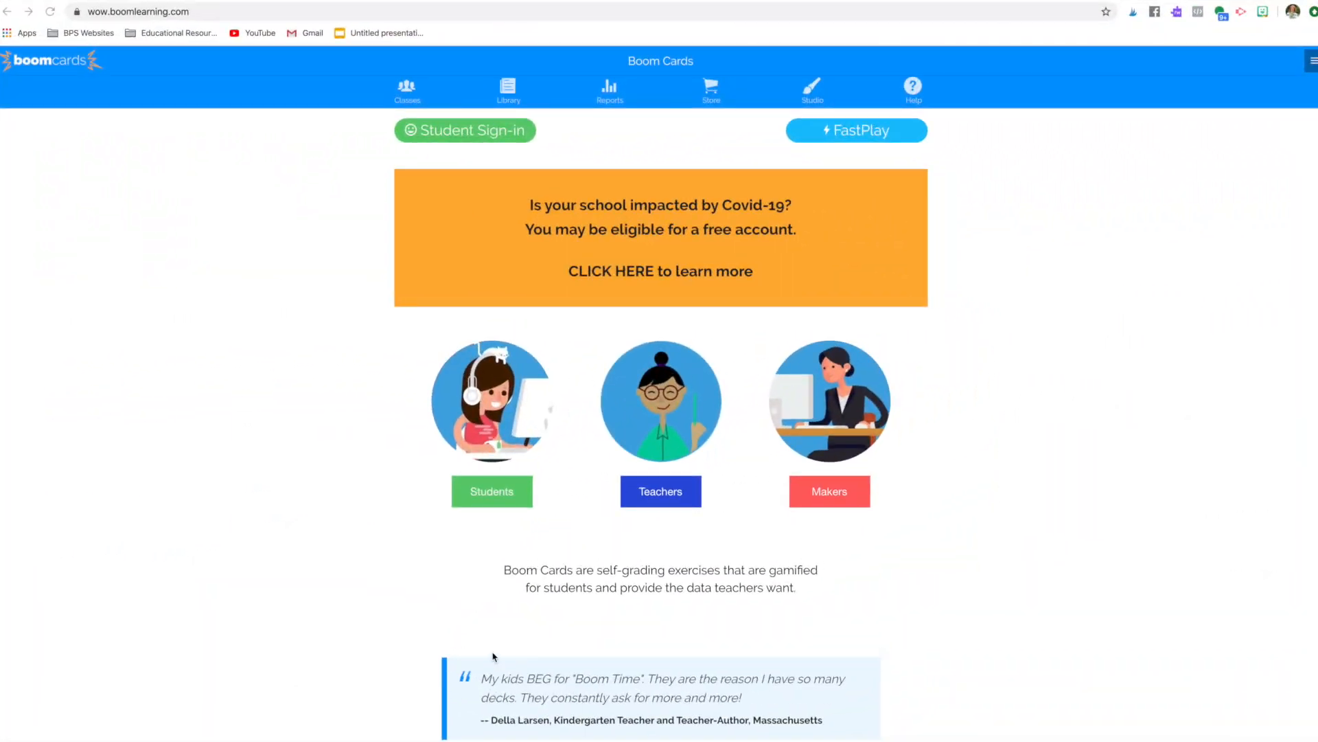
{"action": "mouse_move", "coordinate": [479, 215]}
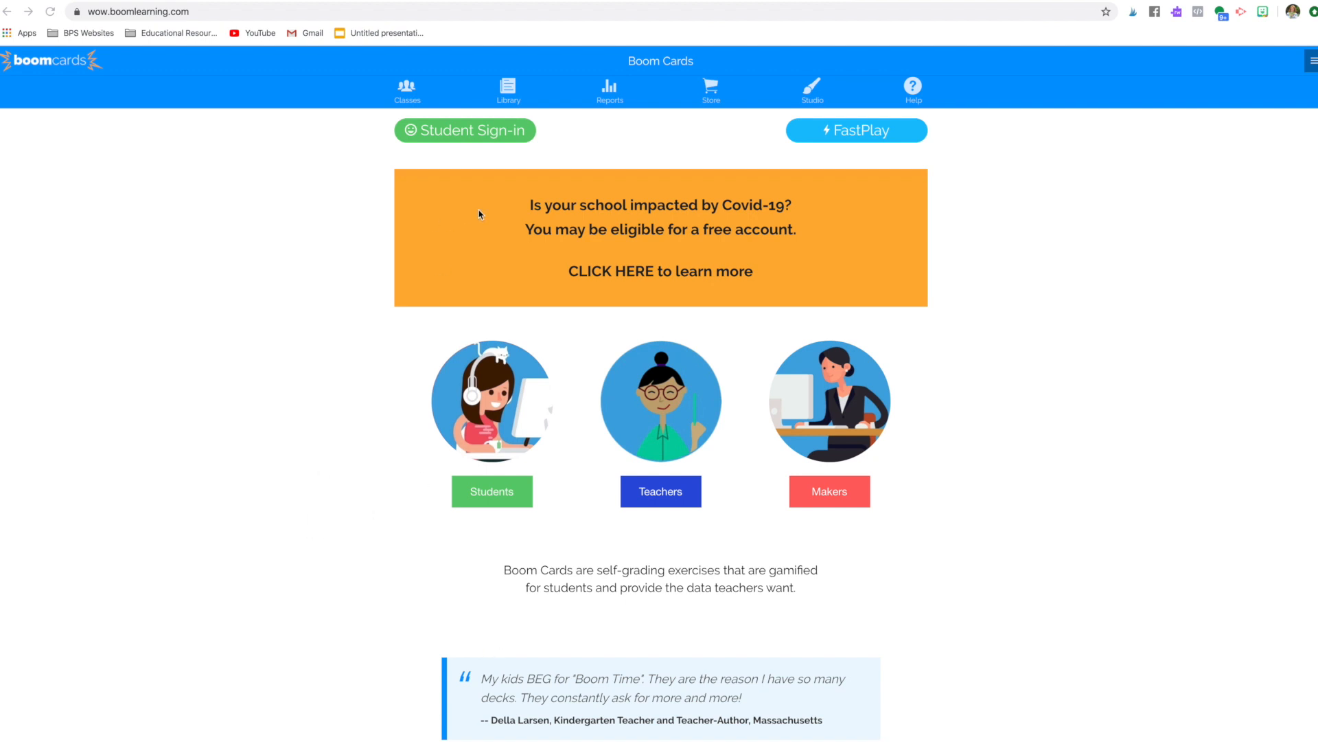
{"action": "mouse_move", "coordinate": [508, 91]}
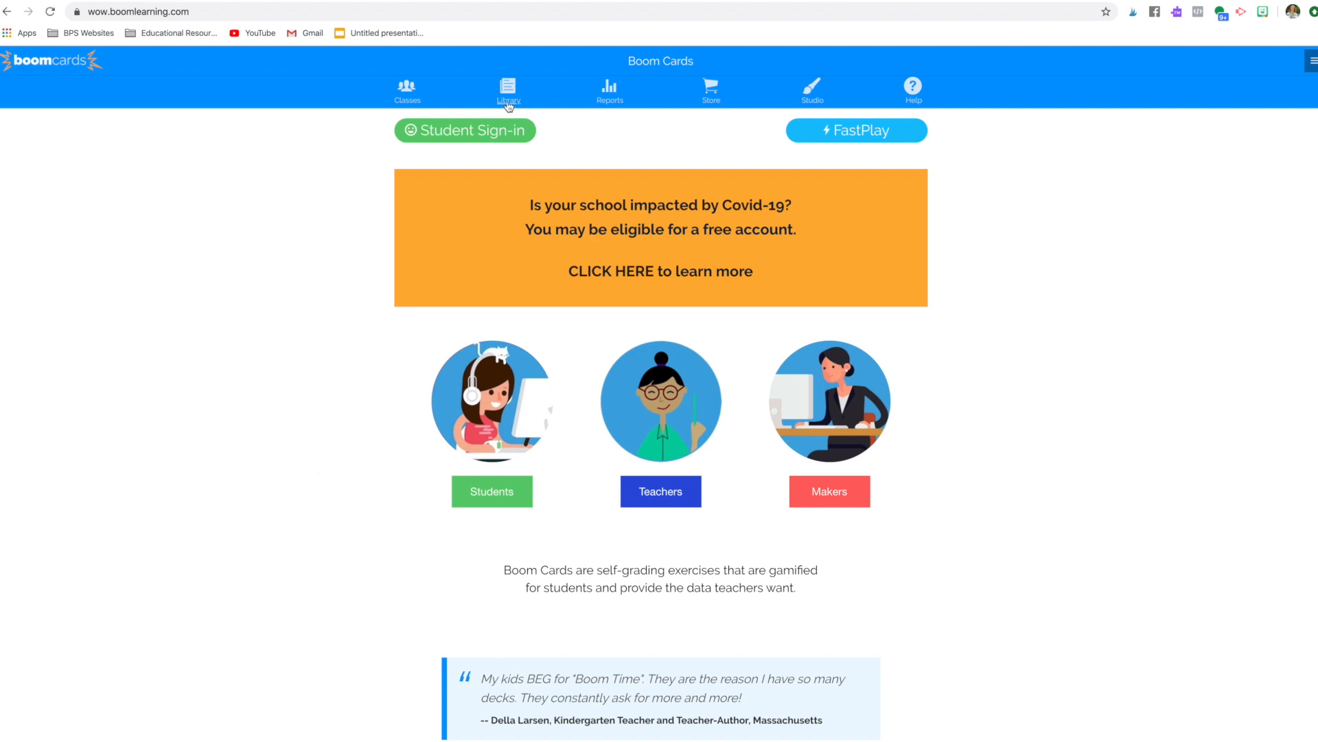
- Show the deck Library with the Alphabet folder's decks listed
{"action": "left_click", "coordinate": [508, 91]}
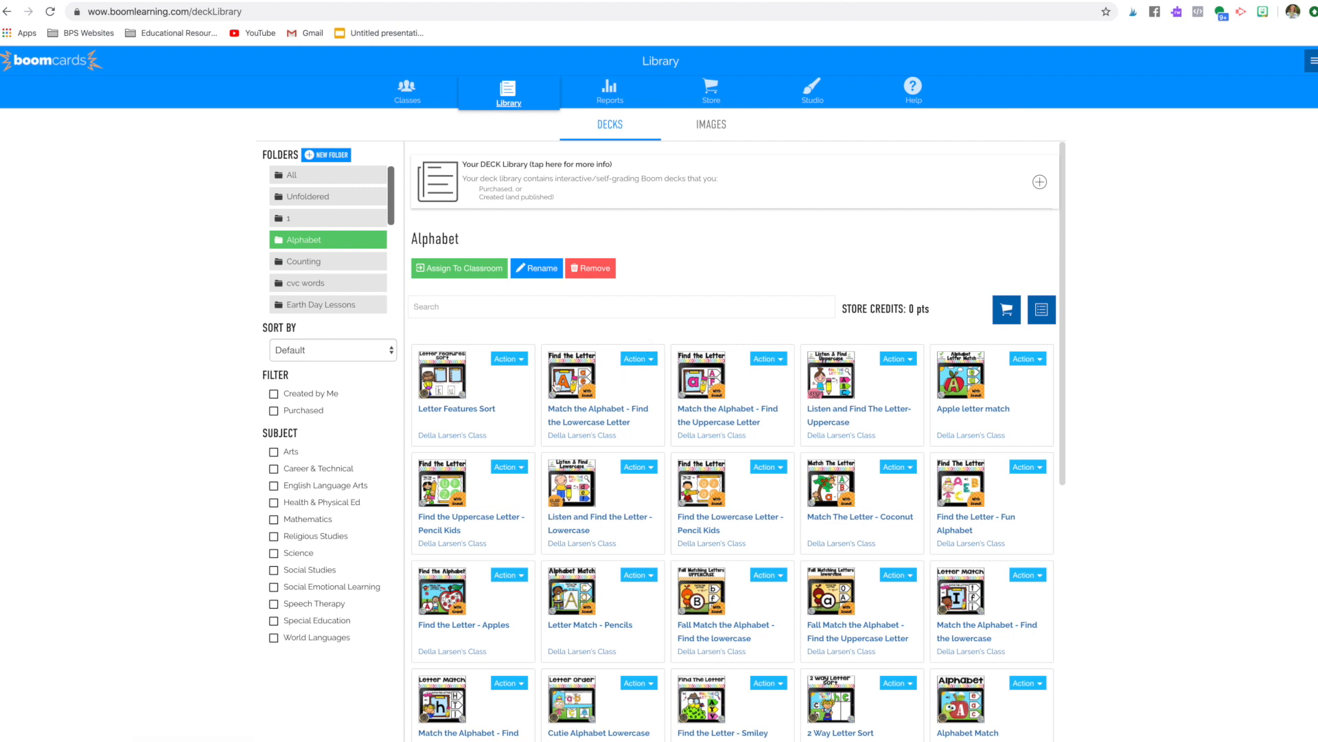
{"action": "mouse_move", "coordinate": [638, 358]}
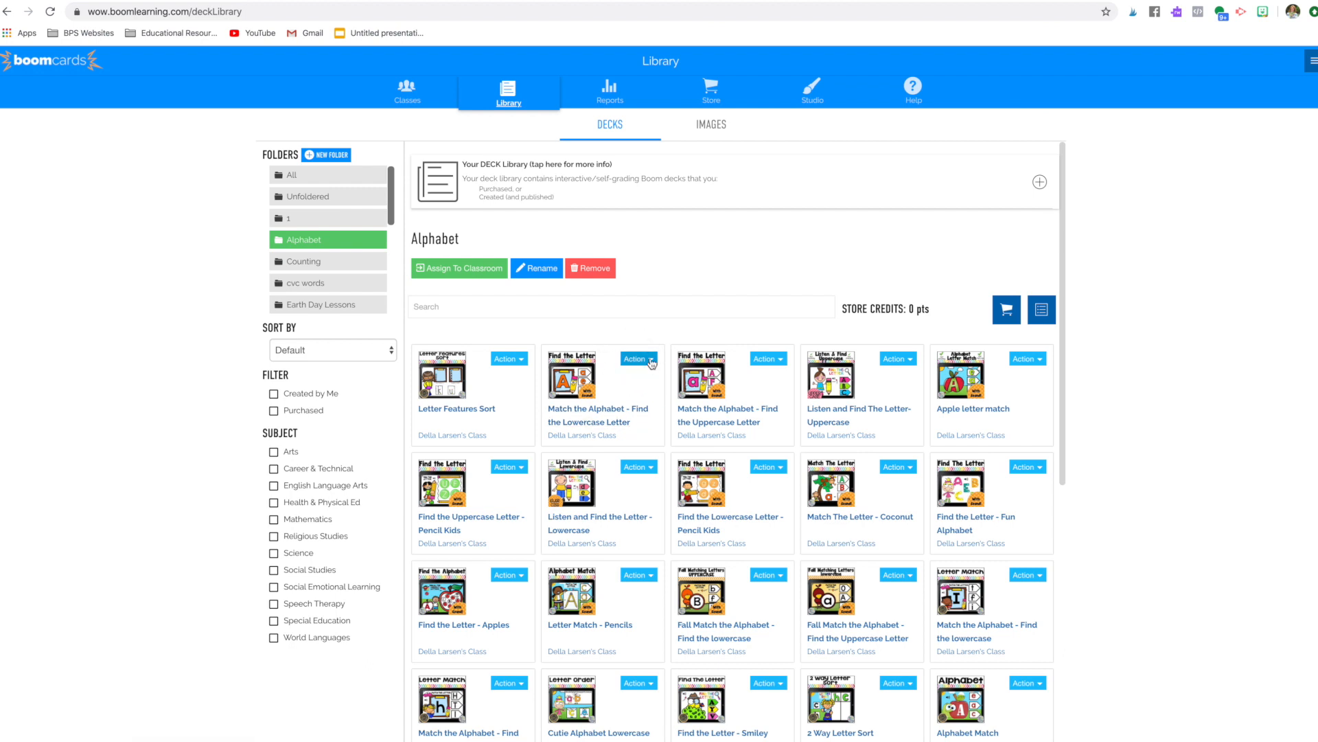
- Generate a FastPlay pin (xyhn) for the Match the Alphabet lowercase deck from its Action menu
{"action": "left_click", "coordinate": [638, 358]}
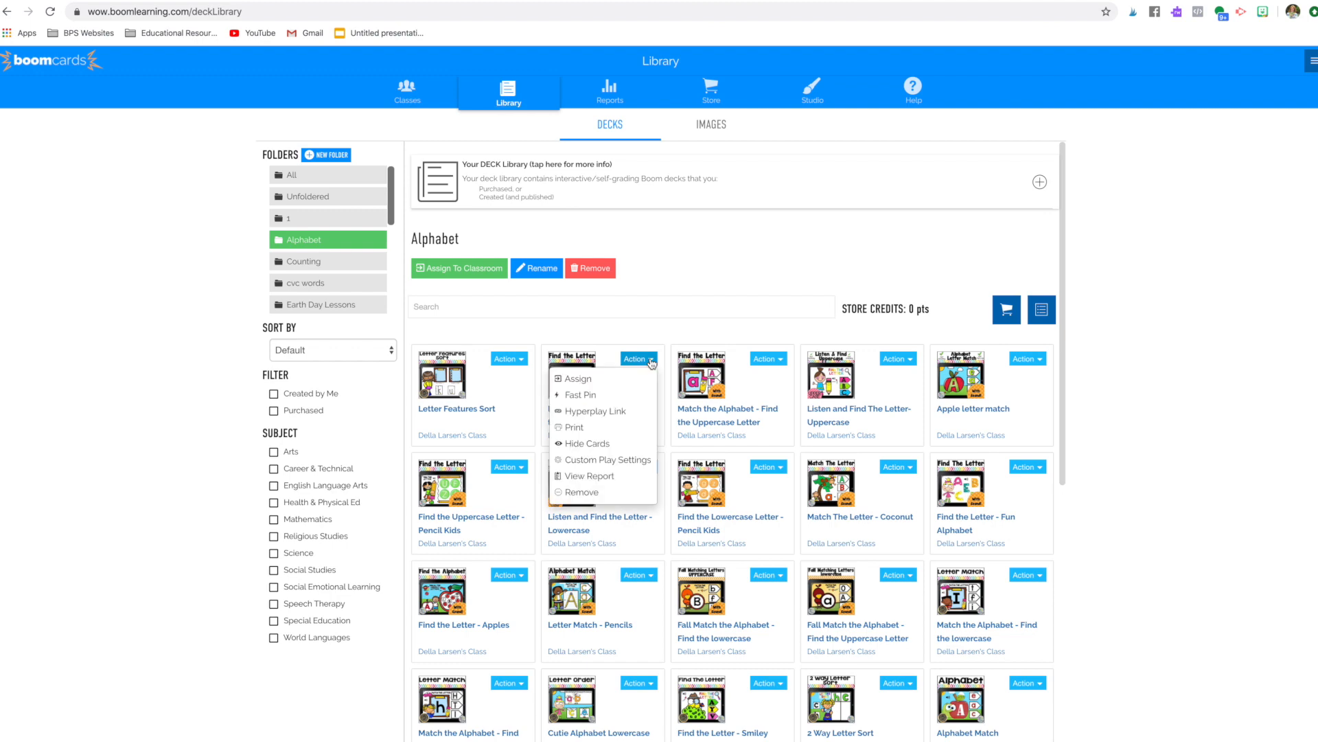
{"action": "left_click", "coordinate": [580, 394]}
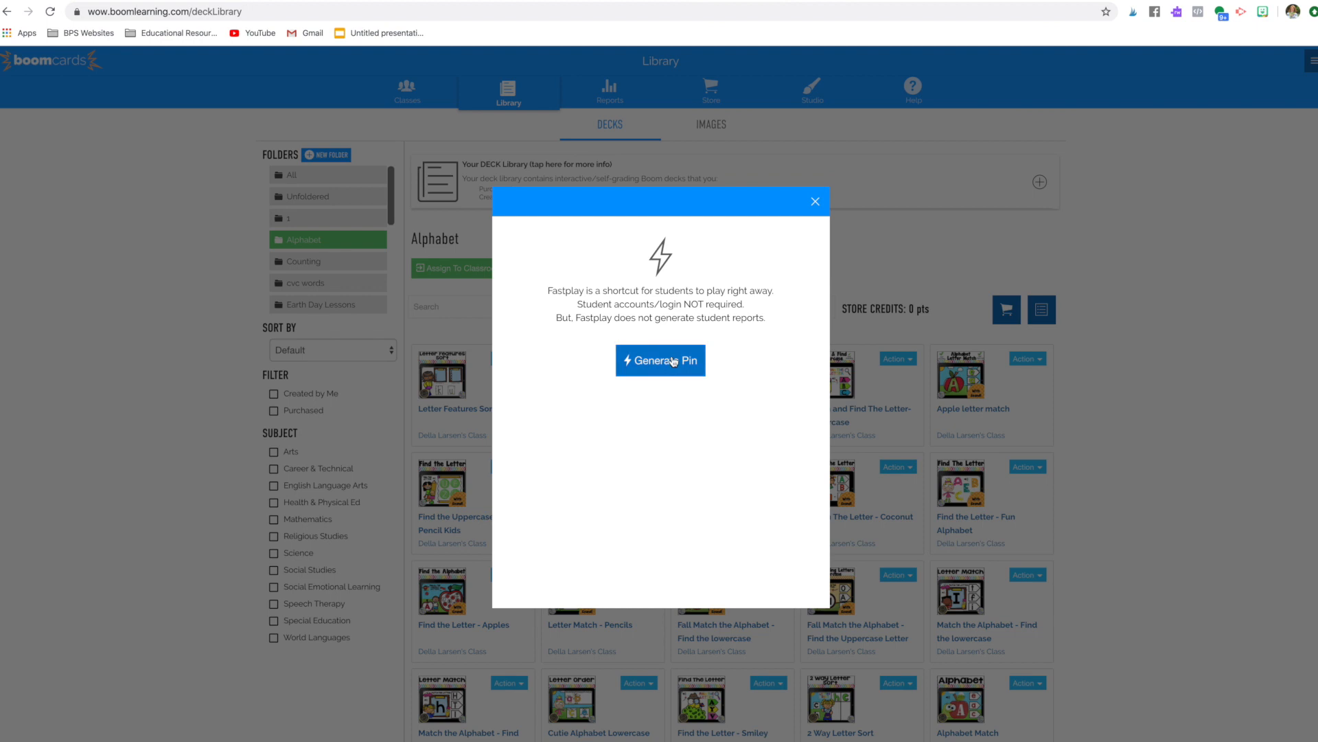
{"action": "left_click", "coordinate": [660, 360]}
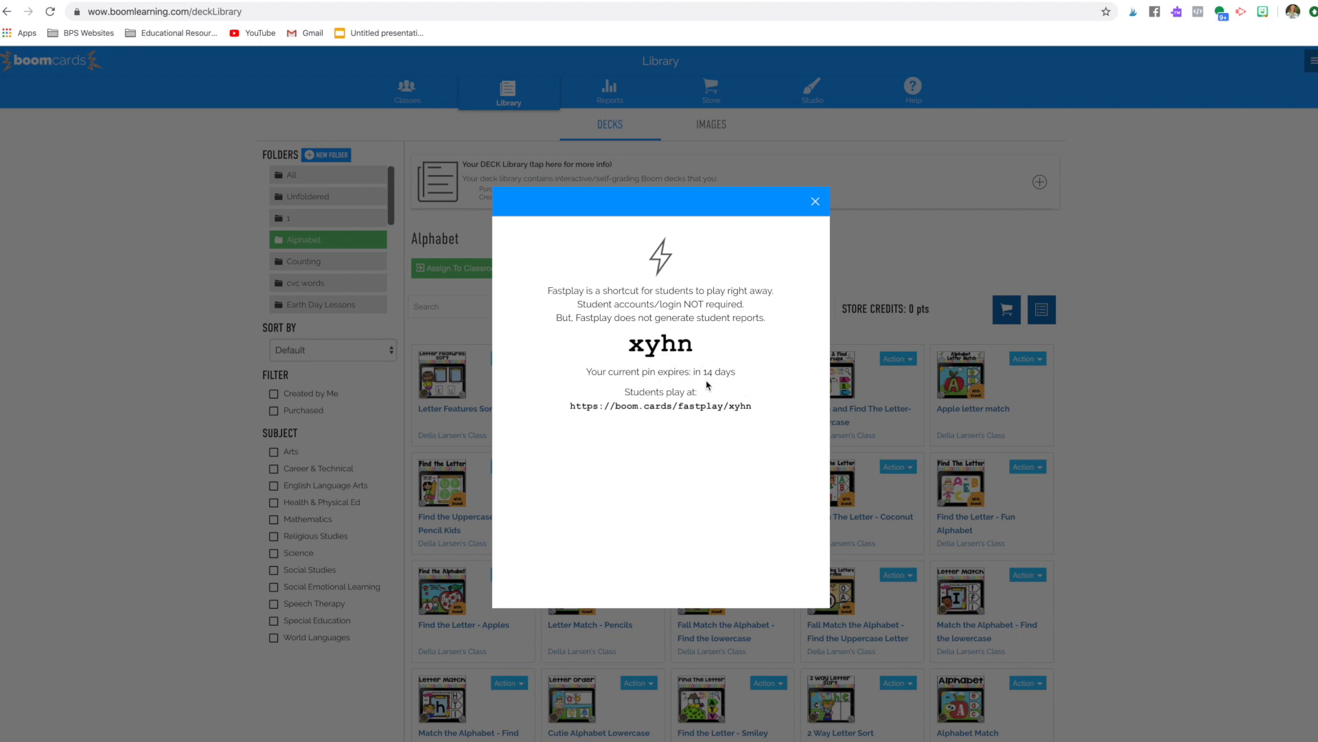
{"action": "mouse_move", "coordinate": [656, 357]}
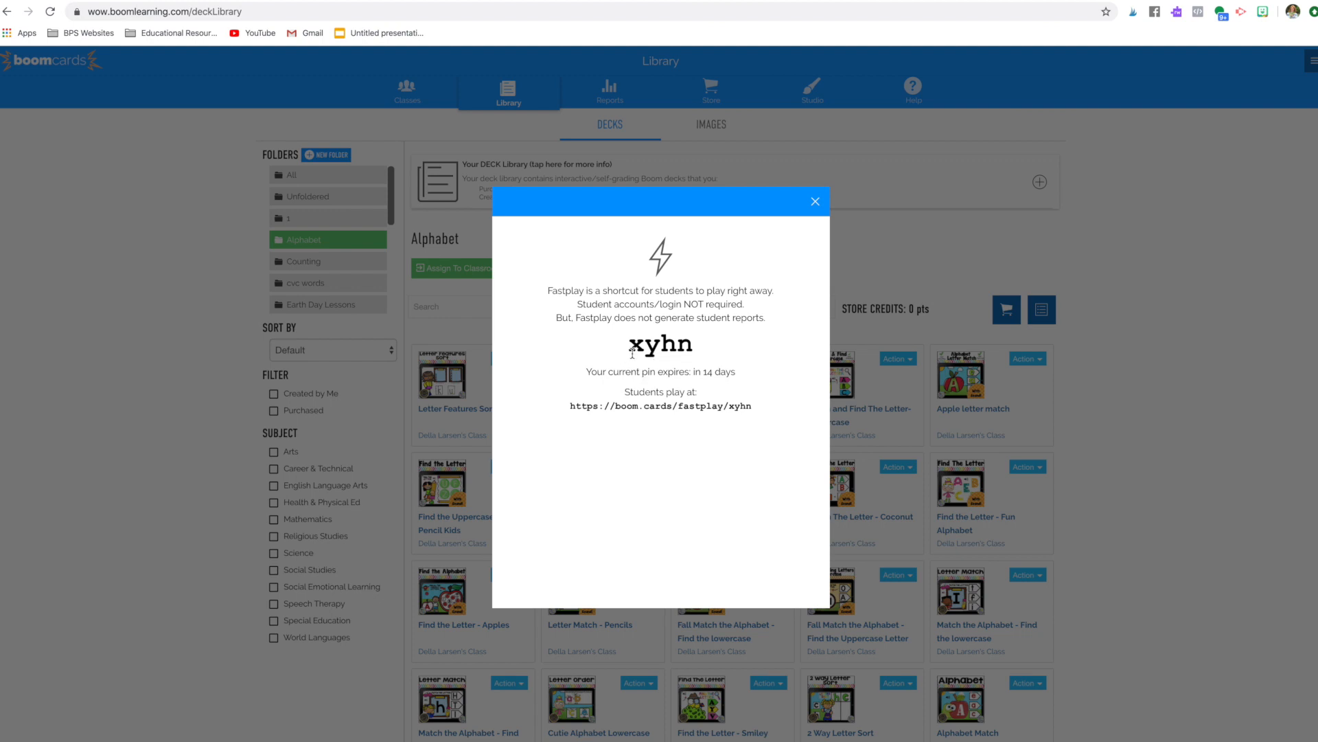
{"action": "mouse_move", "coordinate": [687, 363]}
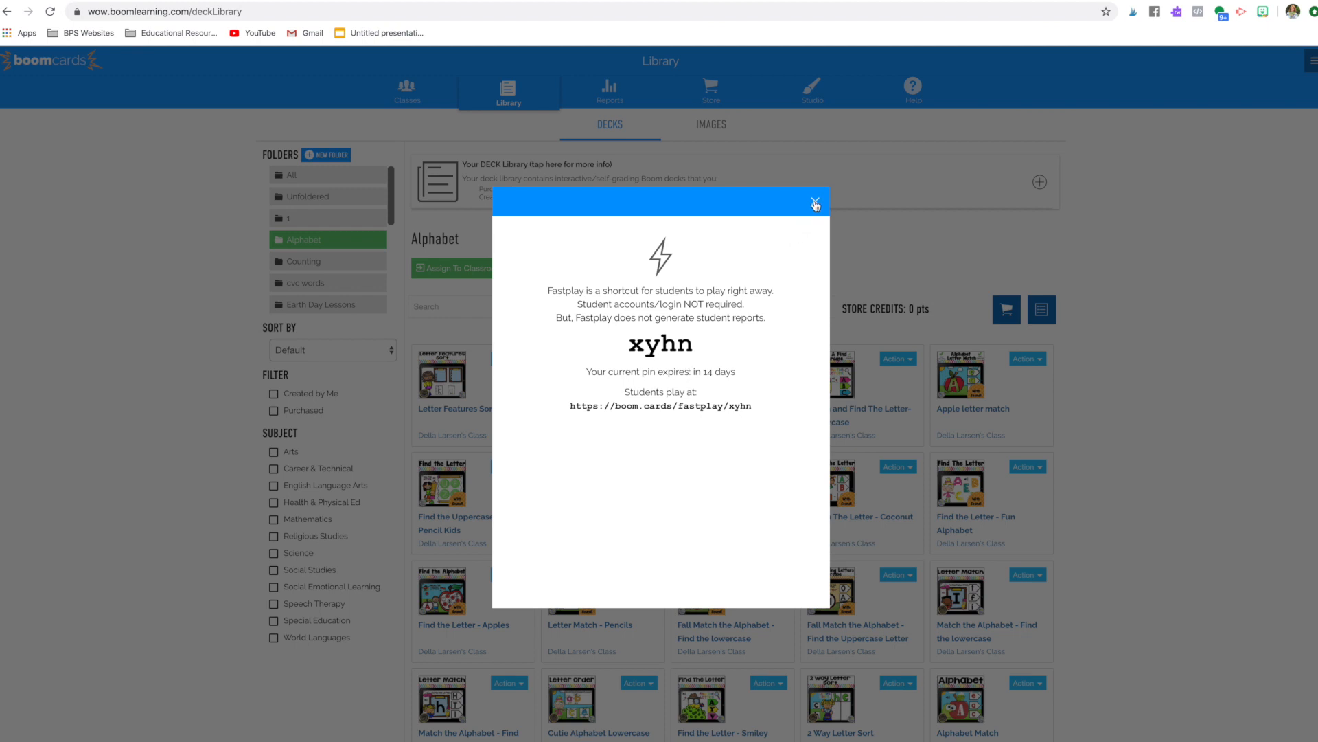
{"action": "mouse_move", "coordinate": [745, 247]}
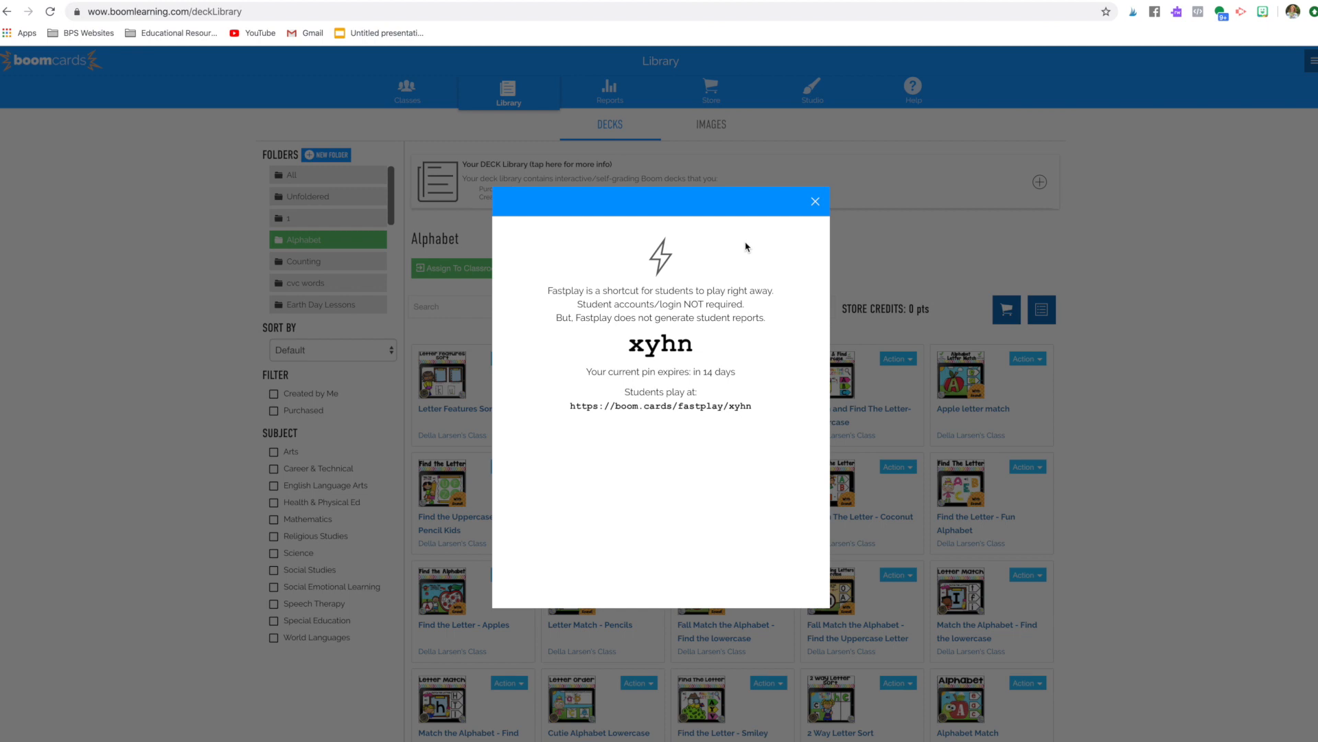
{"action": "mouse_move", "coordinate": [685, 357]}
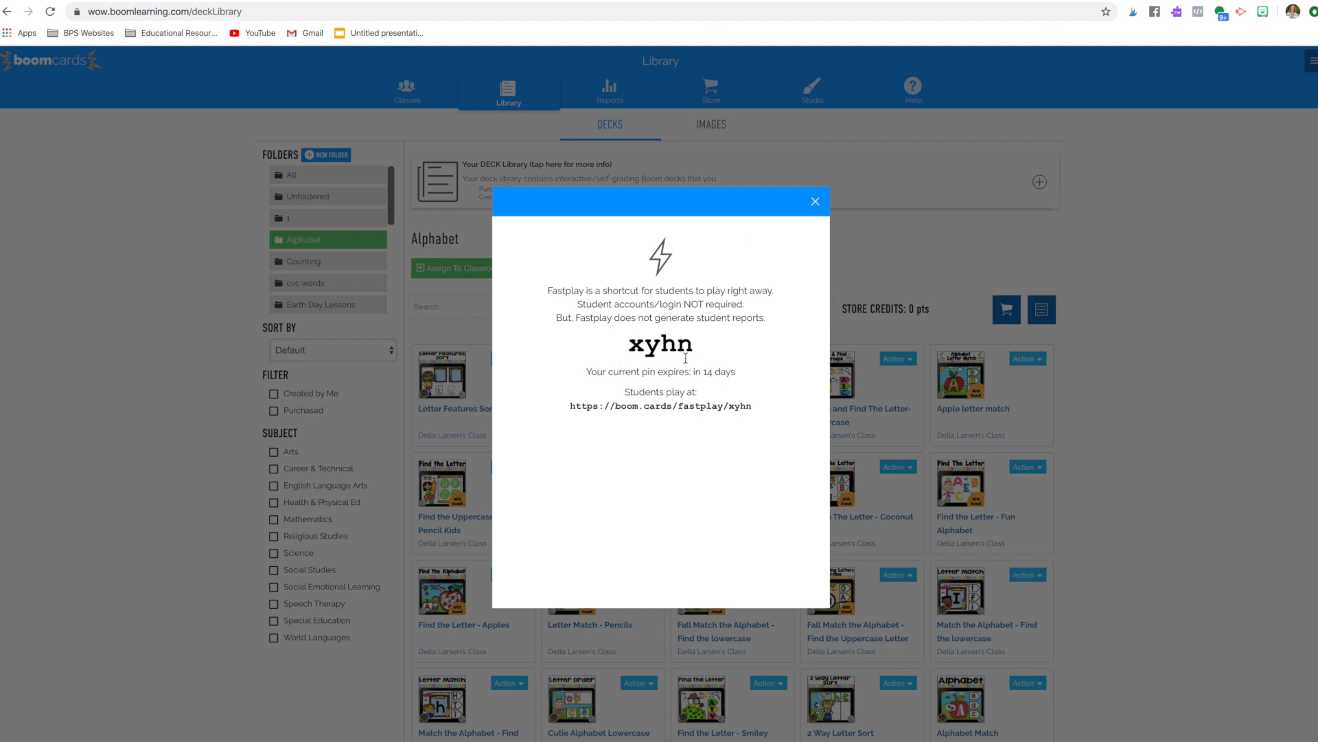
{"action": "mouse_move", "coordinate": [568, 414]}
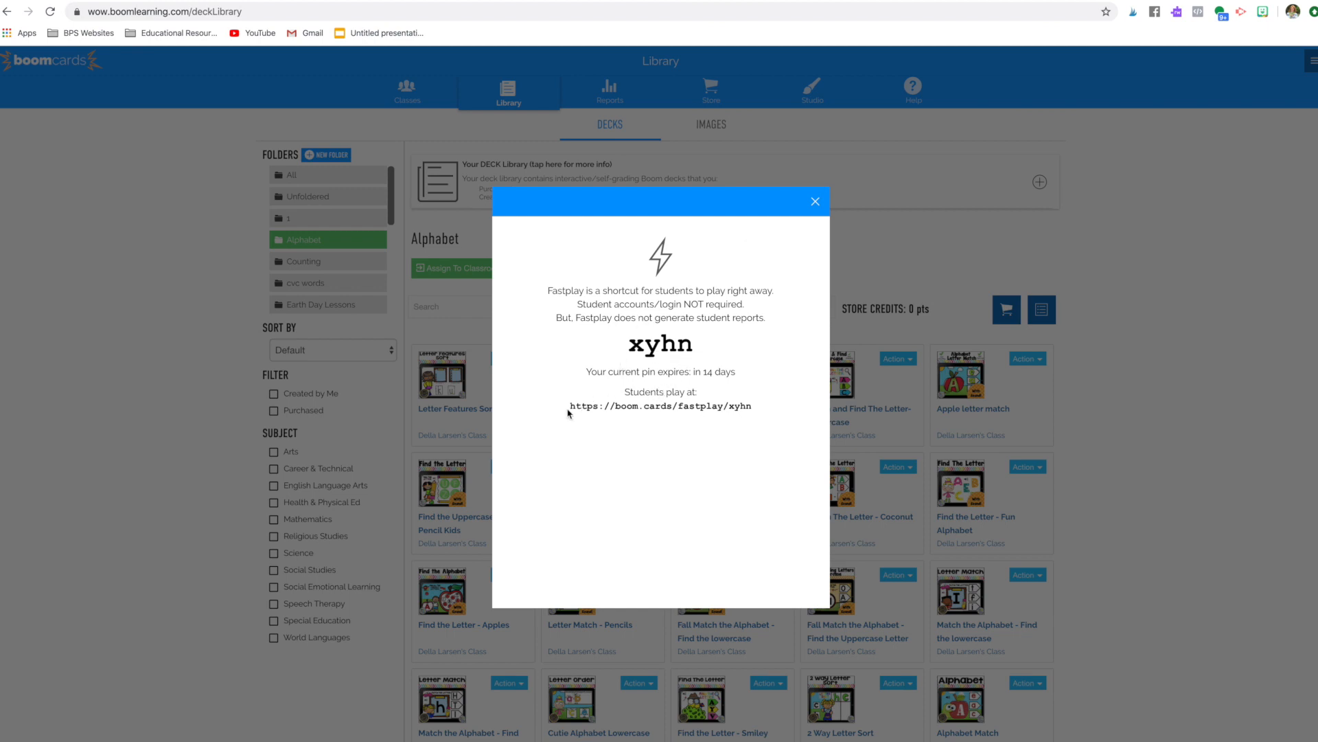
{"action": "mouse_move", "coordinate": [759, 410]}
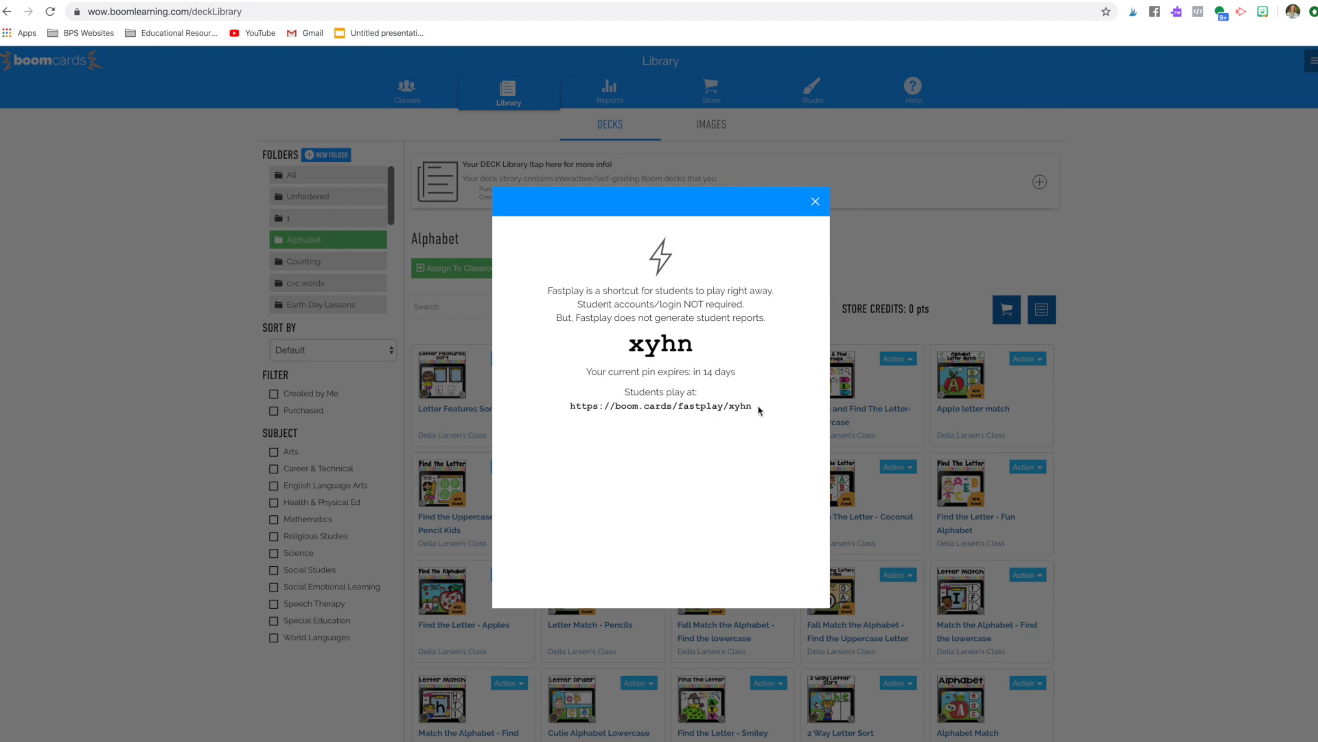
{"action": "mouse_move", "coordinate": [618, 406]}
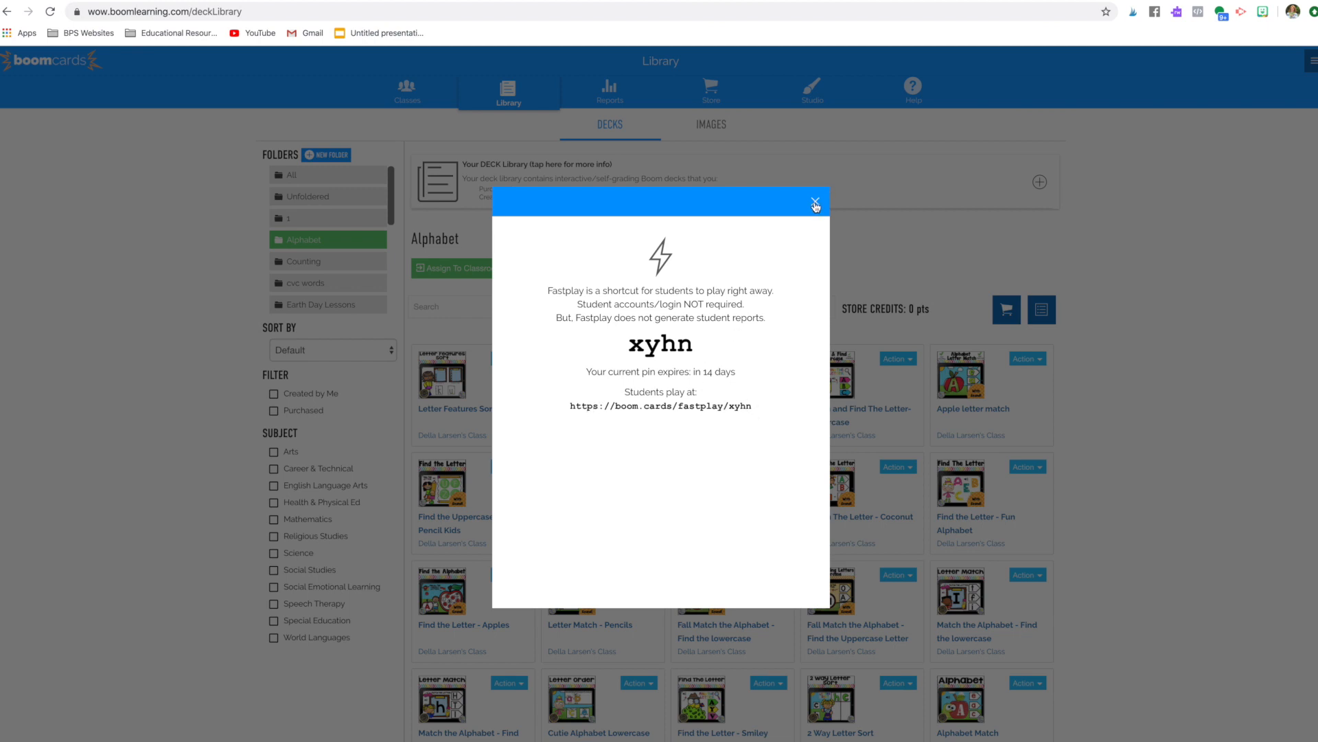
{"action": "mouse_move", "coordinate": [613, 376]}
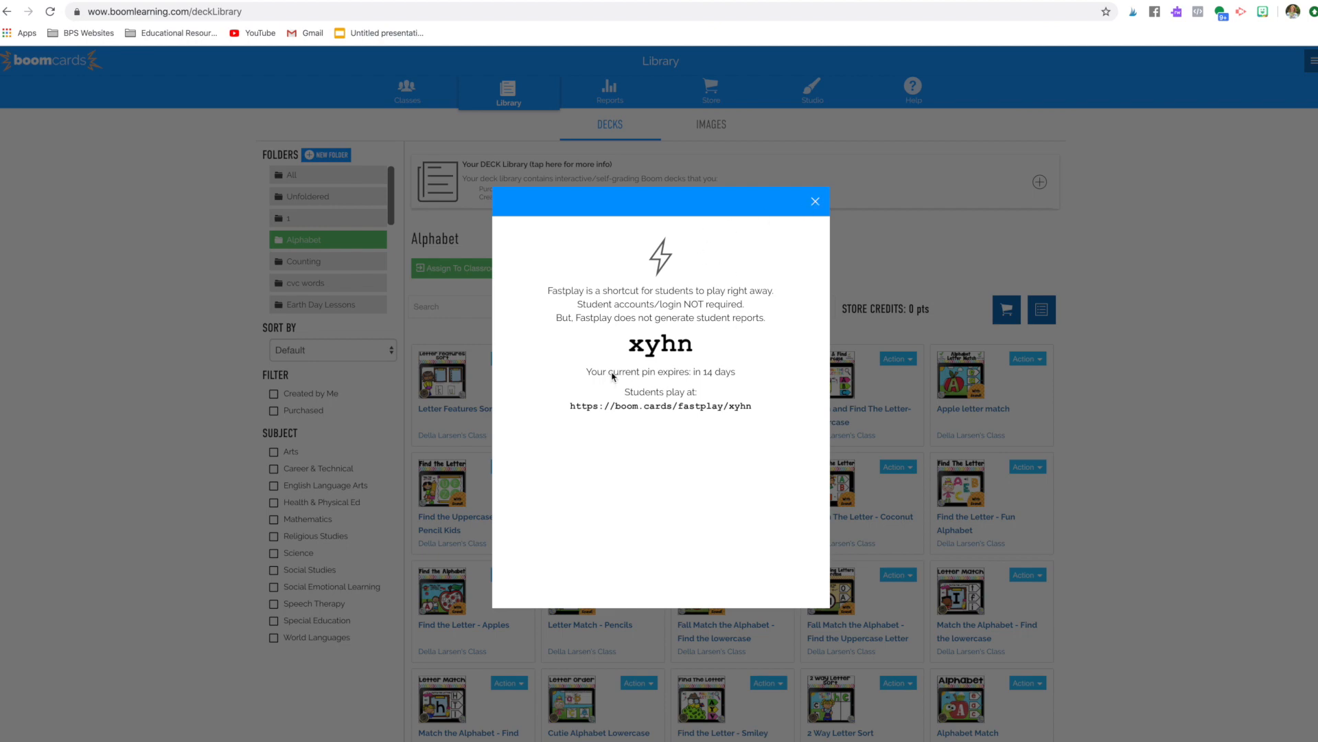
- Leave the pin dialog and reach the FastPlay entry page from the Boom Cards home page
{"action": "left_click", "coordinate": [814, 200]}
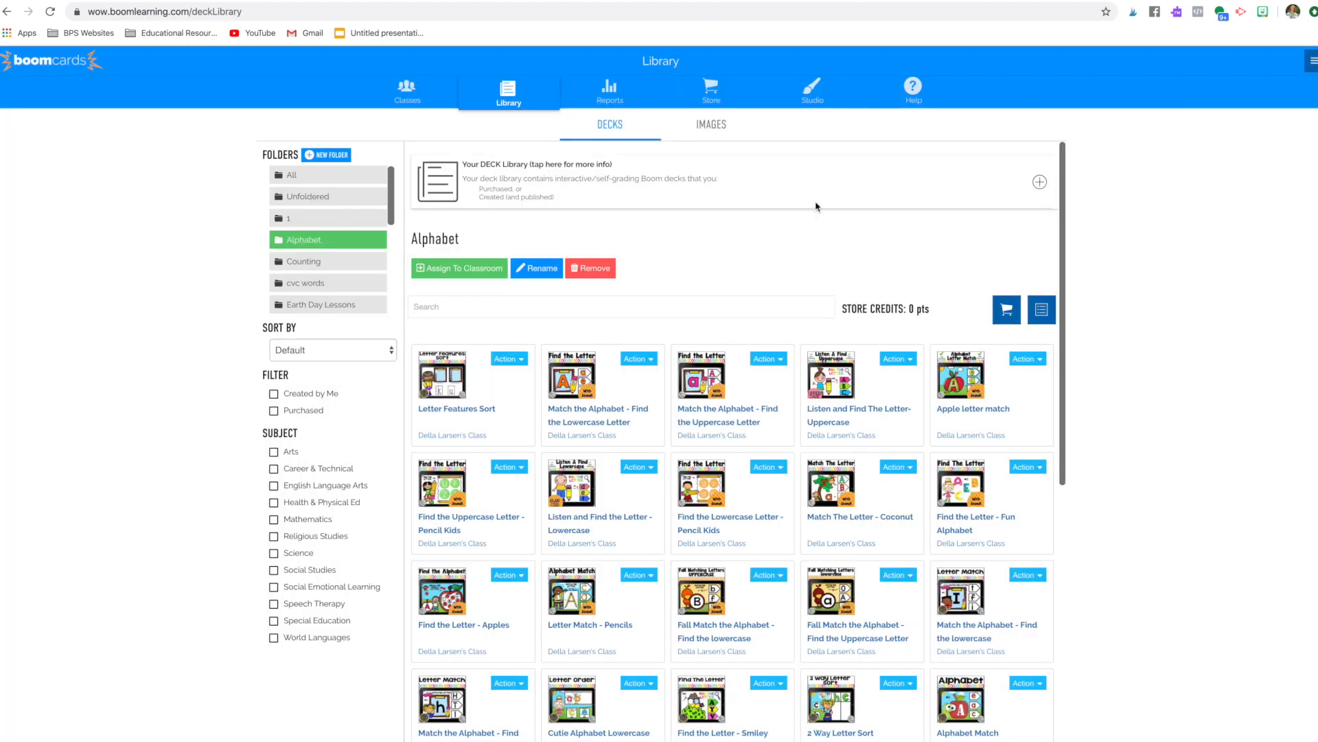
{"action": "left_click", "coordinate": [50, 61]}
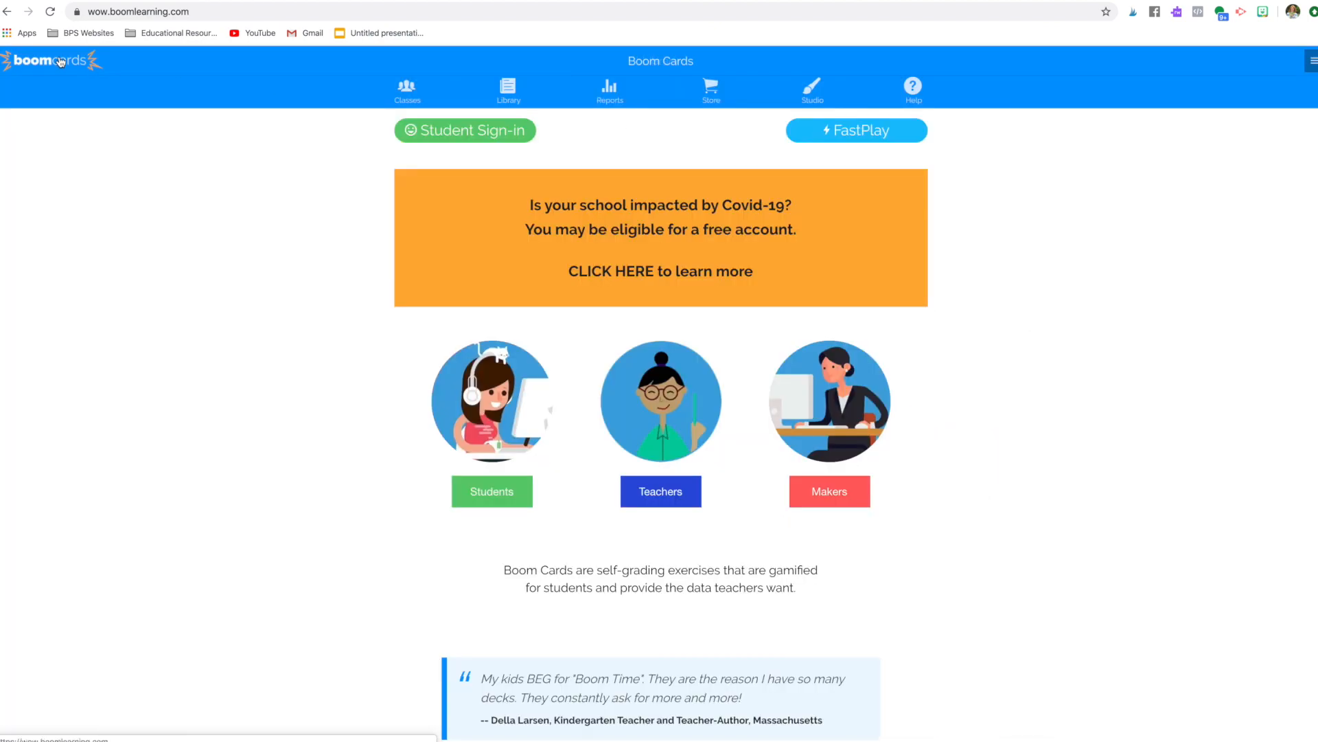
{"action": "left_click", "coordinate": [855, 130]}
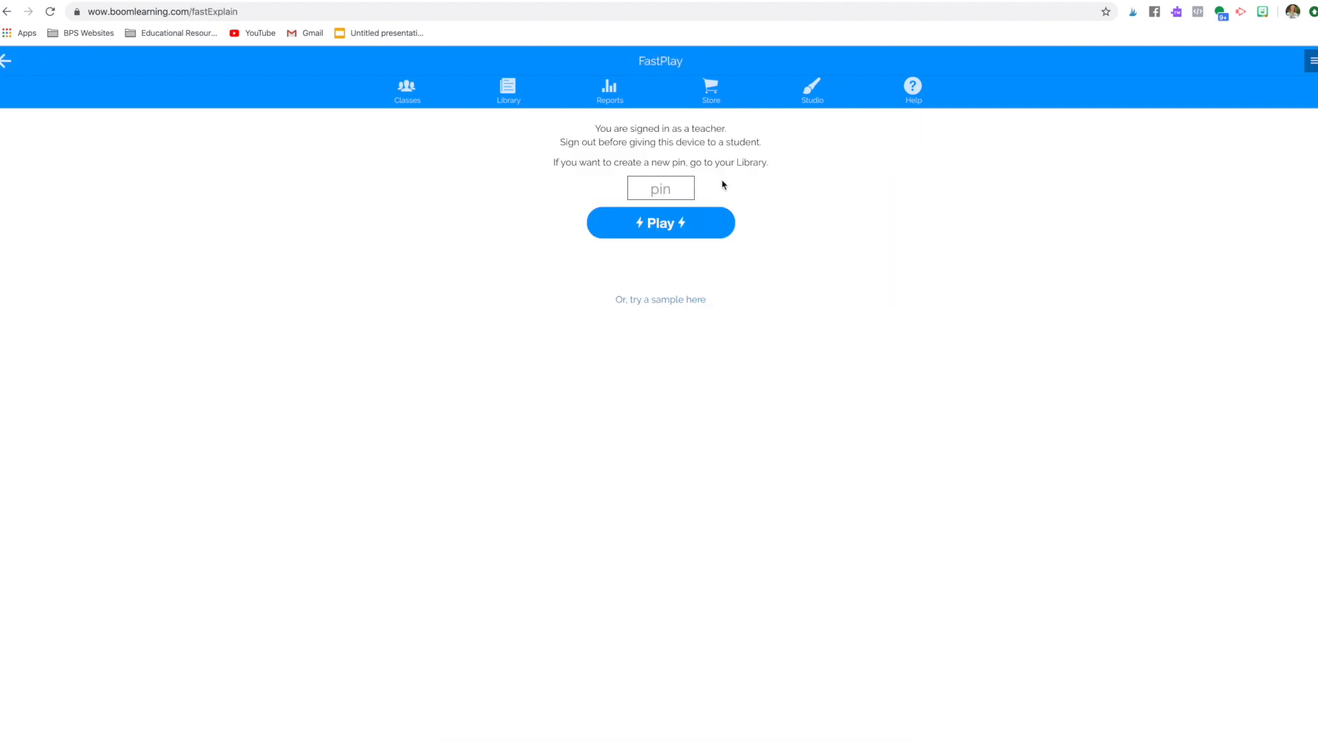
{"action": "left_click", "coordinate": [6, 60]}
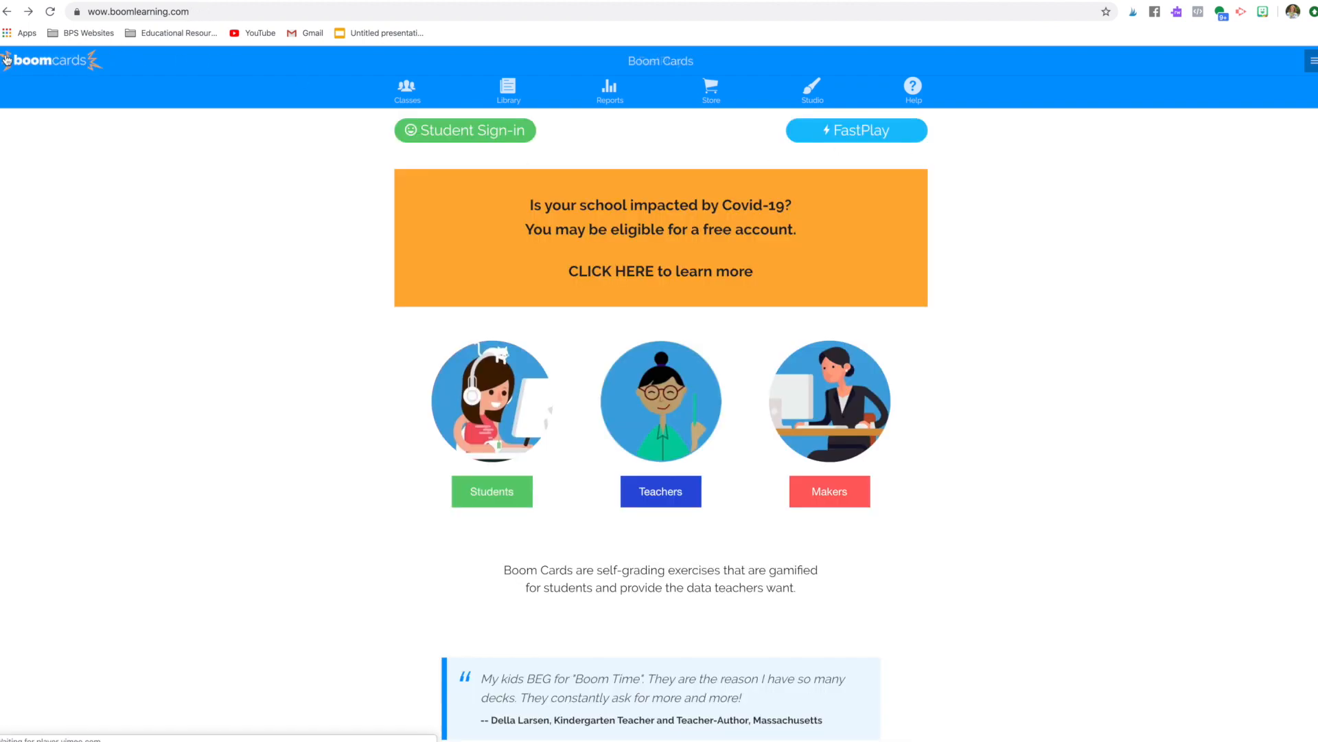
{"action": "mouse_move", "coordinate": [897, 219]}
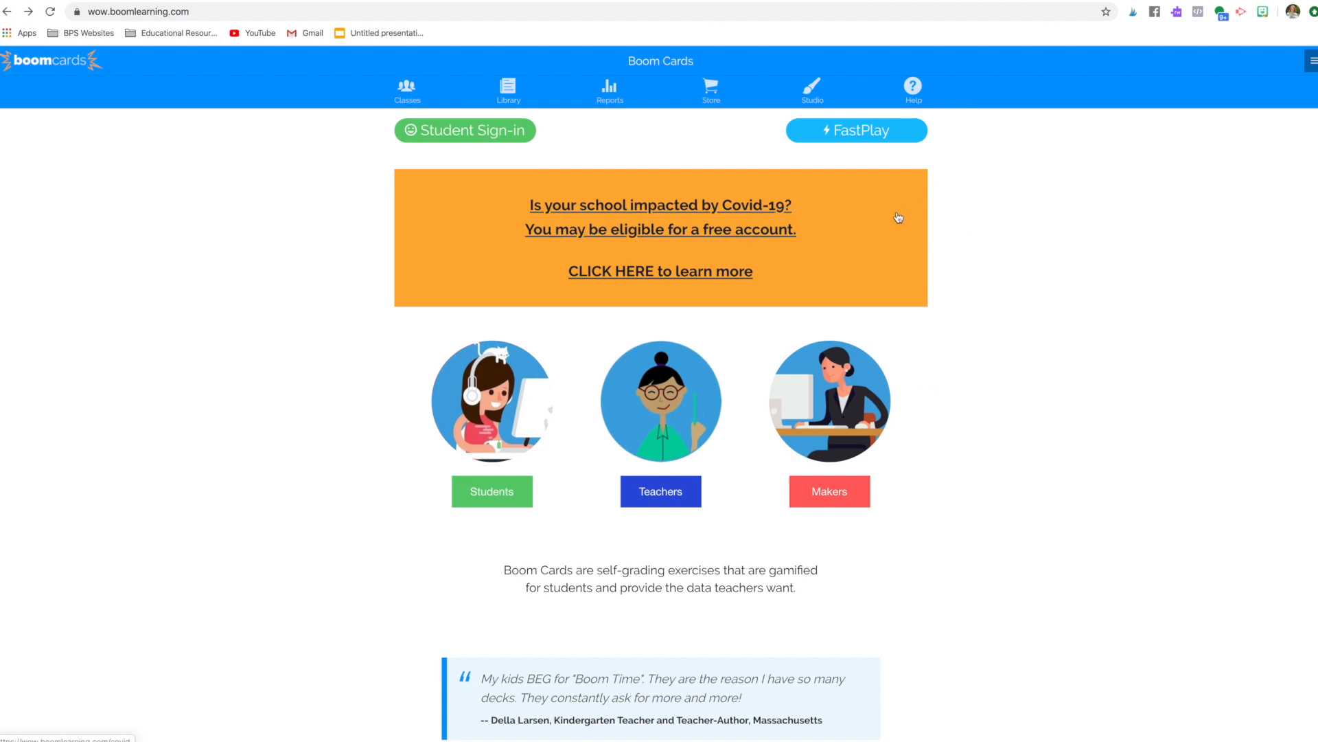
{"action": "mouse_move", "coordinate": [860, 147]}
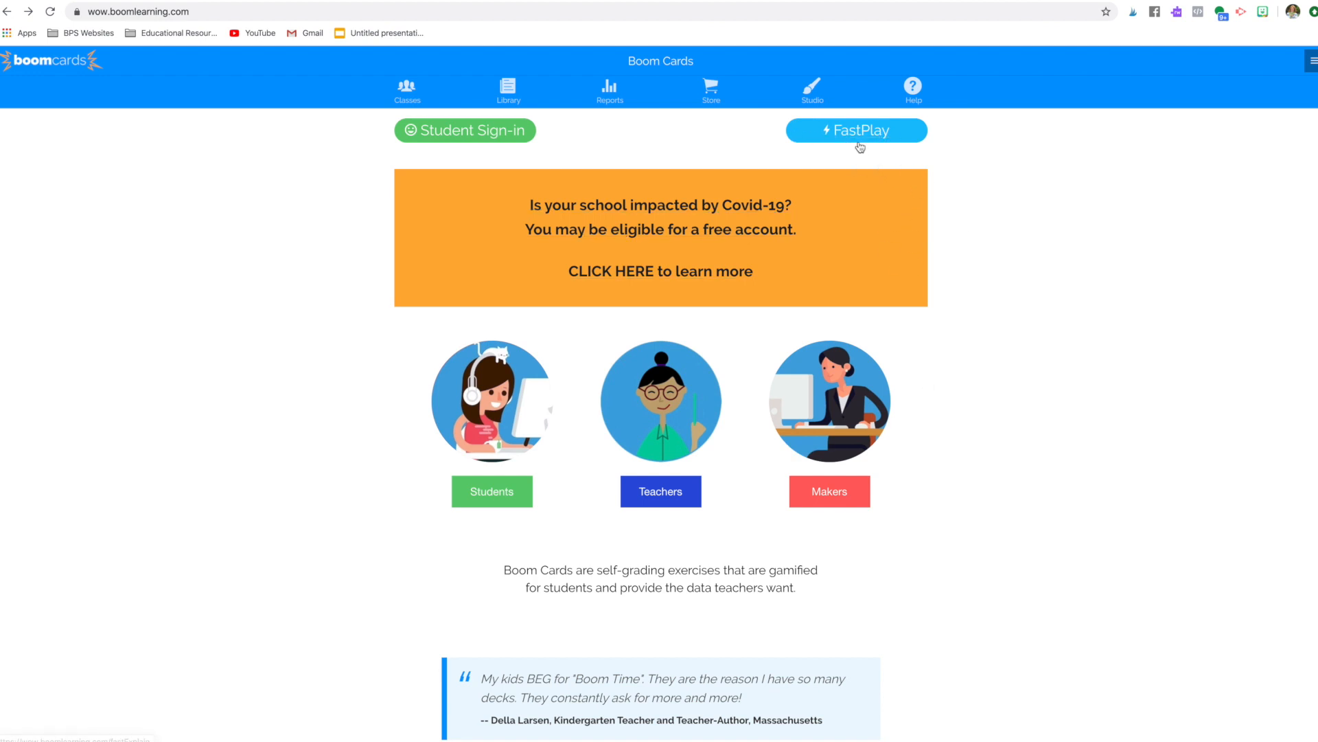
{"action": "left_click", "coordinate": [856, 130]}
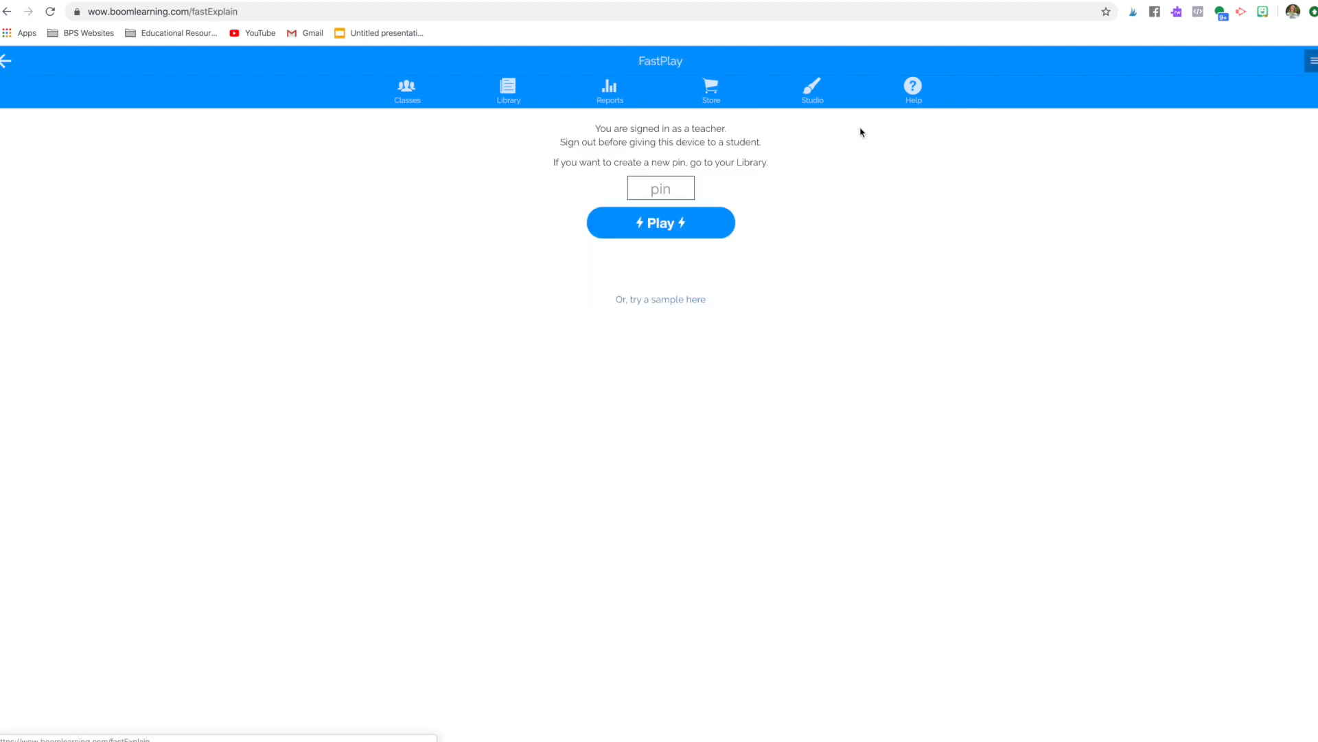
- Play pin xyhn, answer the first card with lowercase f, and return home
{"action": "left_click", "coordinate": [661, 187]}
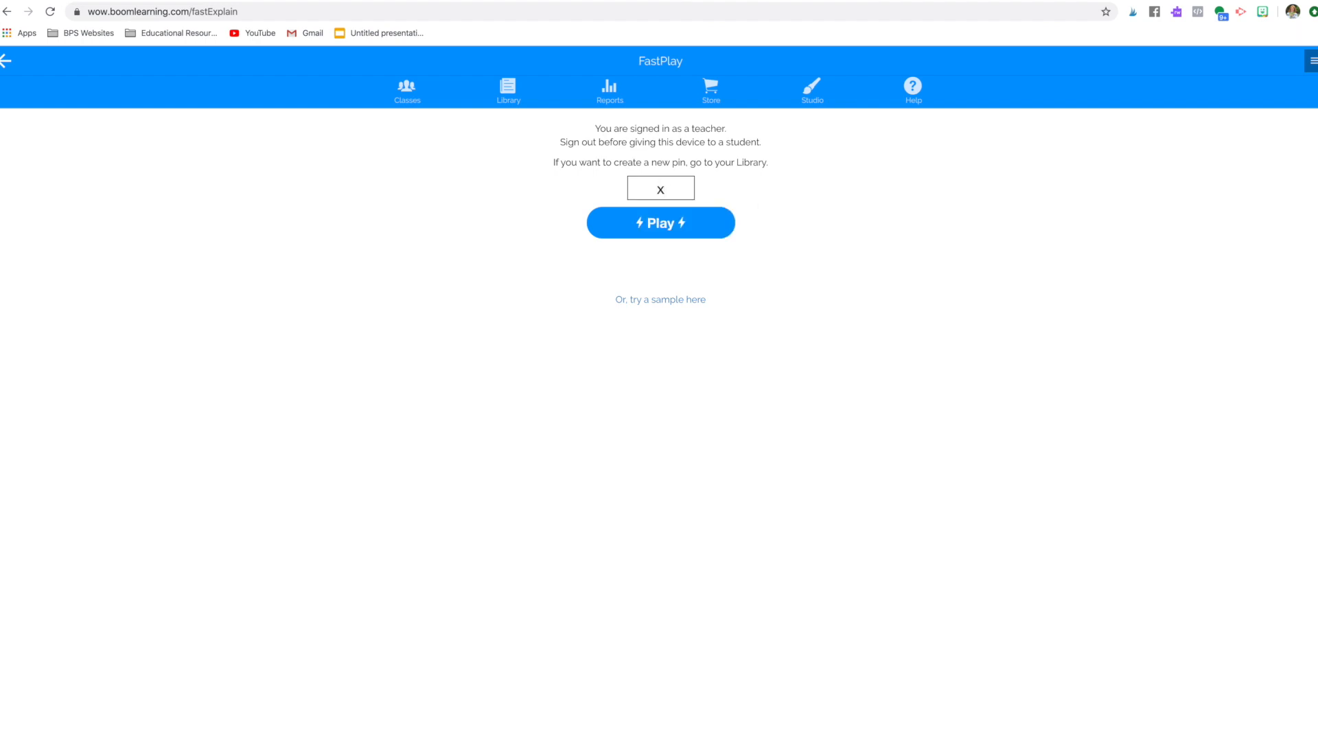
{"action": "type", "text": "yhn"}
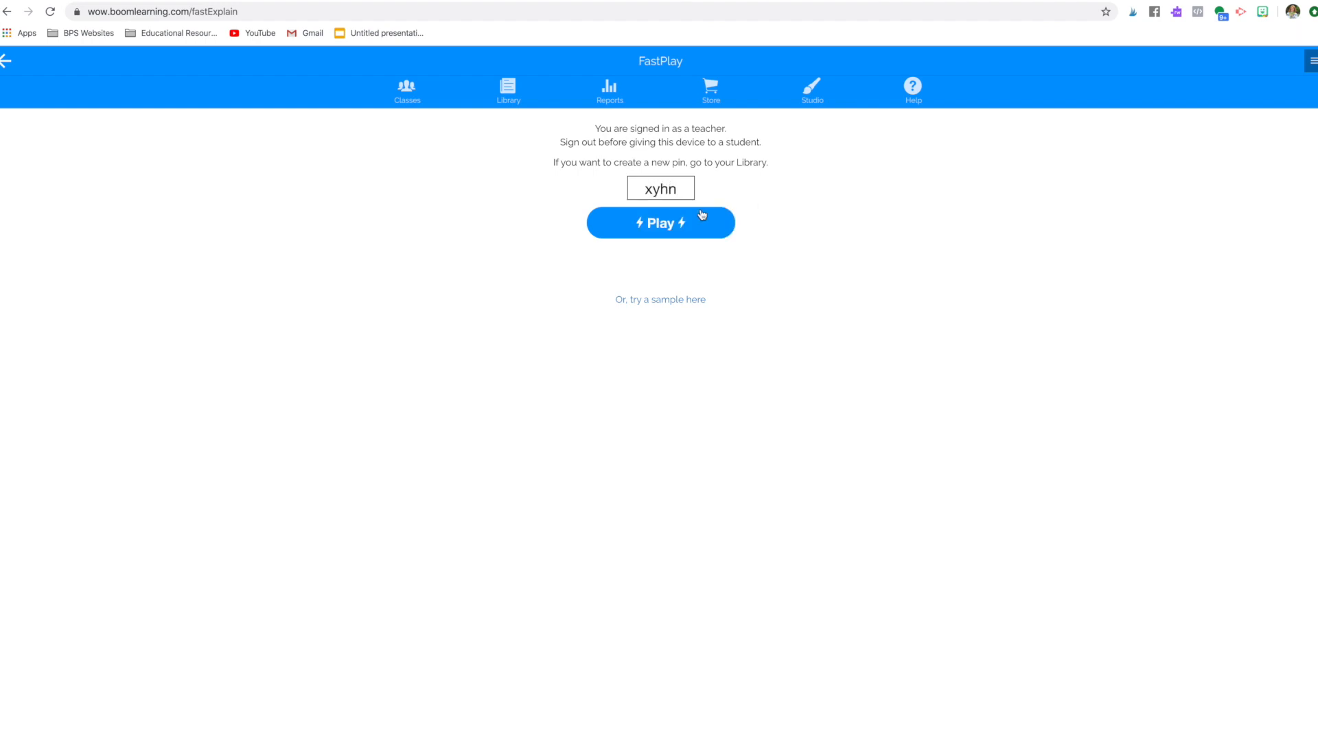
{"action": "left_click", "coordinate": [661, 222]}
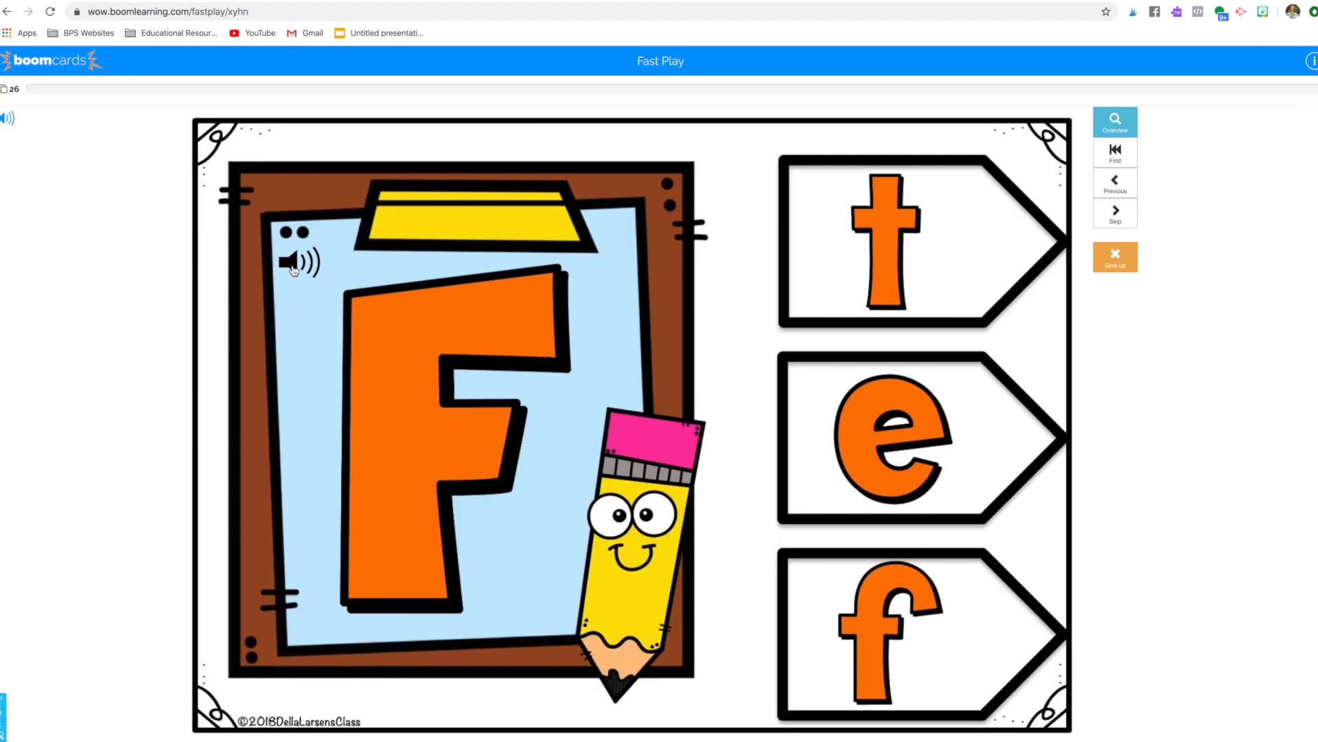
{"action": "left_click", "coordinate": [299, 262]}
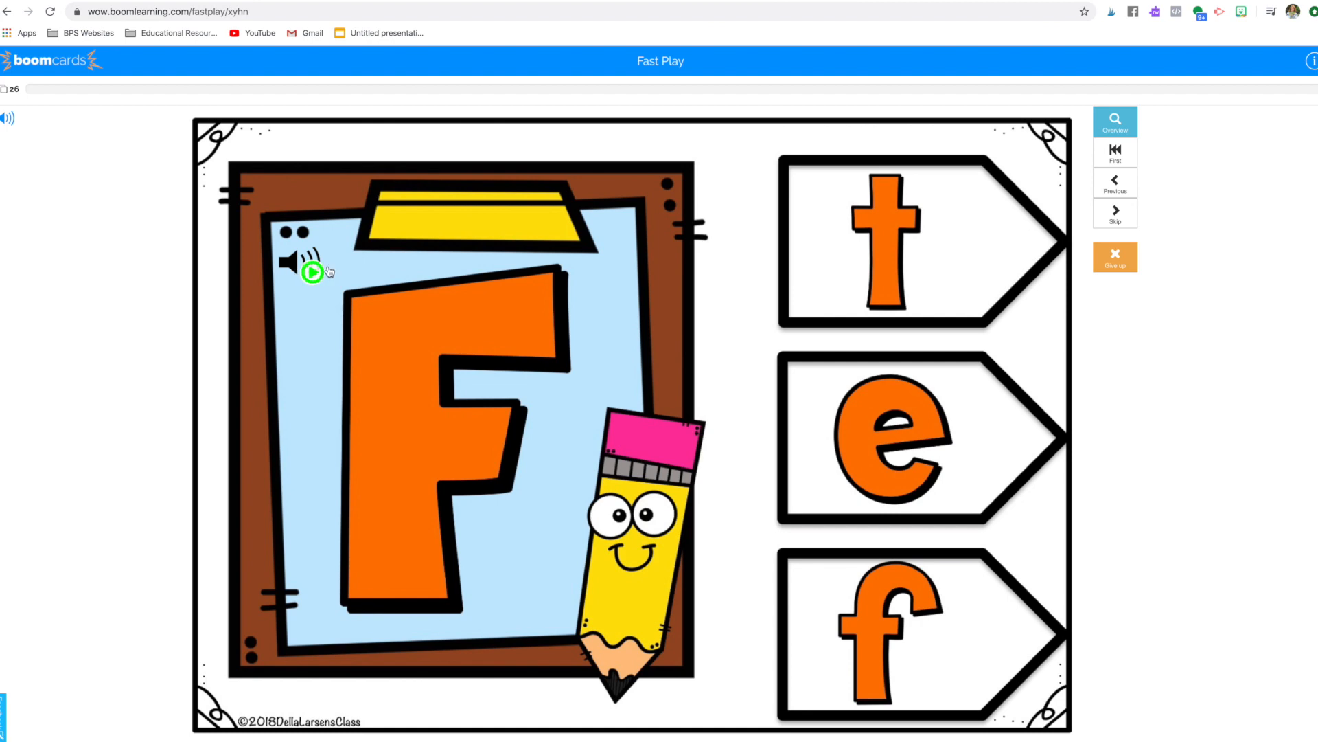
{"action": "mouse_move", "coordinate": [886, 613]}
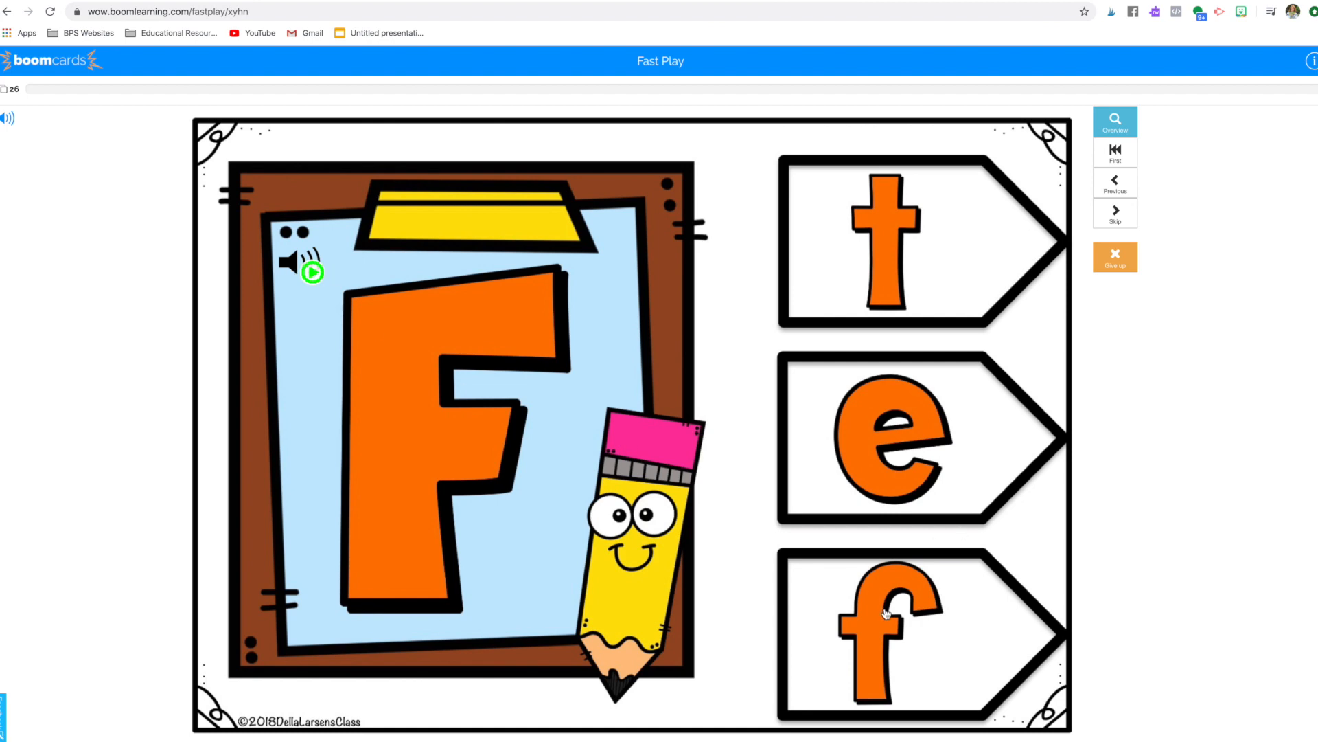
{"action": "left_click", "coordinate": [883, 634]}
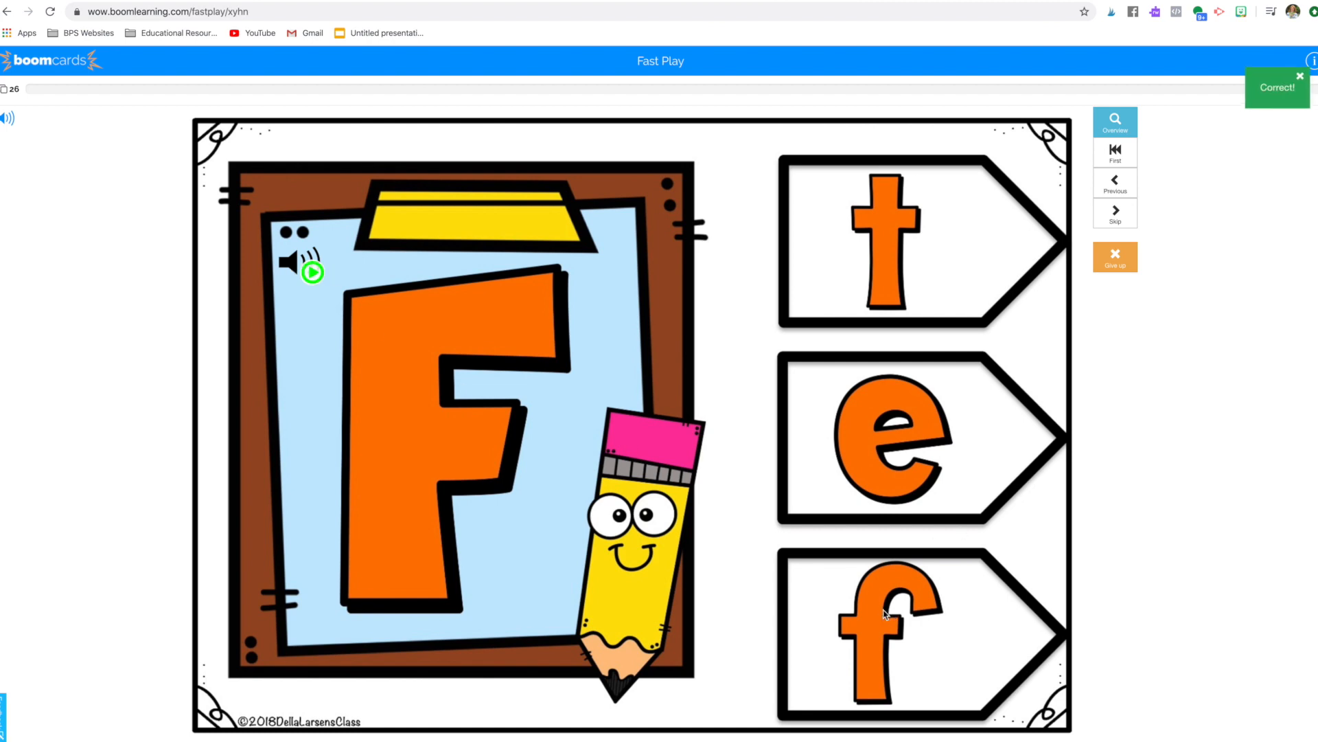
{"action": "left_click", "coordinate": [883, 635]}
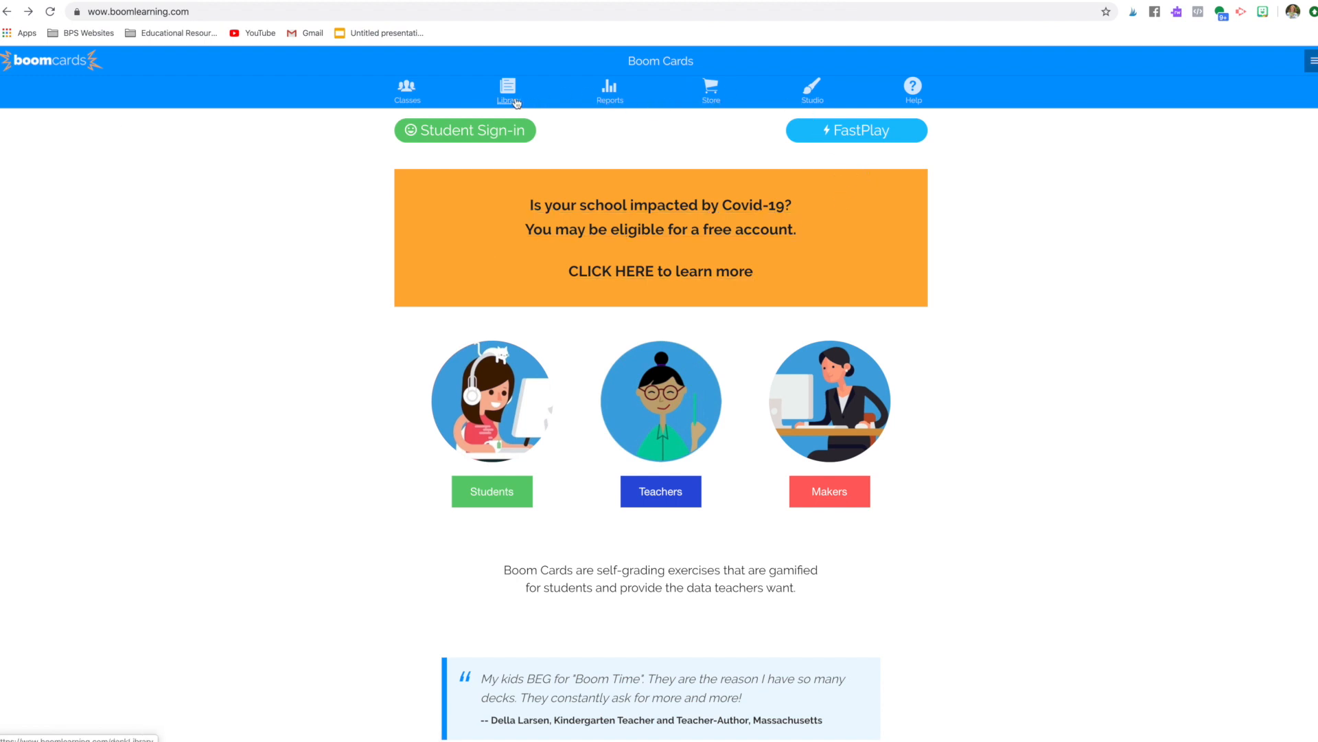
- Generate FastPlay pin mxqh for the Listen and Find the Letter deck and select its play link
{"action": "left_click", "coordinate": [509, 90]}
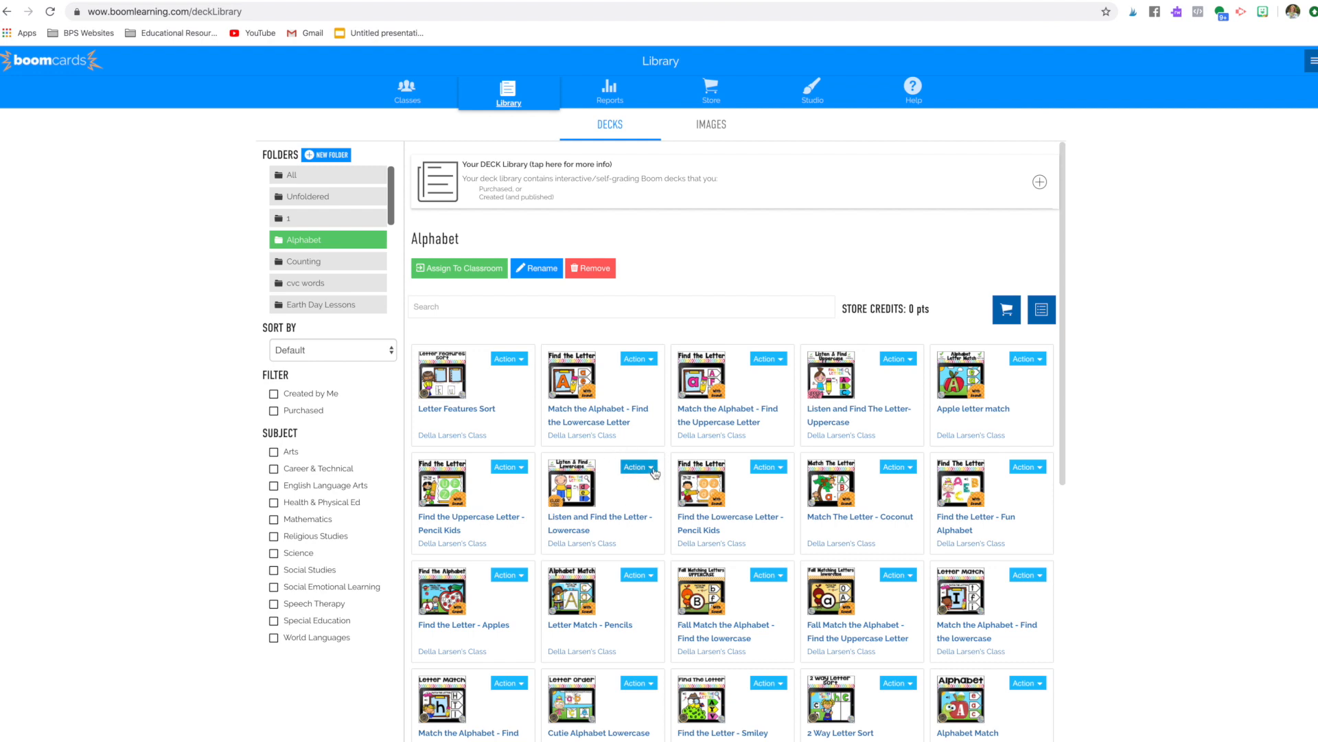
{"action": "left_click", "coordinate": [654, 470]}
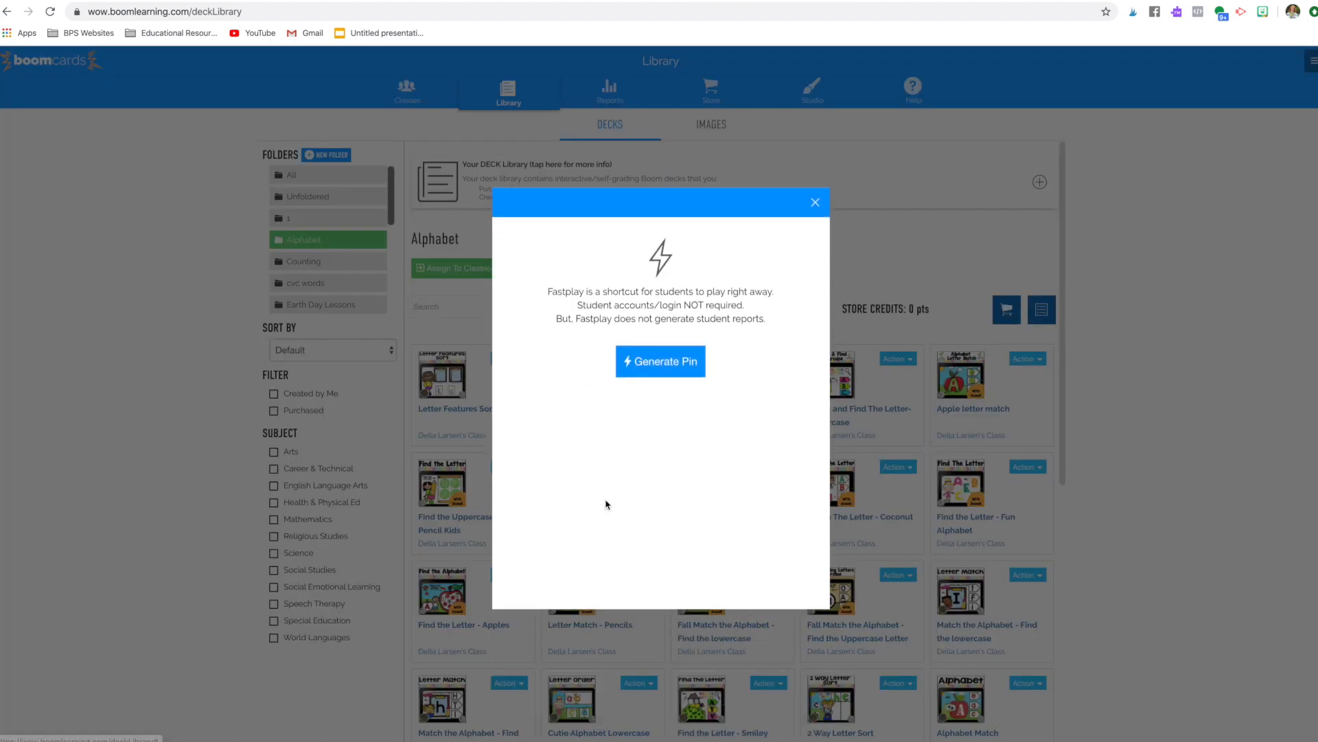
{"action": "left_click", "coordinate": [661, 361]}
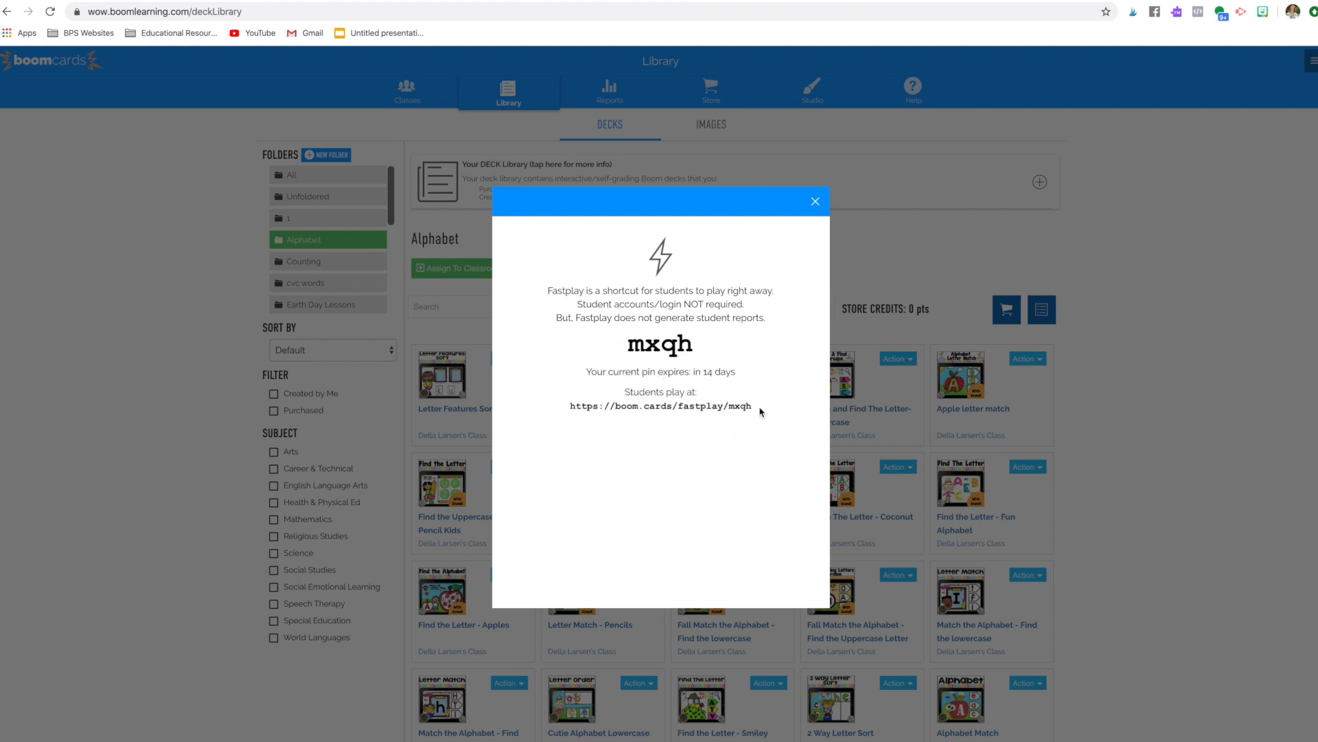
{"action": "mouse_move", "coordinate": [747, 404]}
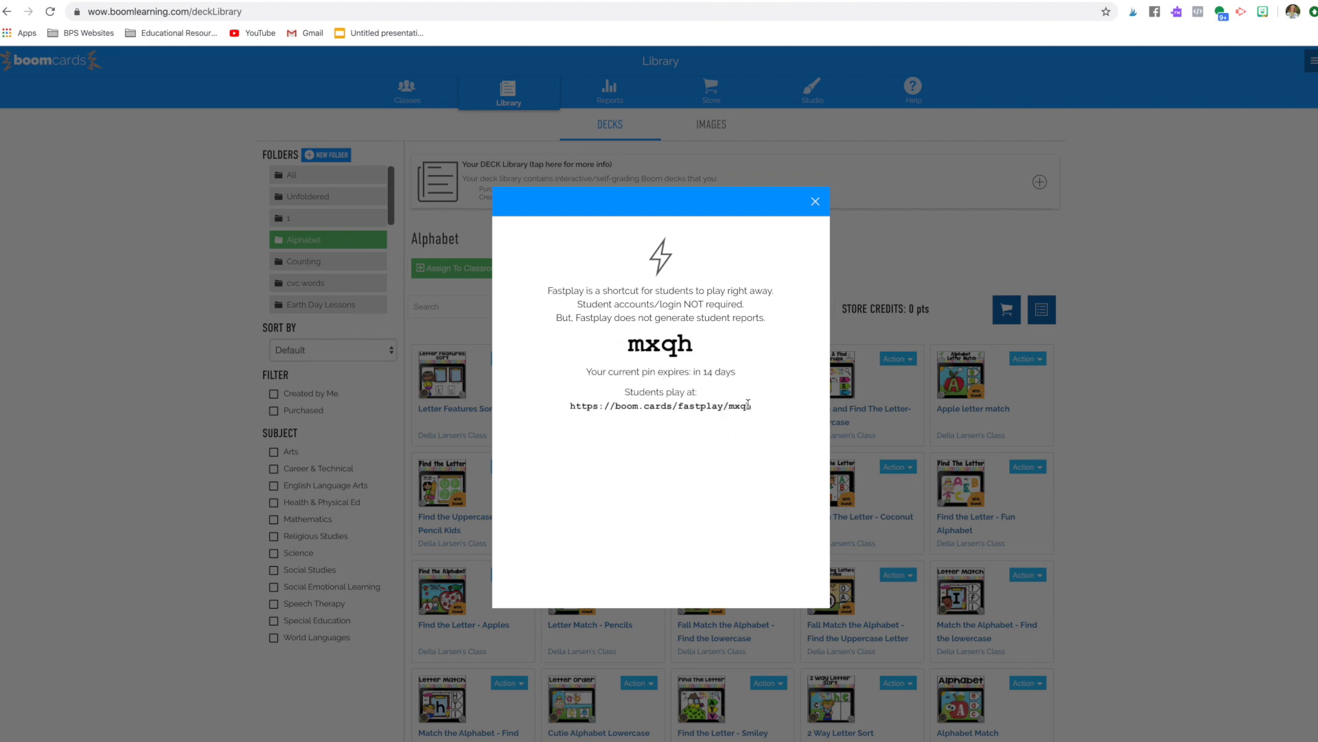
{"action": "triple_click", "coordinate": [661, 405]}
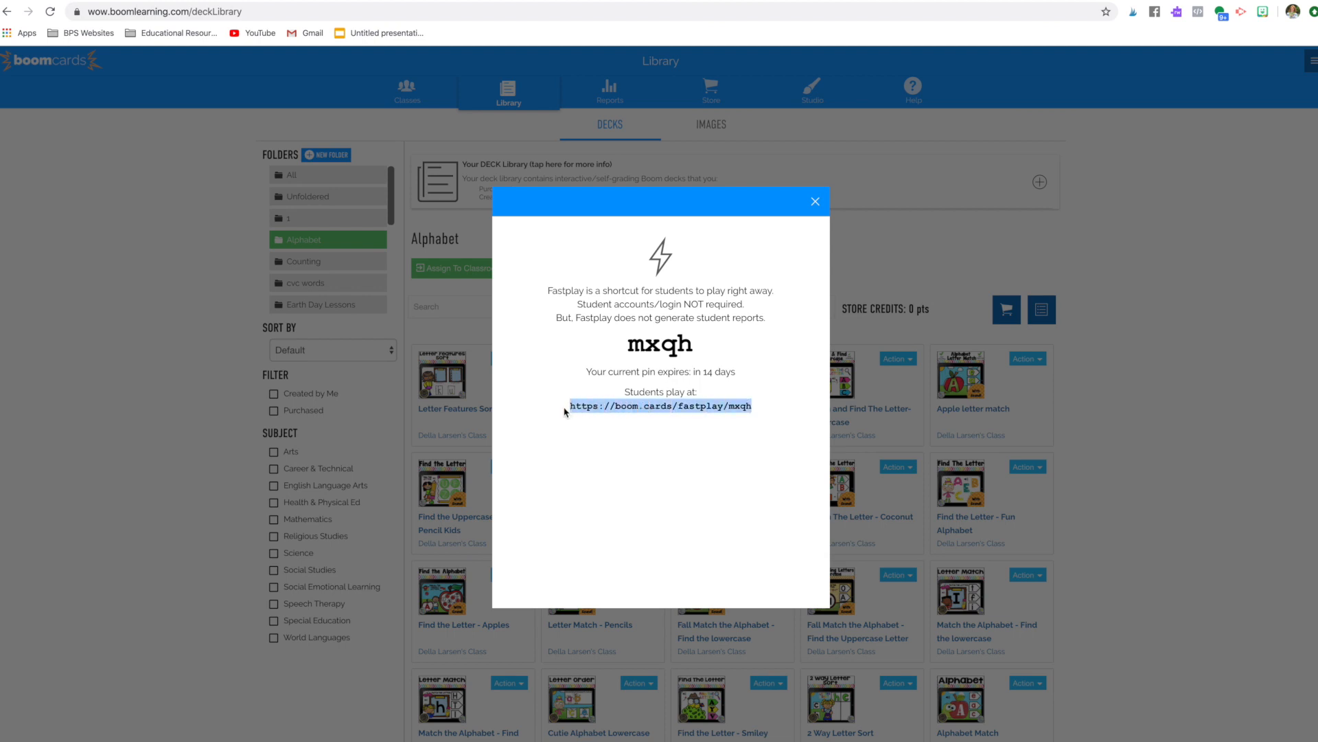
{"action": "mouse_move", "coordinate": [249, 121]}
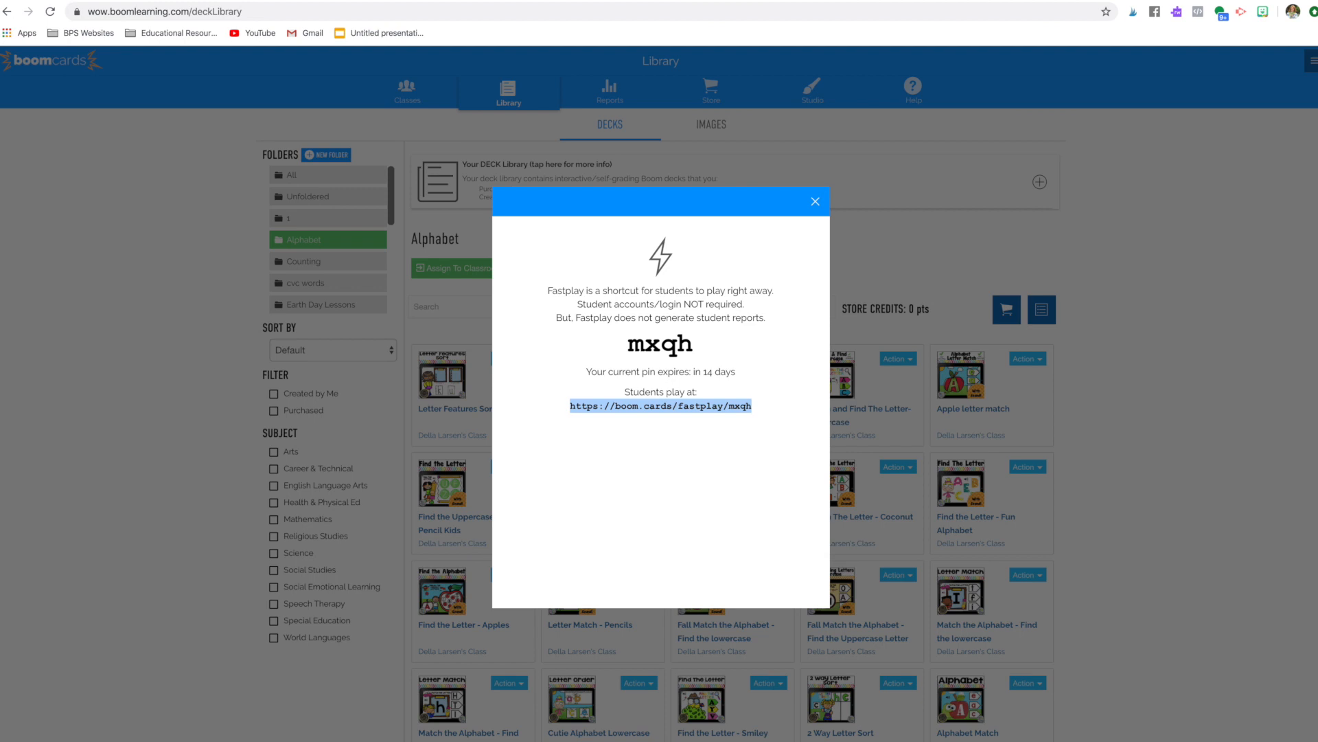
{"action": "mouse_move", "coordinate": [300, 60]}
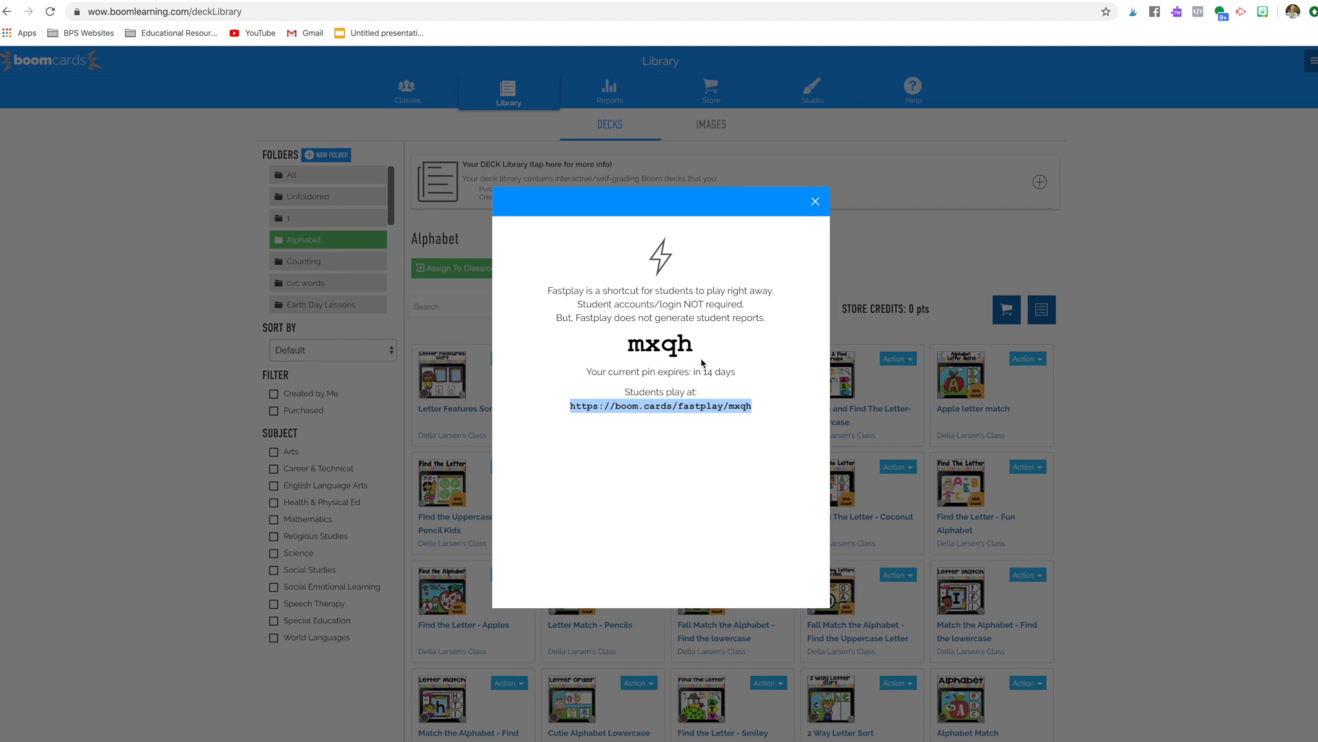
{"action": "mouse_move", "coordinate": [716, 381]}
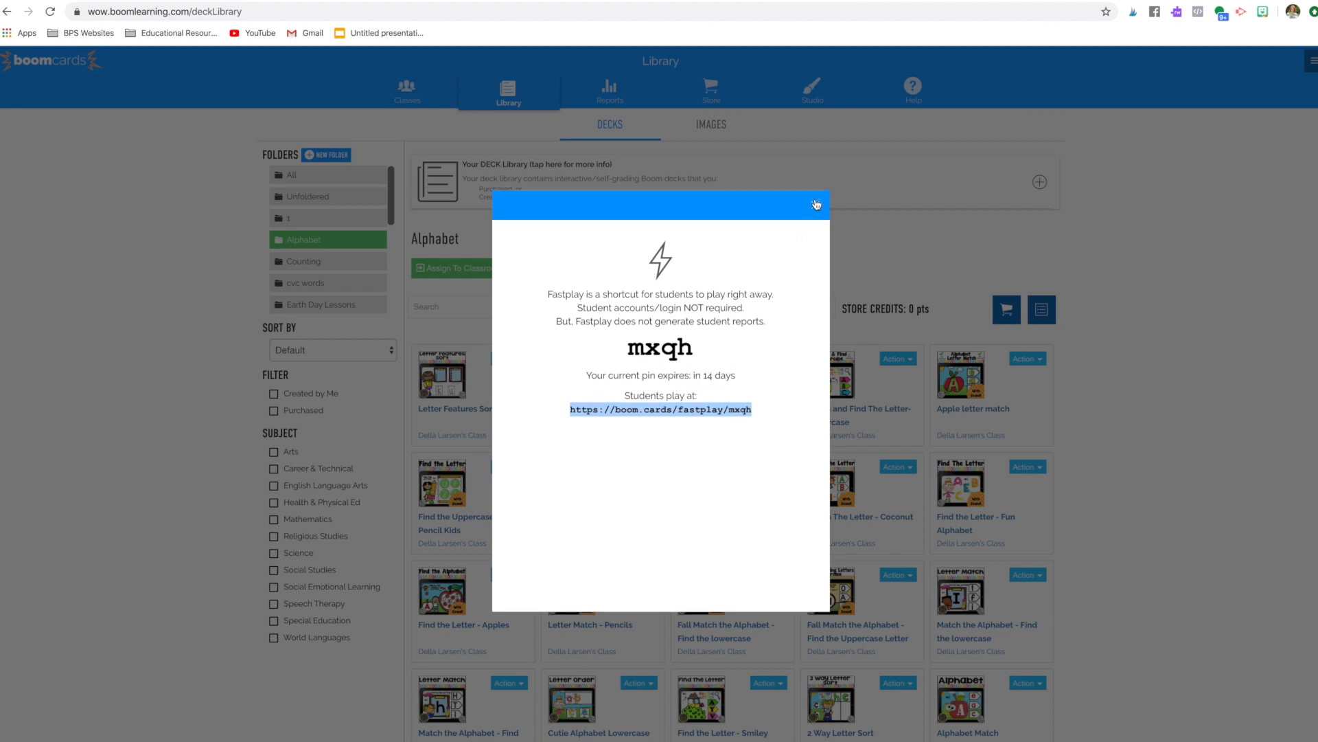
{"action": "left_click", "coordinate": [815, 205]}
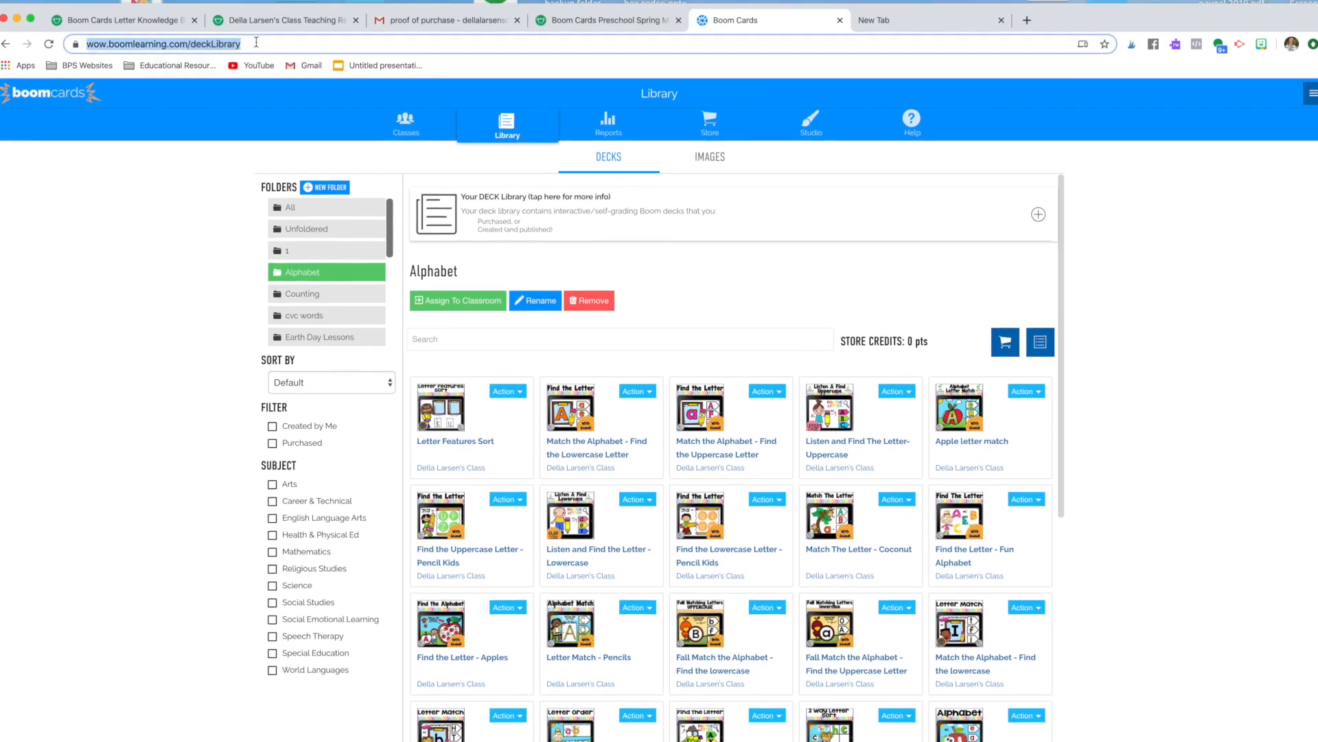
{"action": "type", "text": "https://boom.cards/fastplay/mxqh"}
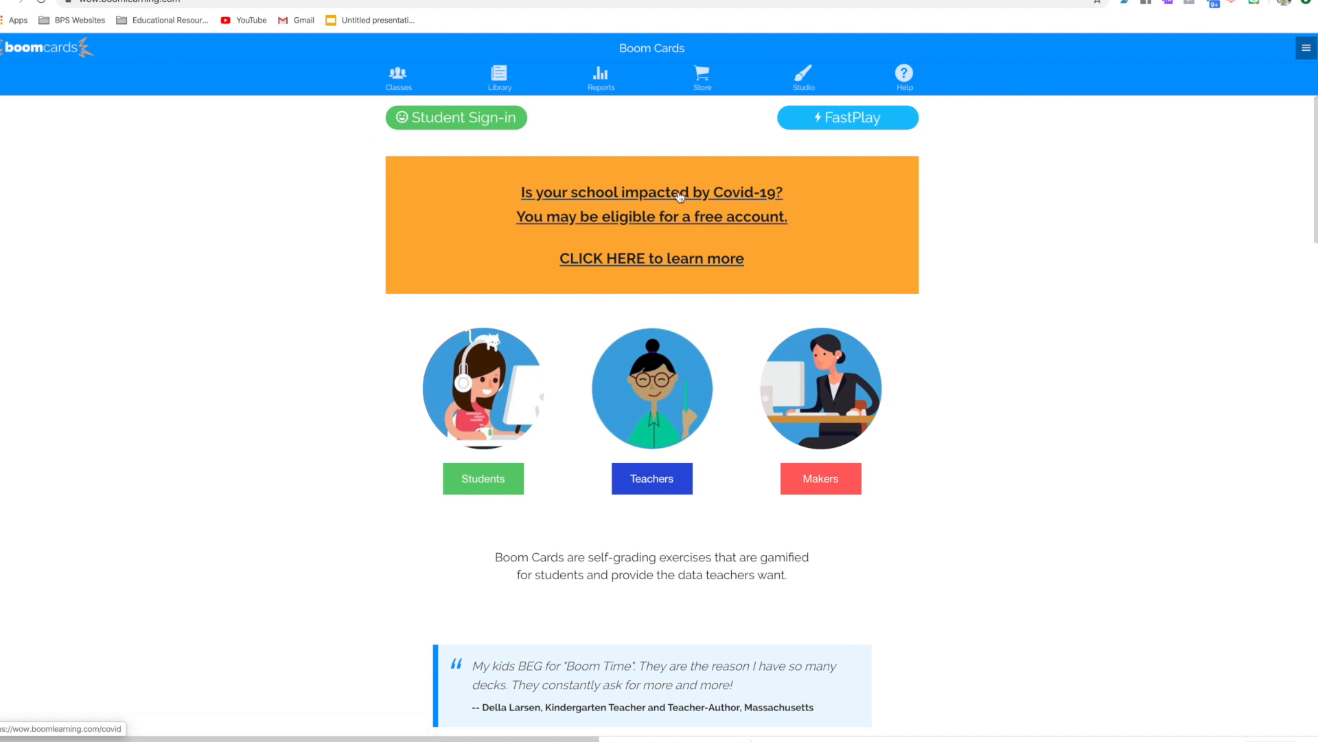
{"action": "mouse_move", "coordinate": [821, 117]}
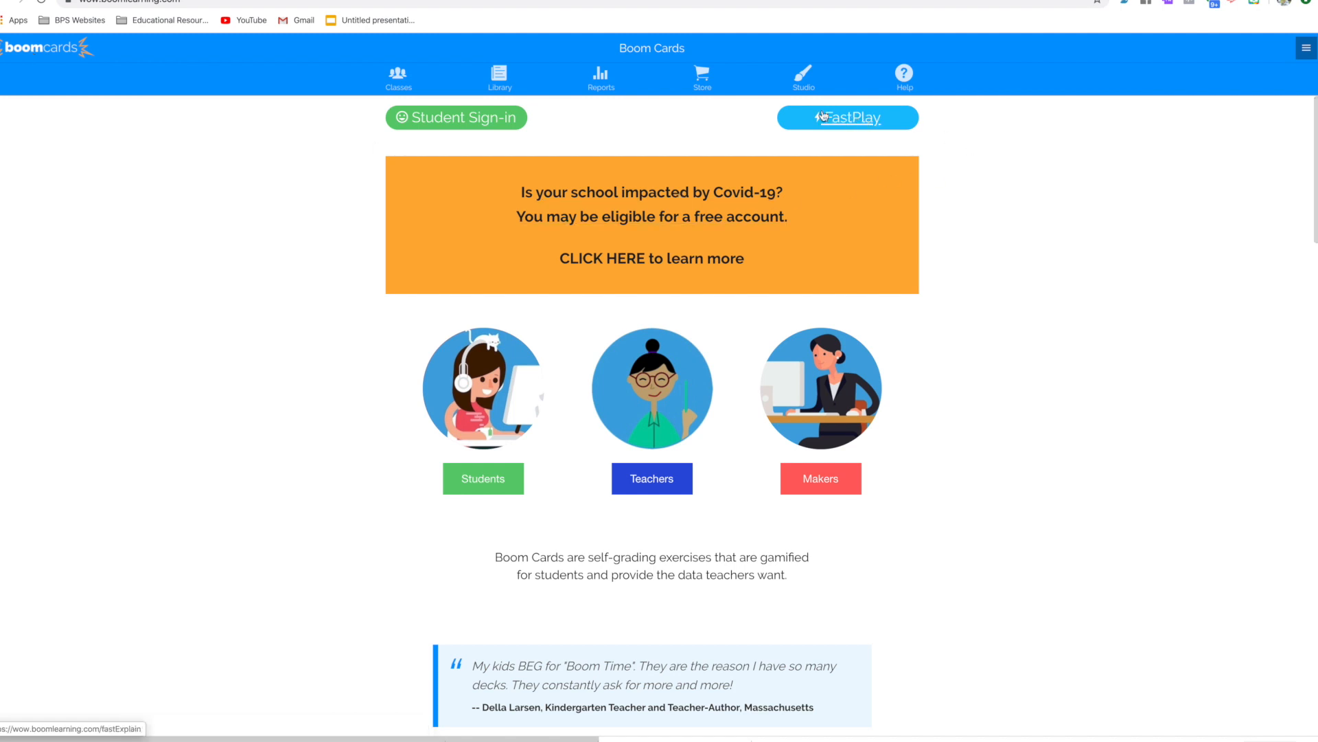
{"action": "mouse_move", "coordinate": [838, 128]}
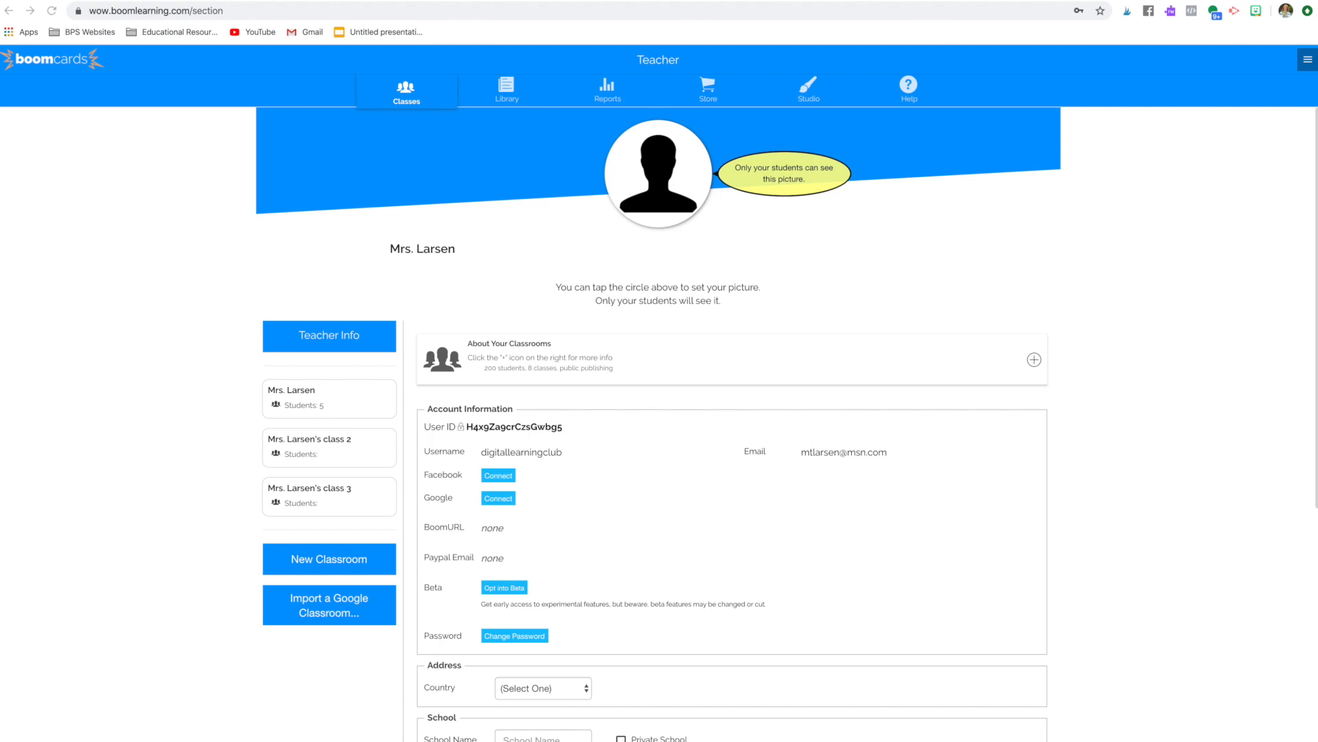
{"action": "mouse_move", "coordinate": [470, 455]}
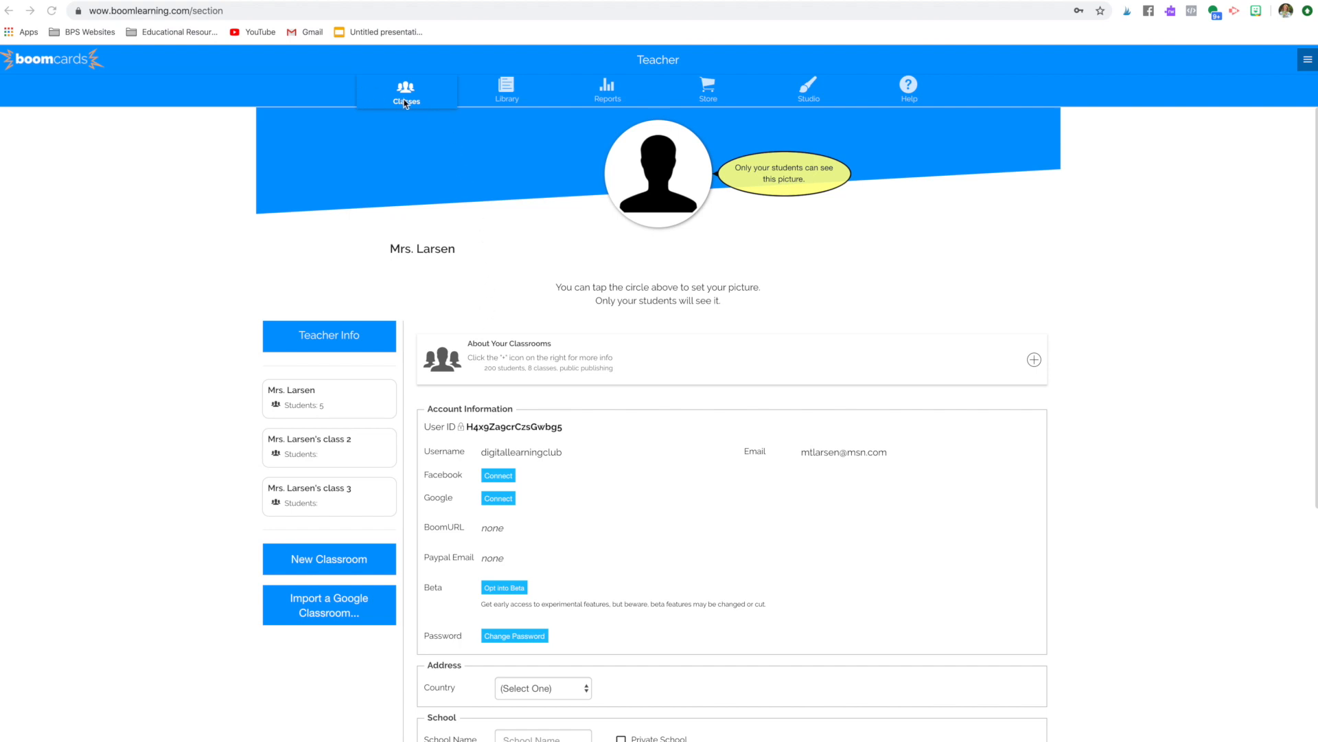
{"action": "mouse_move", "coordinate": [352, 380]}
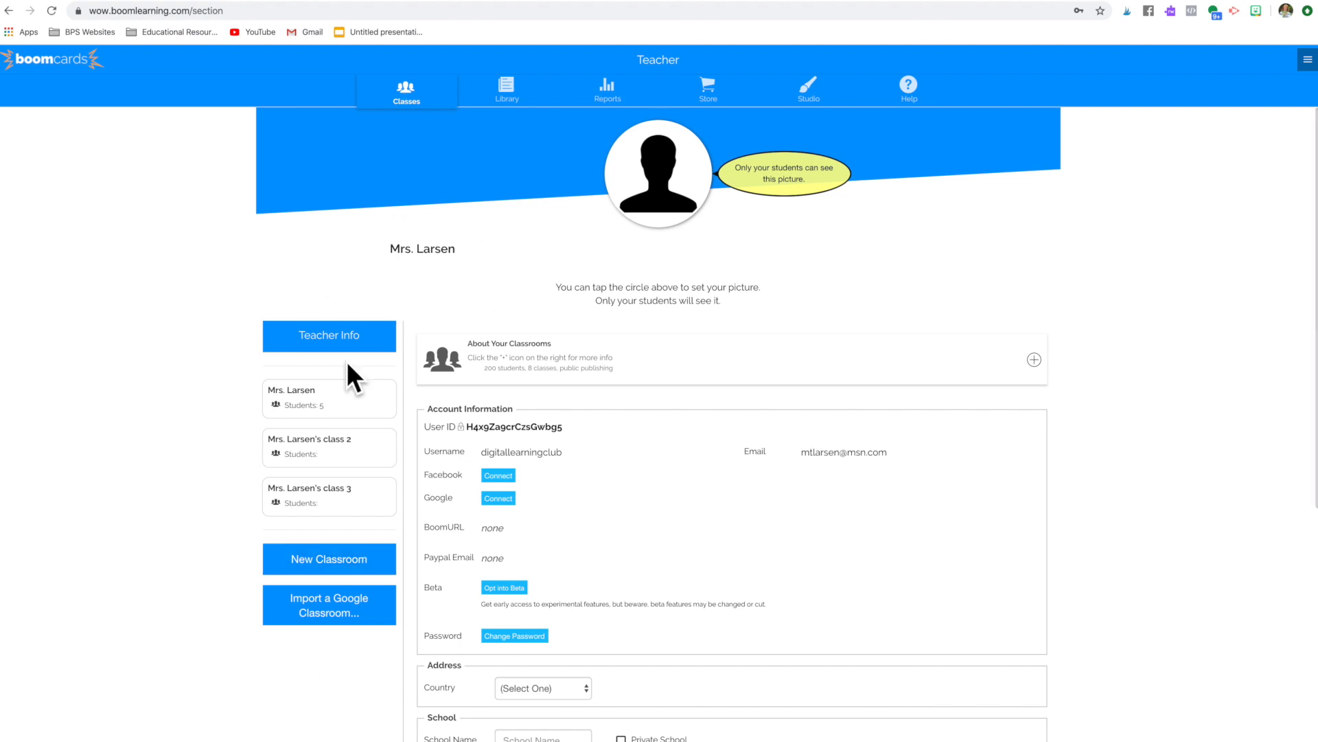
{"action": "mouse_move", "coordinate": [328, 559]}
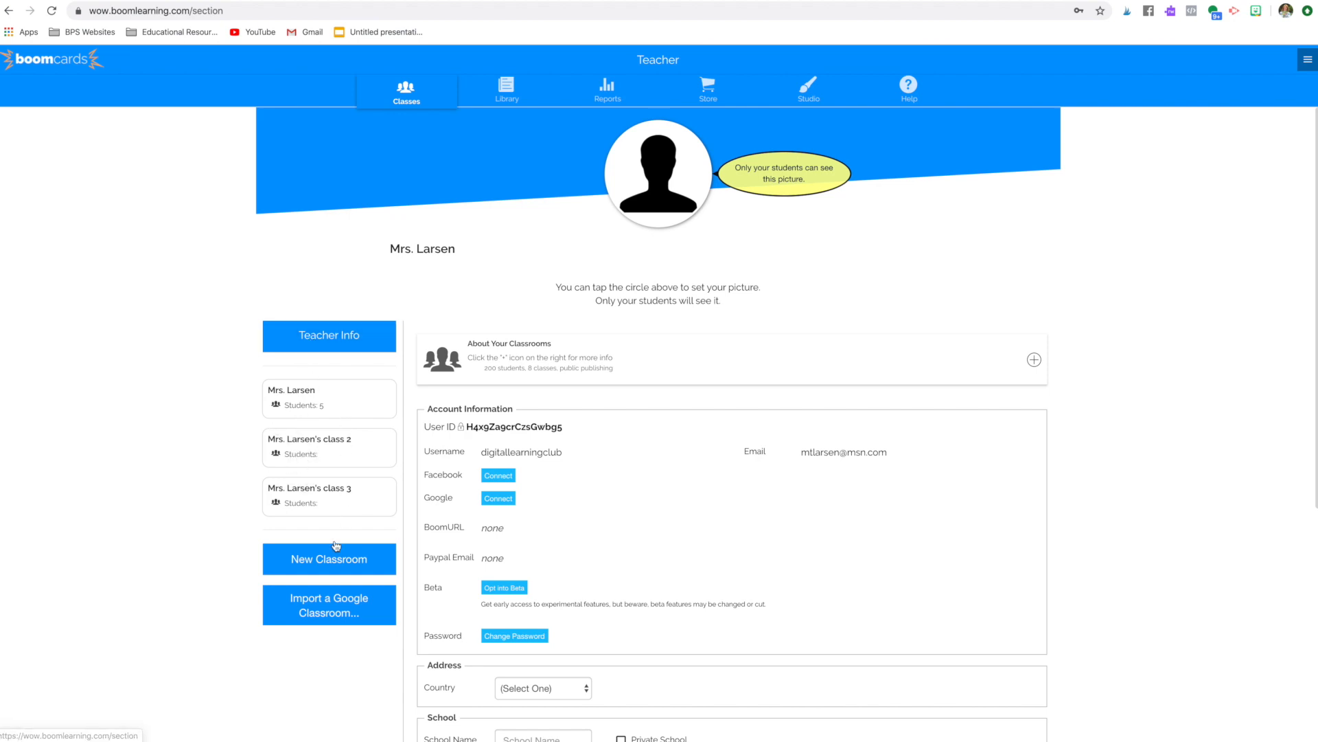
- Start a new classroom and list Della, Matthew, Michael and Katherine in Add Many Students
{"action": "left_click", "coordinate": [329, 559]}
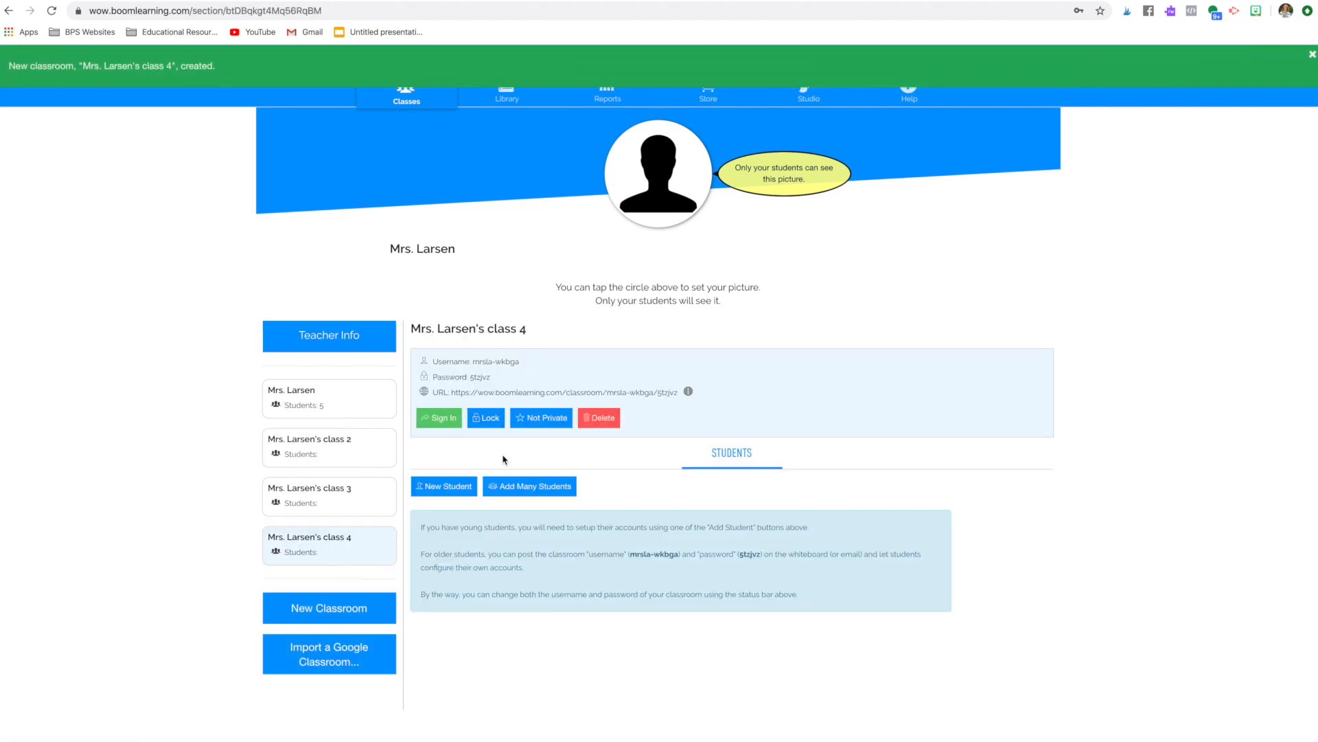
{"action": "left_click", "coordinate": [530, 485]}
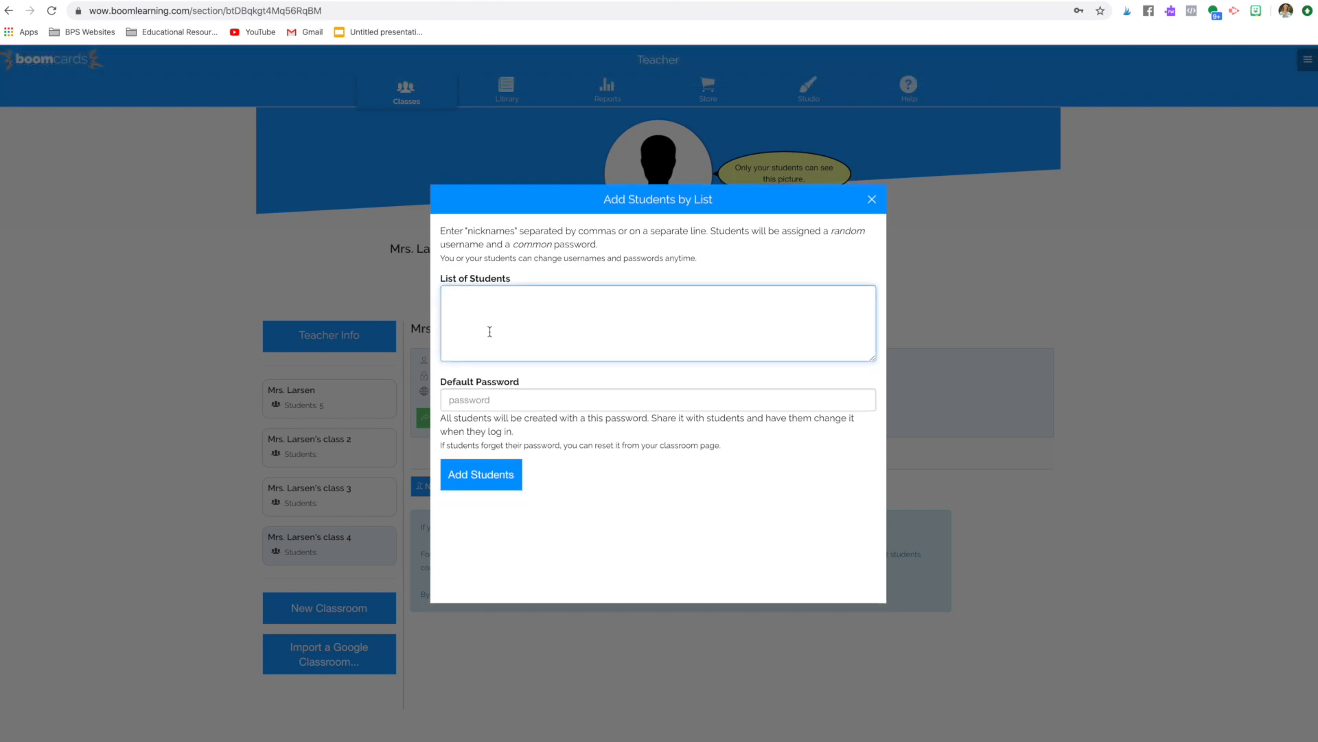
{"action": "type", "text": "Matthew,"}
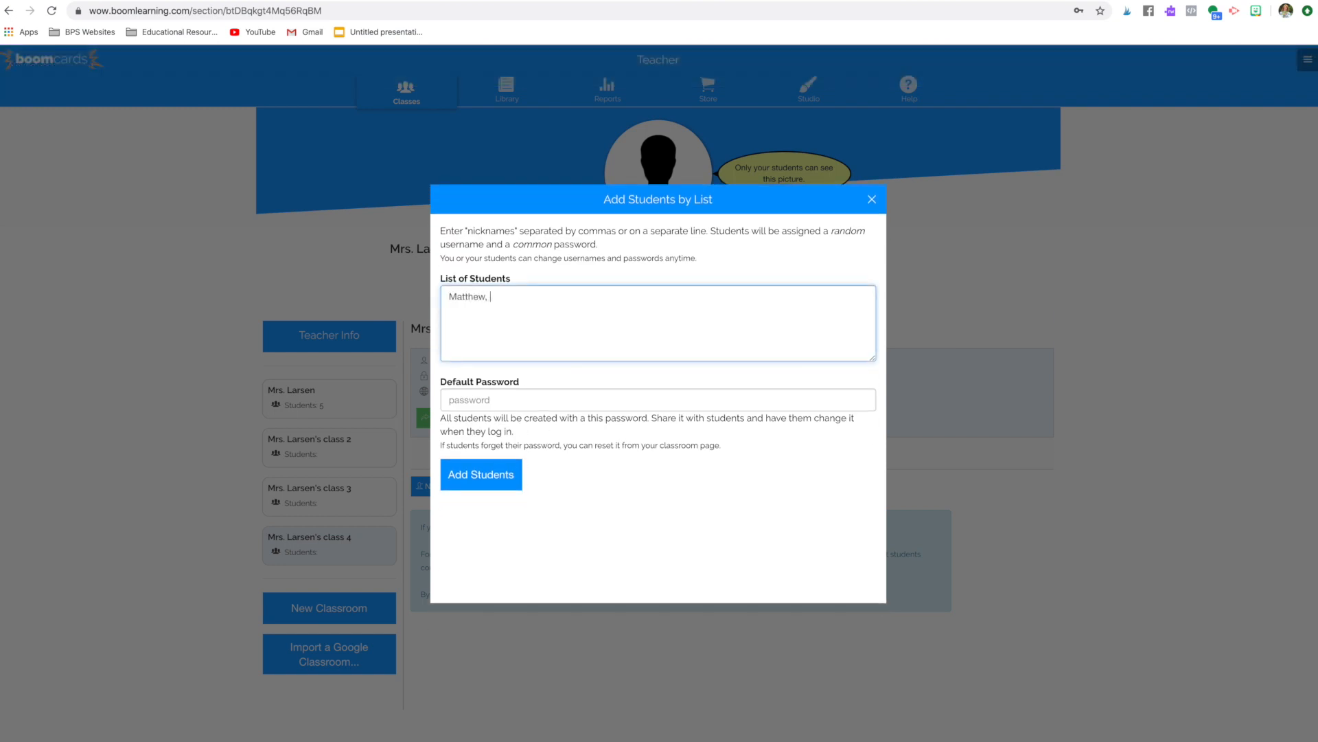
{"action": "type", "text": "Michael"}
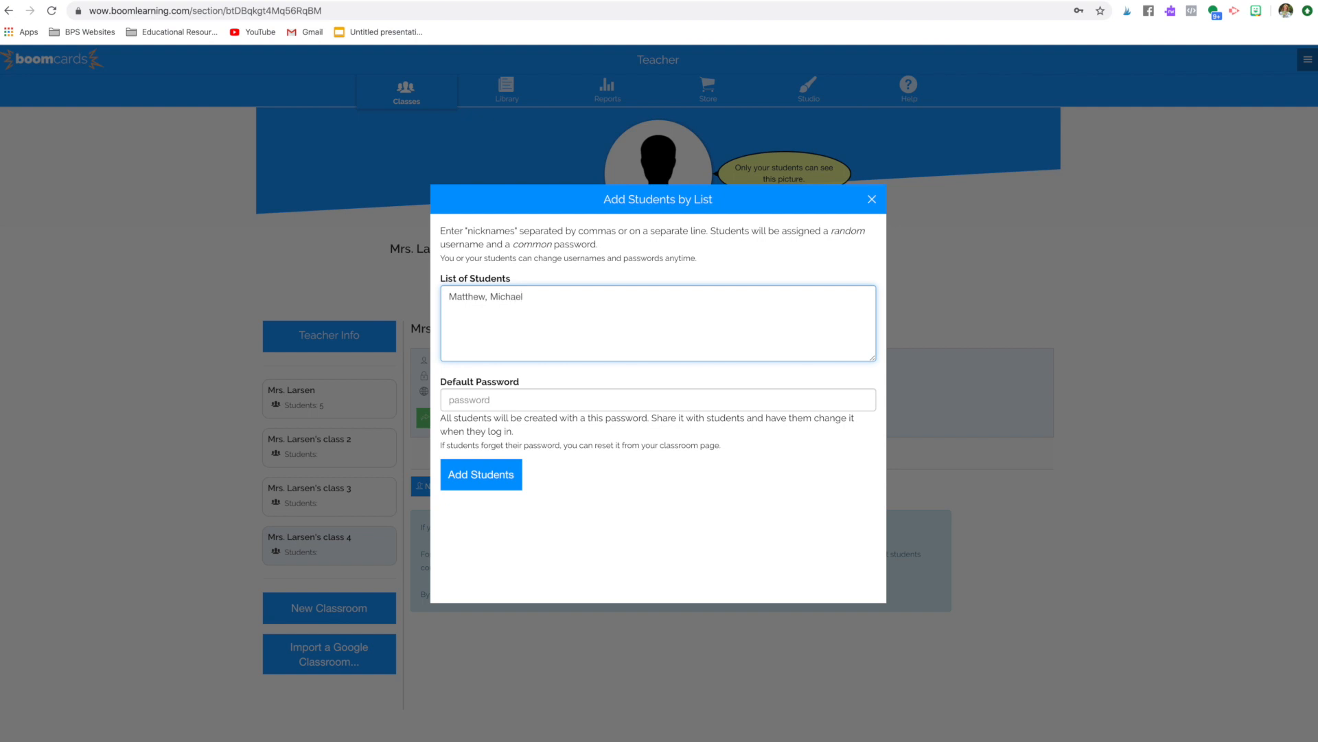
{"action": "type", "text": ", kath"}
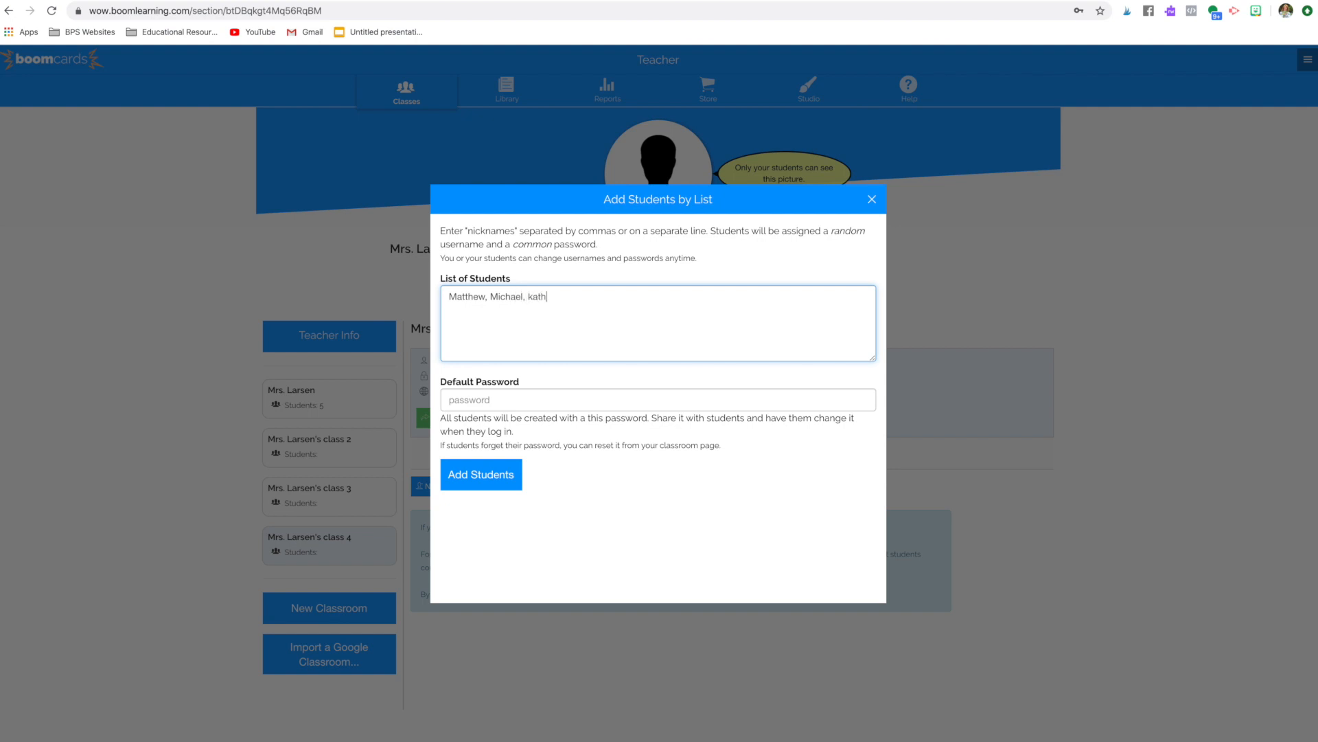
{"action": "type", "text": "erine, D"}
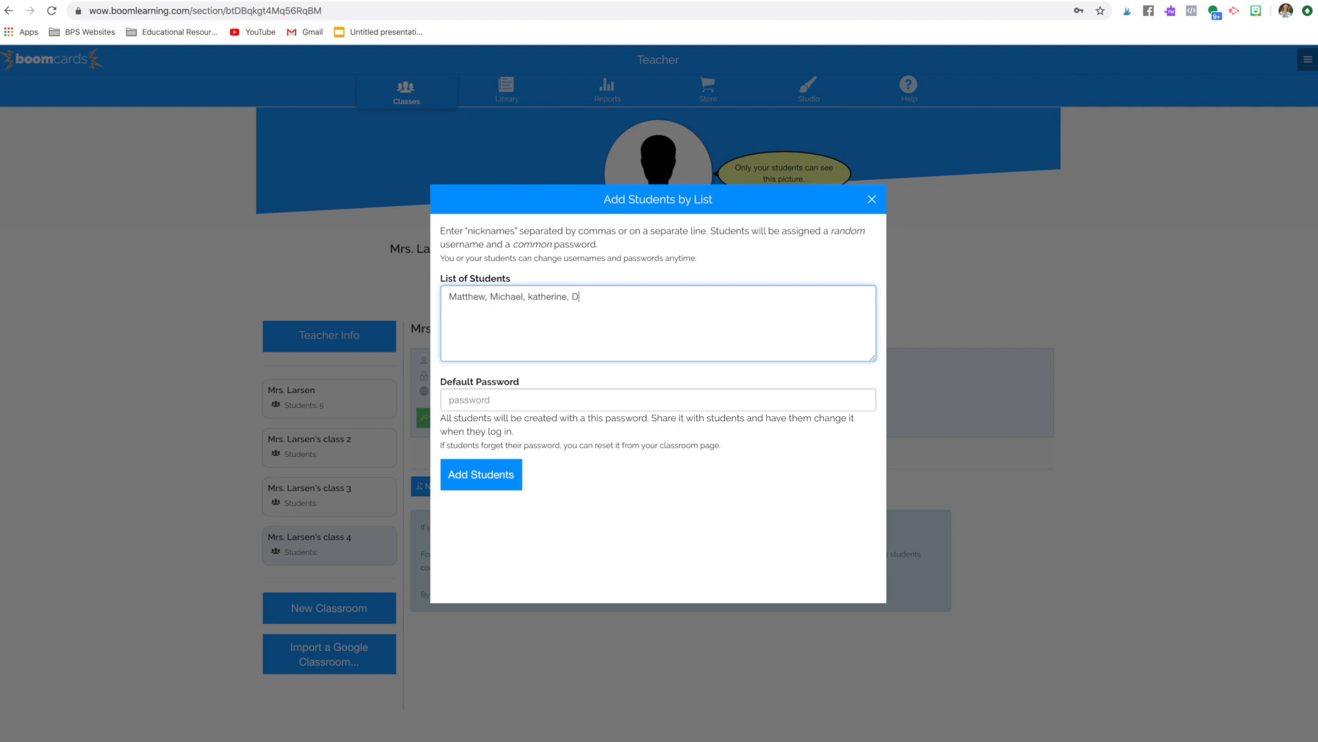
{"action": "type", "text": "ella"}
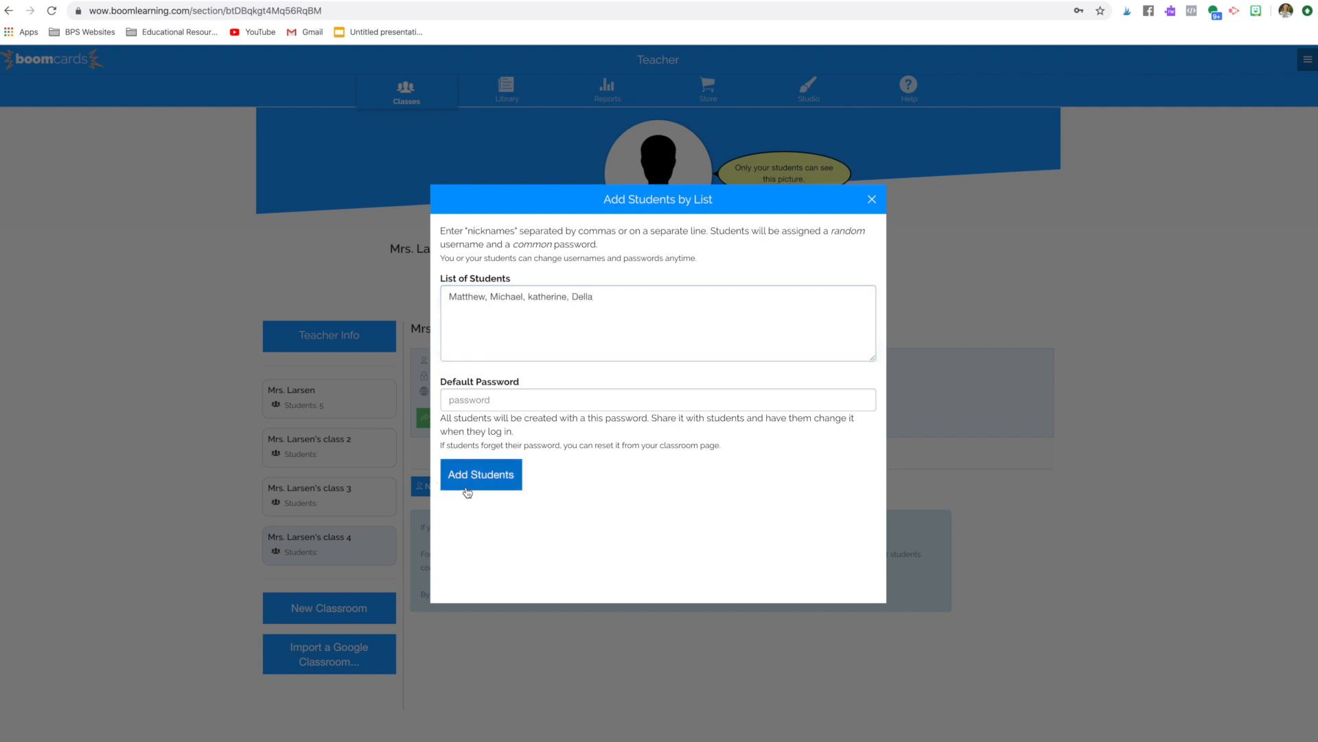
- Add the four listed students with a shared 4-character default password
{"action": "left_click", "coordinate": [481, 474]}
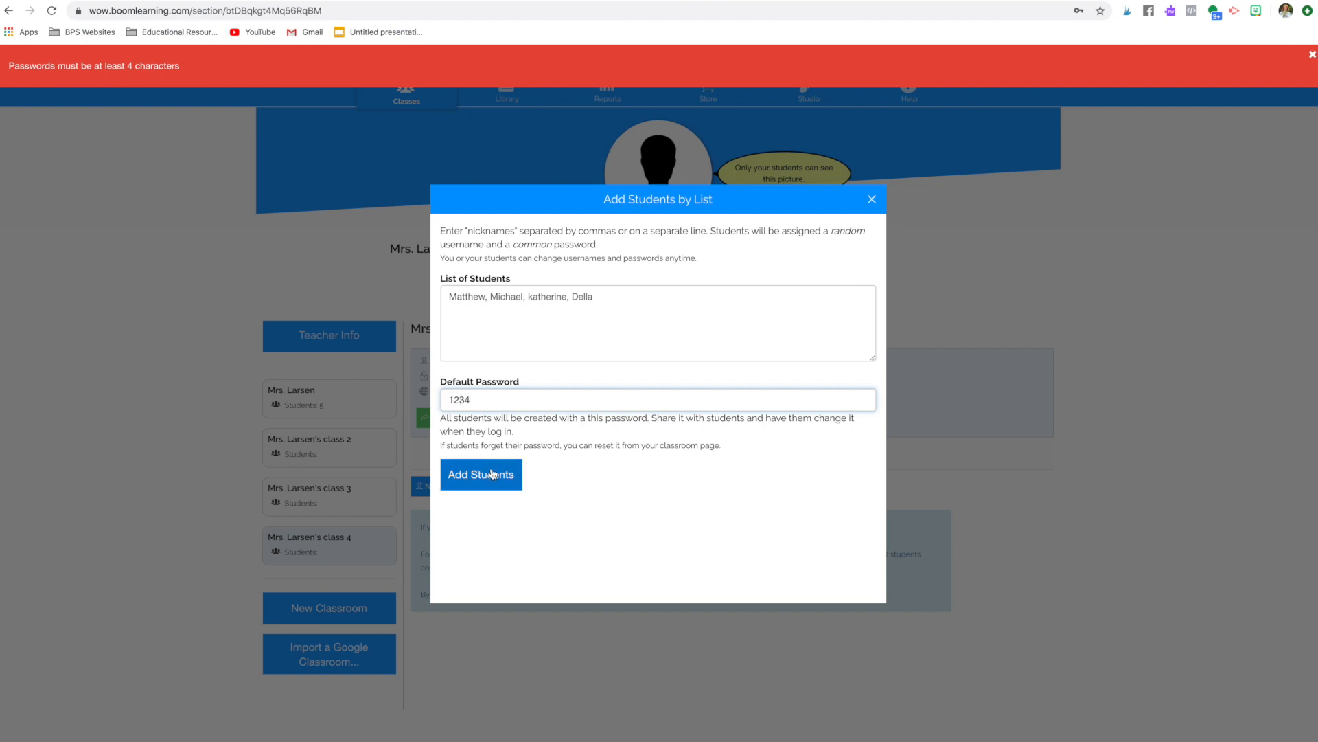
{"action": "left_click", "coordinate": [481, 474]}
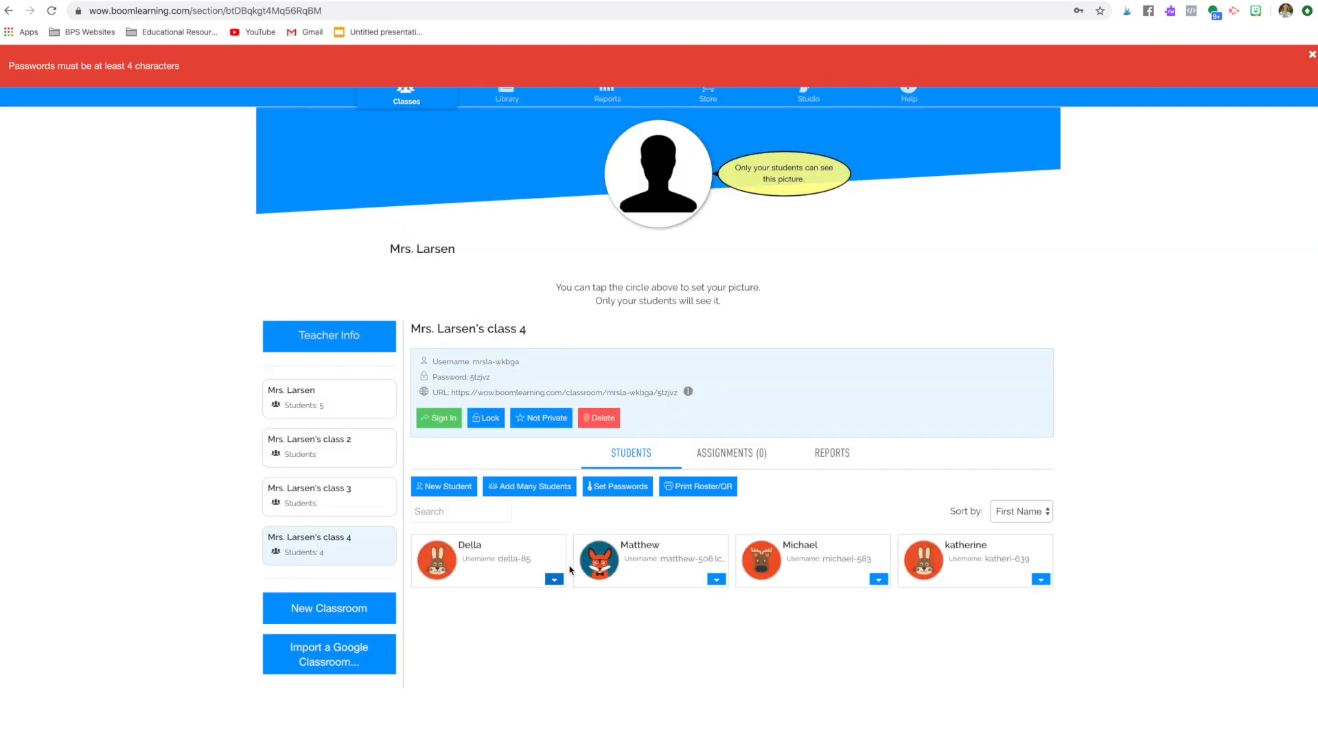
{"action": "mouse_move", "coordinate": [467, 547]}
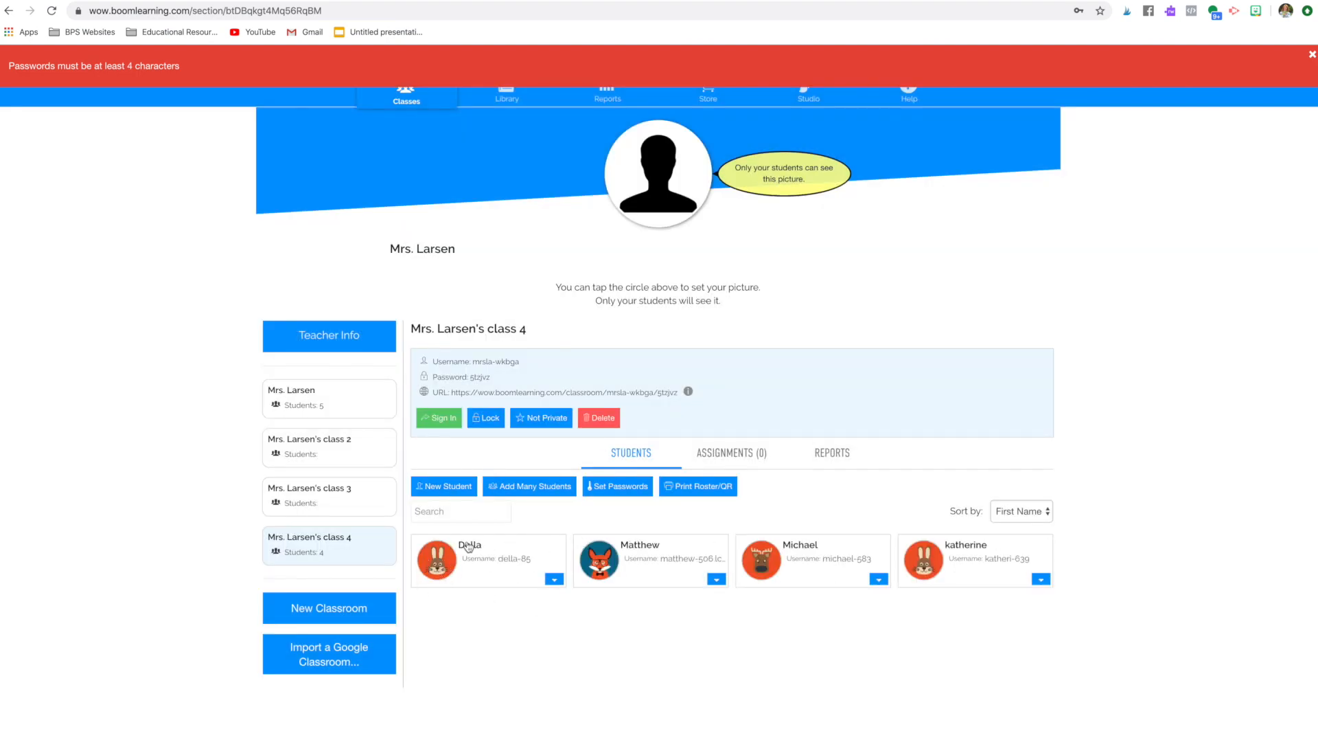
{"action": "mouse_move", "coordinate": [475, 565]}
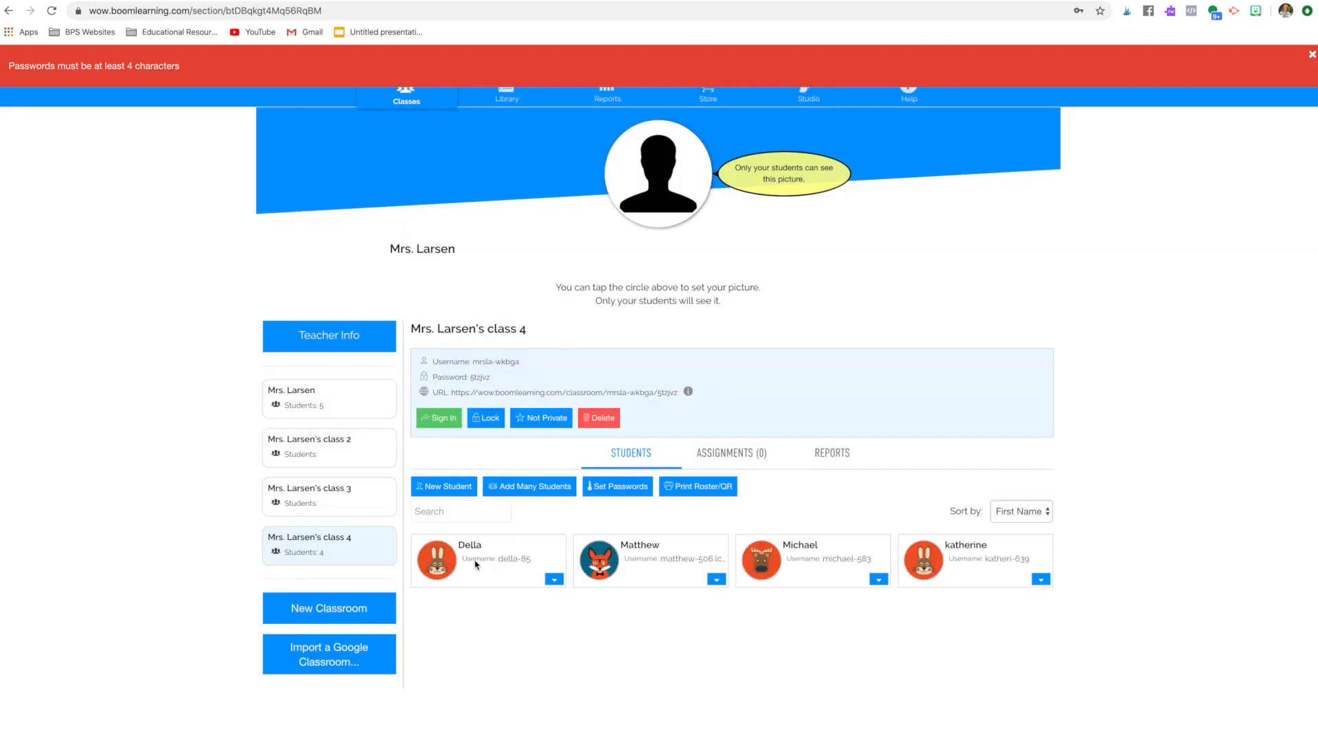
{"action": "left_click", "coordinate": [522, 559]}
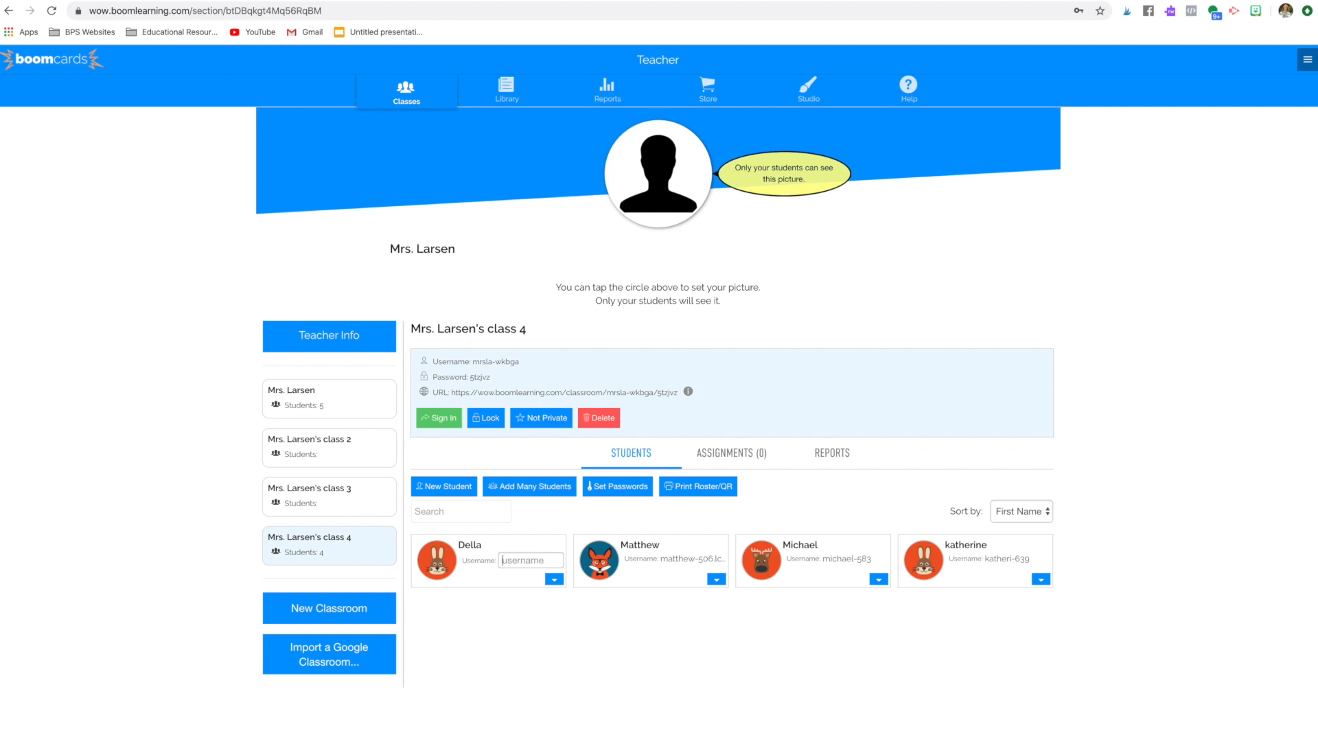
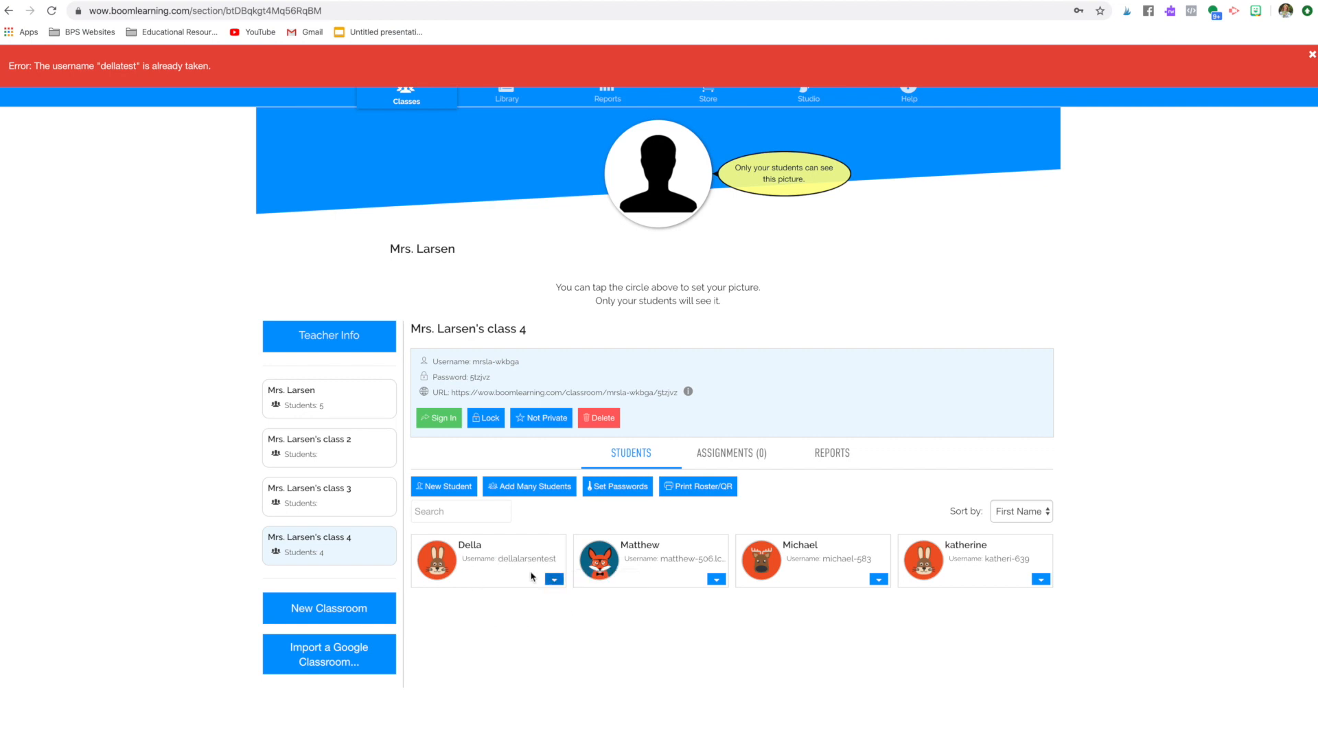
{"action": "mouse_move", "coordinate": [500, 569]}
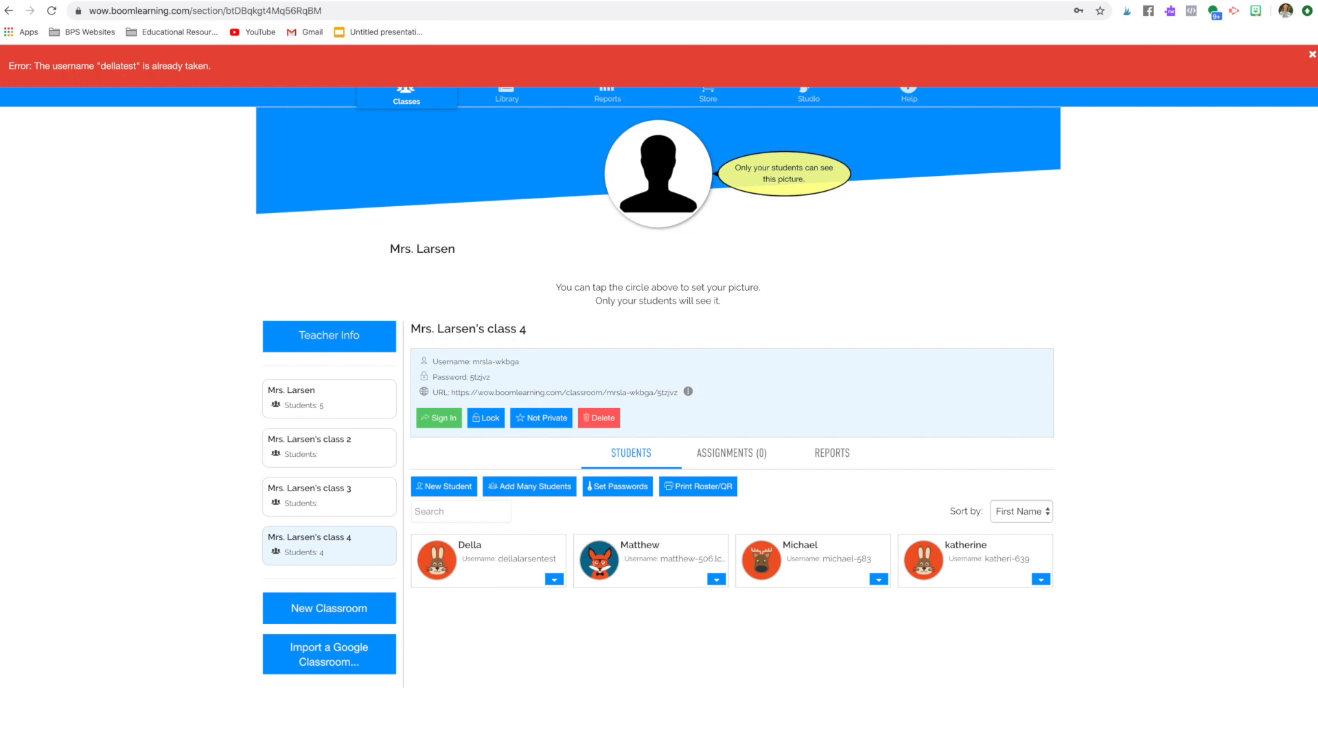
{"action": "left_click", "coordinate": [1309, 55]}
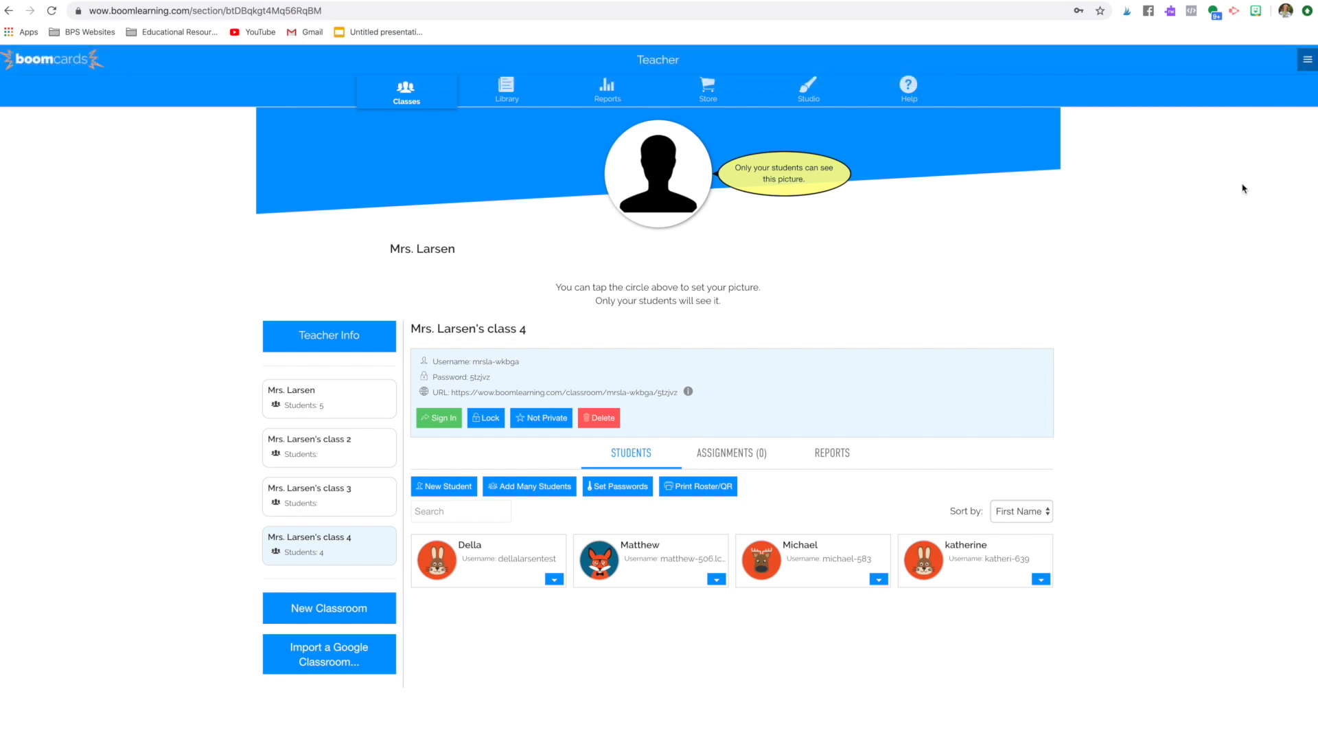
{"action": "mouse_move", "coordinate": [1164, 207]}
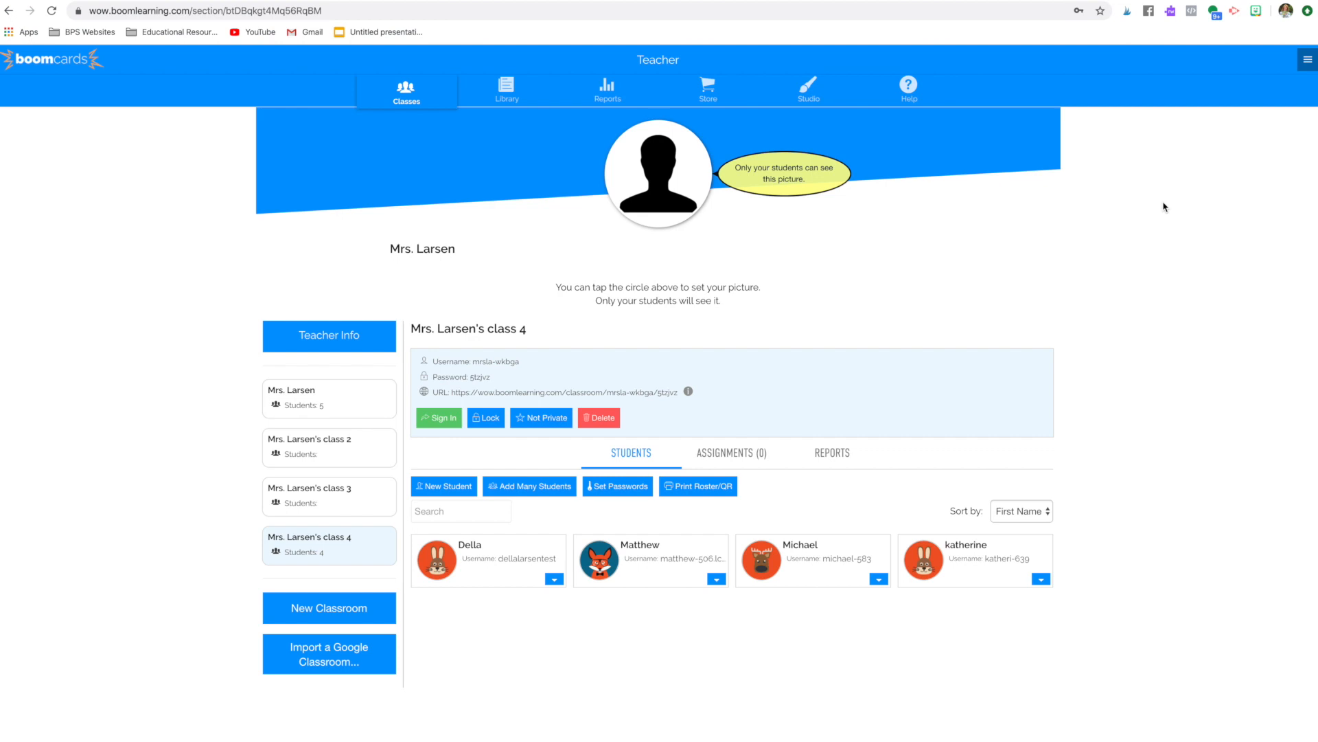
{"action": "mouse_move", "coordinate": [606, 488]}
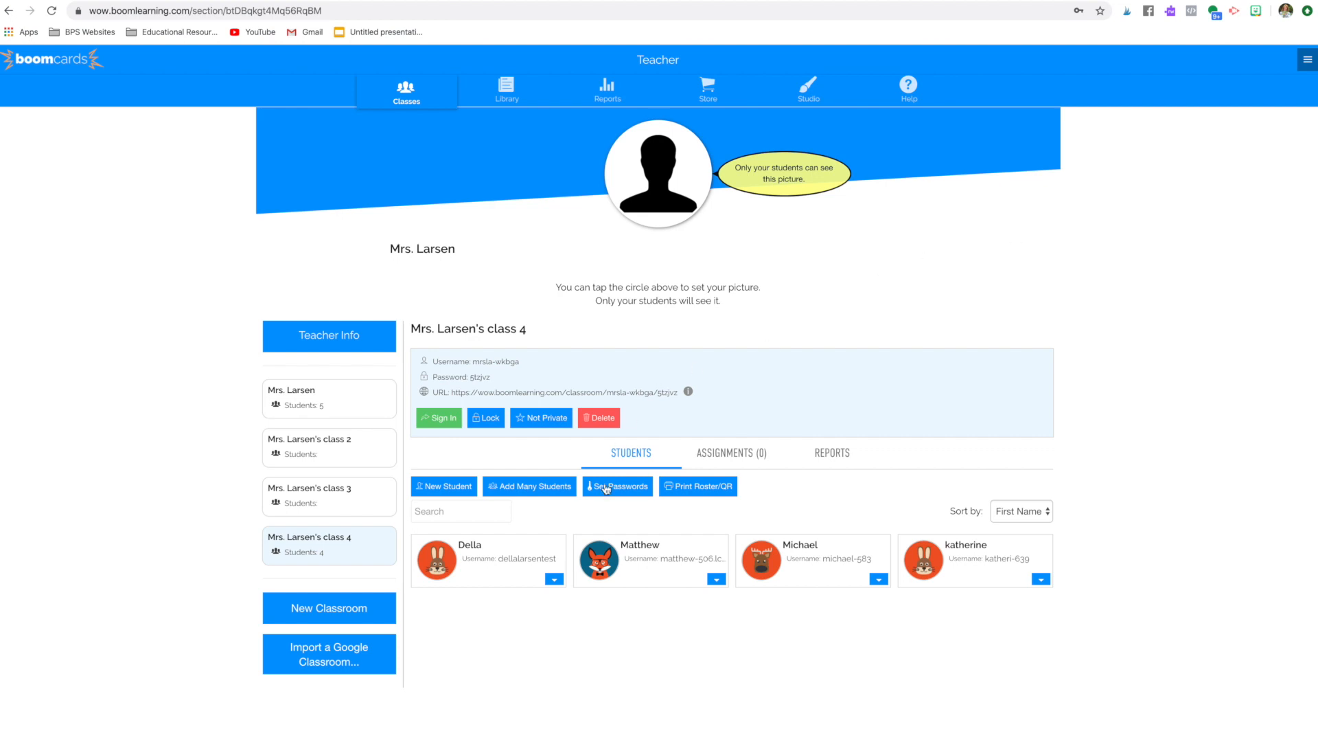
{"action": "mouse_move", "coordinate": [518, 567]}
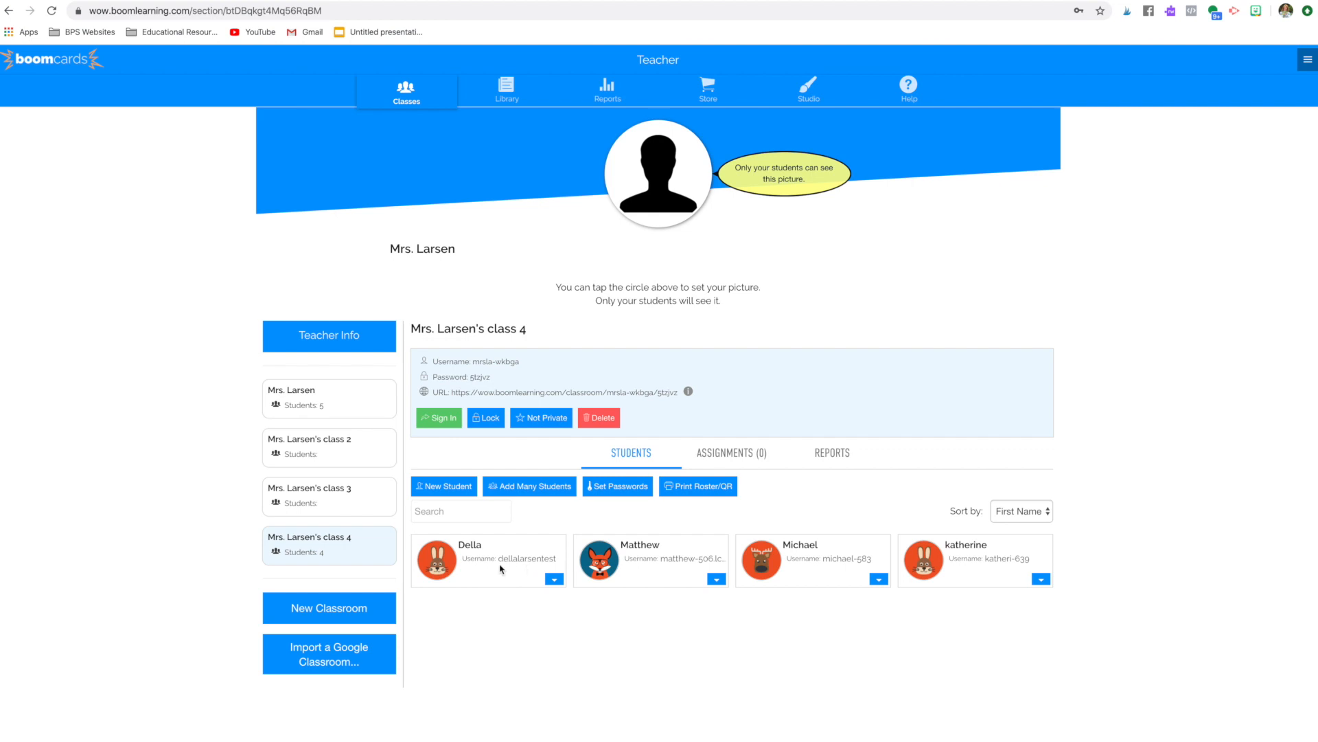
{"action": "mouse_move", "coordinate": [535, 569]}
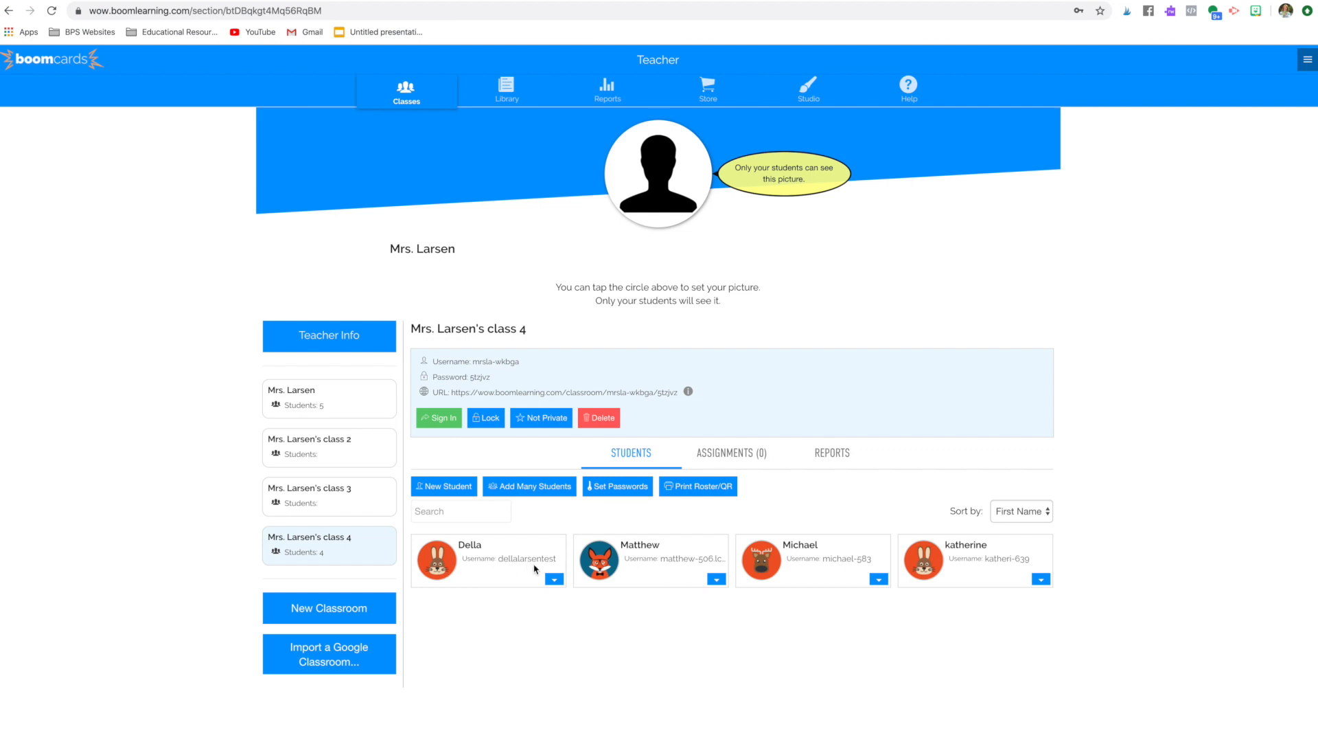
{"action": "mouse_move", "coordinate": [508, 571]}
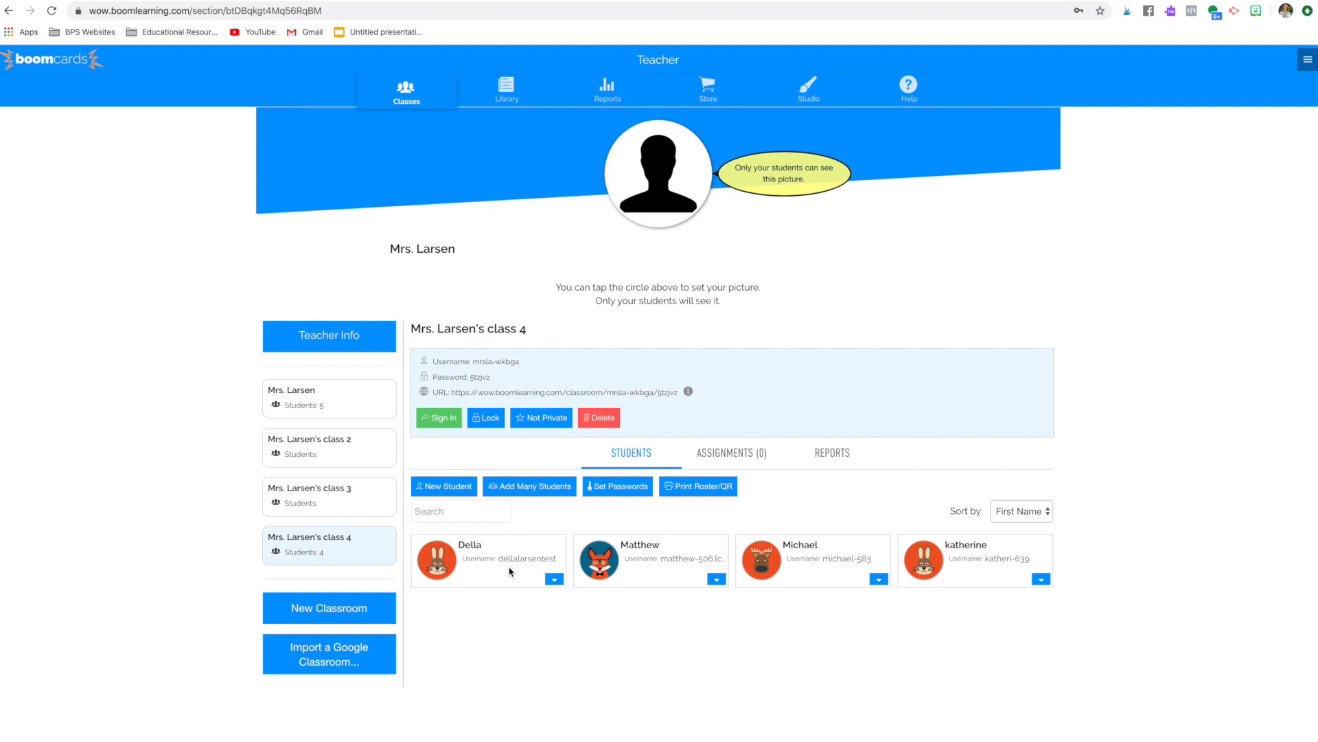
{"action": "mouse_move", "coordinate": [554, 571]}
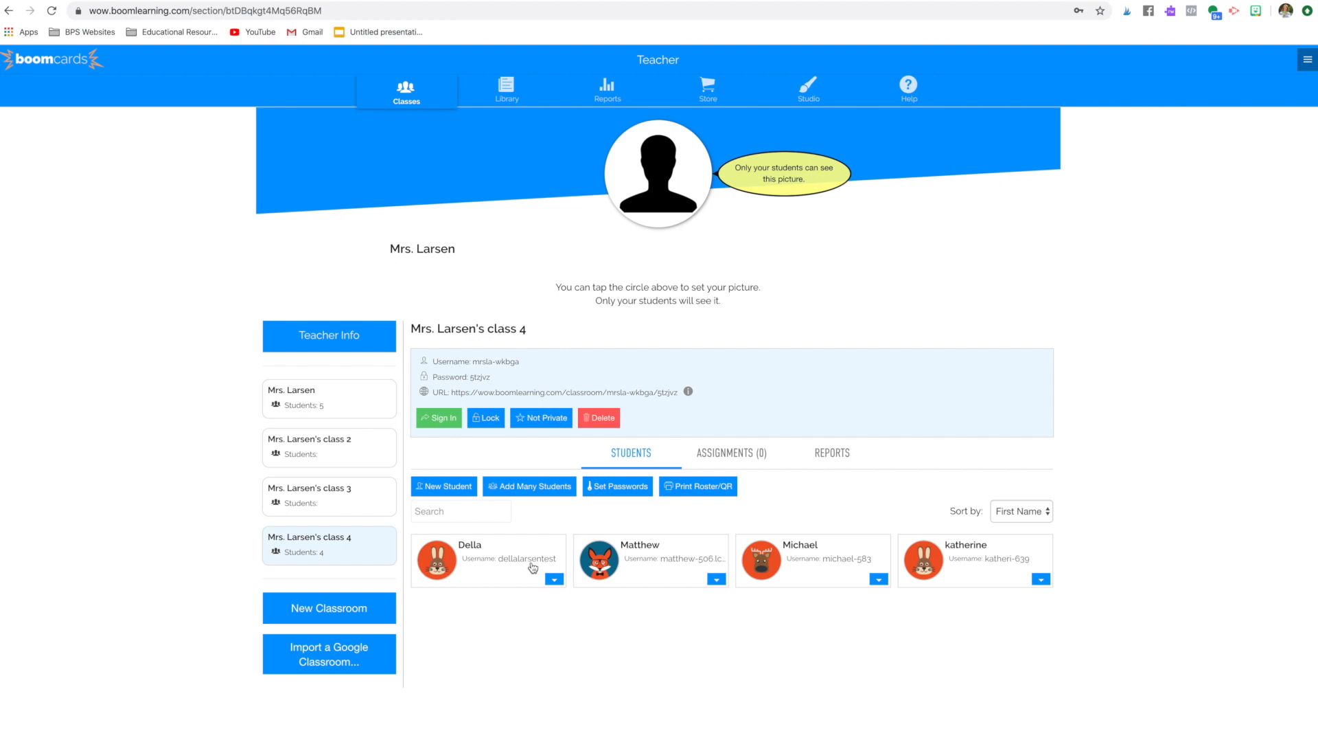
{"action": "mouse_move", "coordinate": [836, 595]}
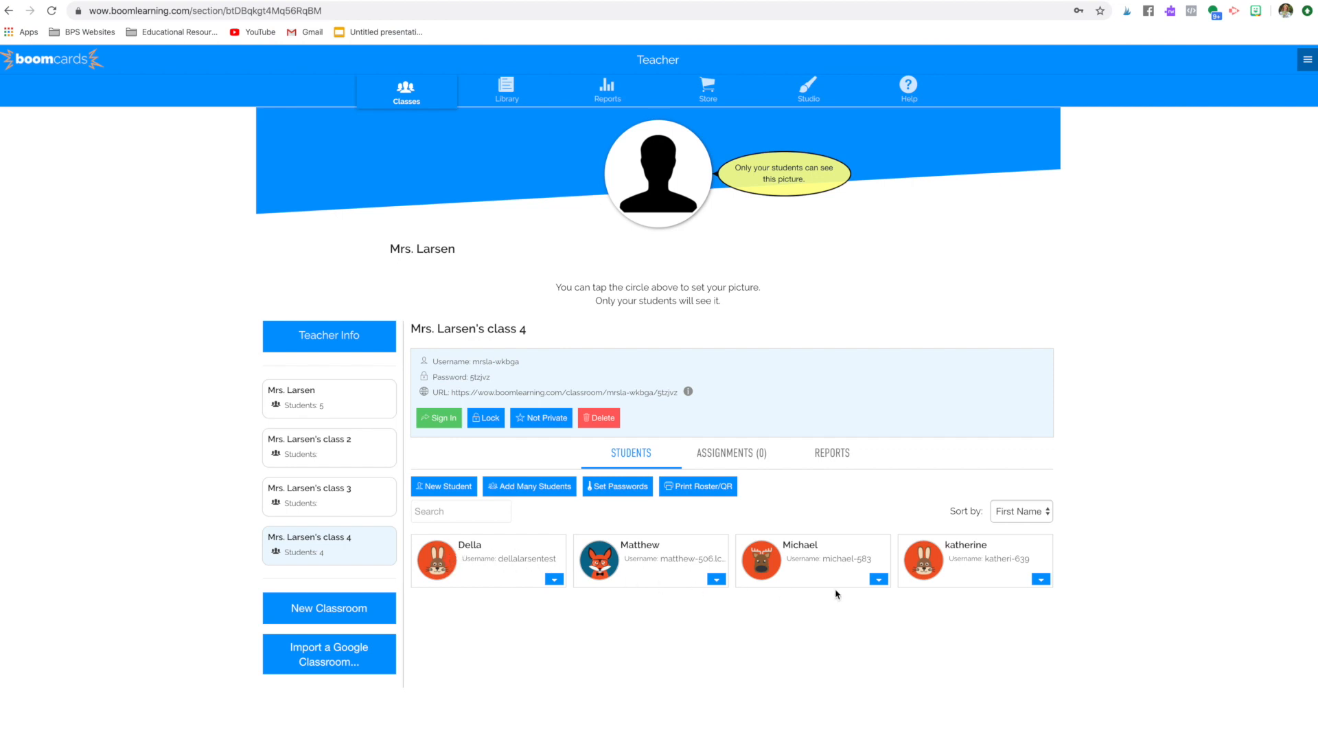
{"action": "mouse_move", "coordinate": [838, 593]}
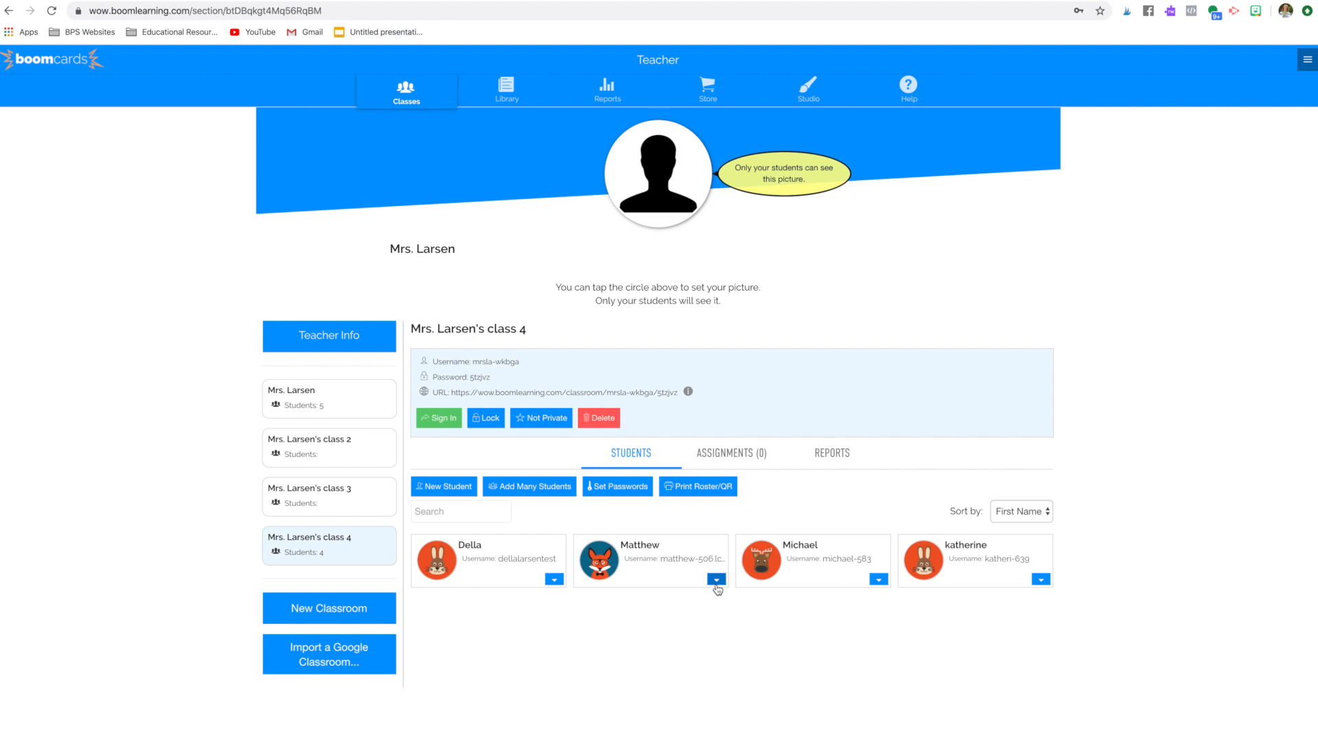
{"action": "mouse_move", "coordinate": [496, 567]}
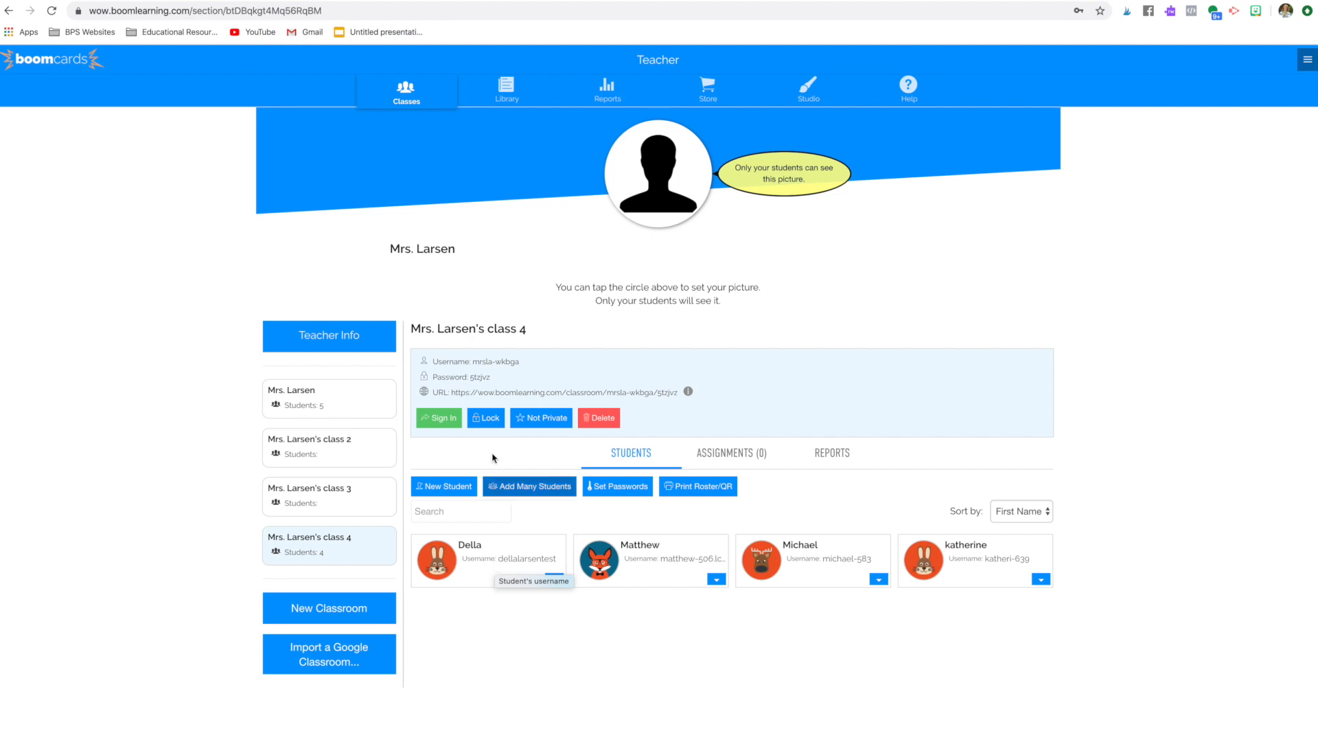
- Switch to the first classroom and show the first student Della's report
{"action": "left_click", "coordinate": [328, 399]}
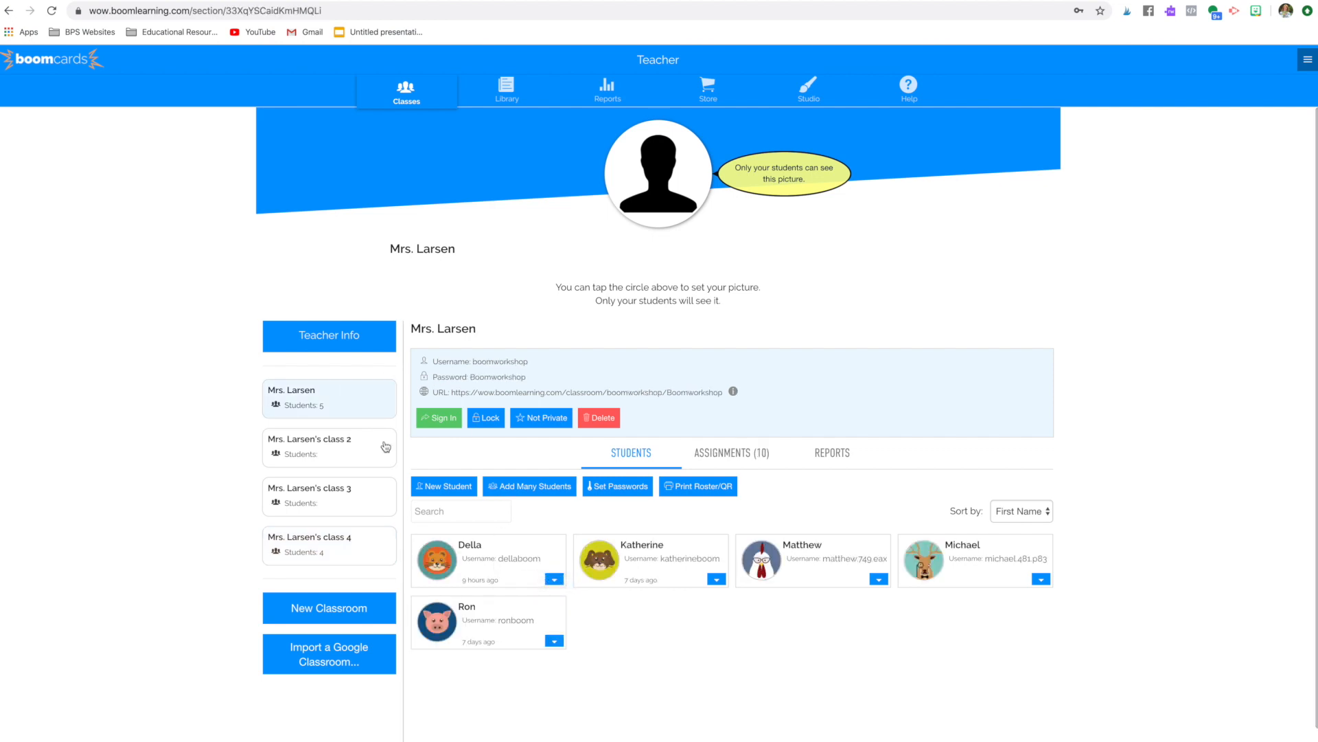
{"action": "left_click", "coordinate": [553, 580]}
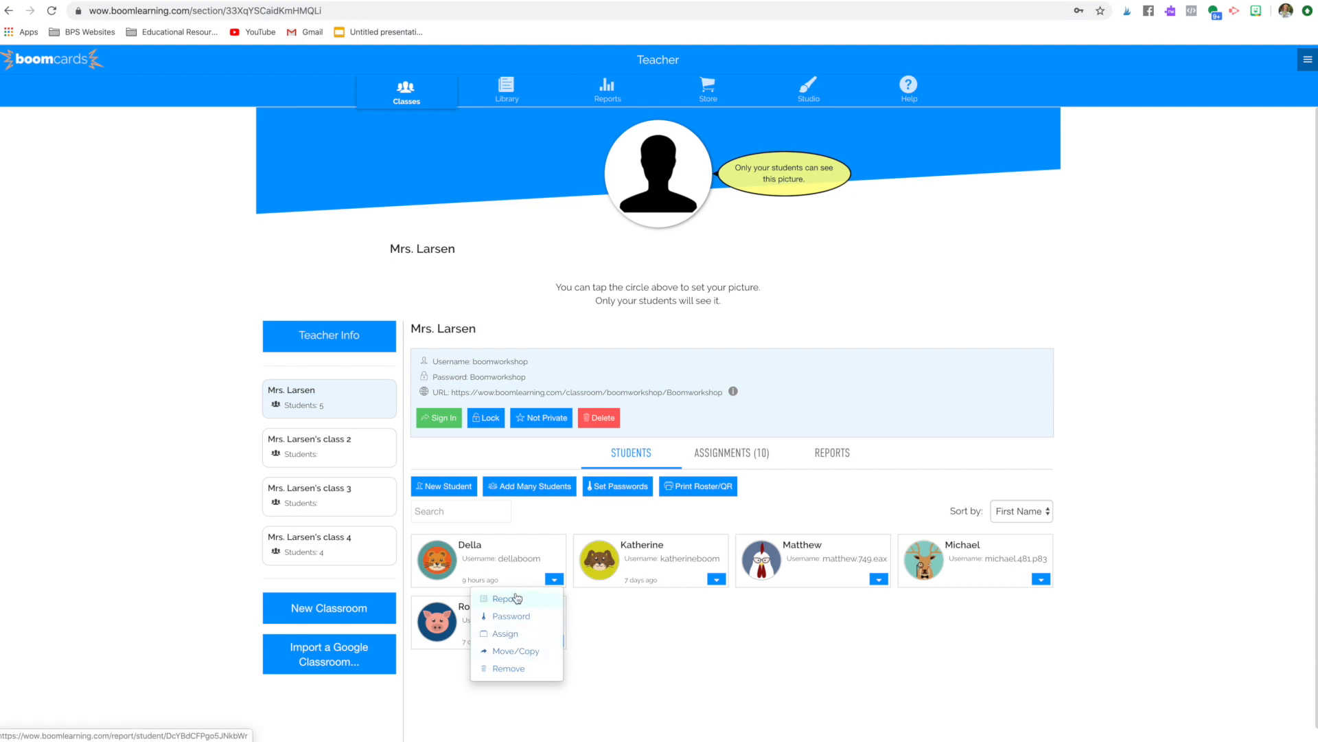
{"action": "left_click", "coordinate": [506, 598]}
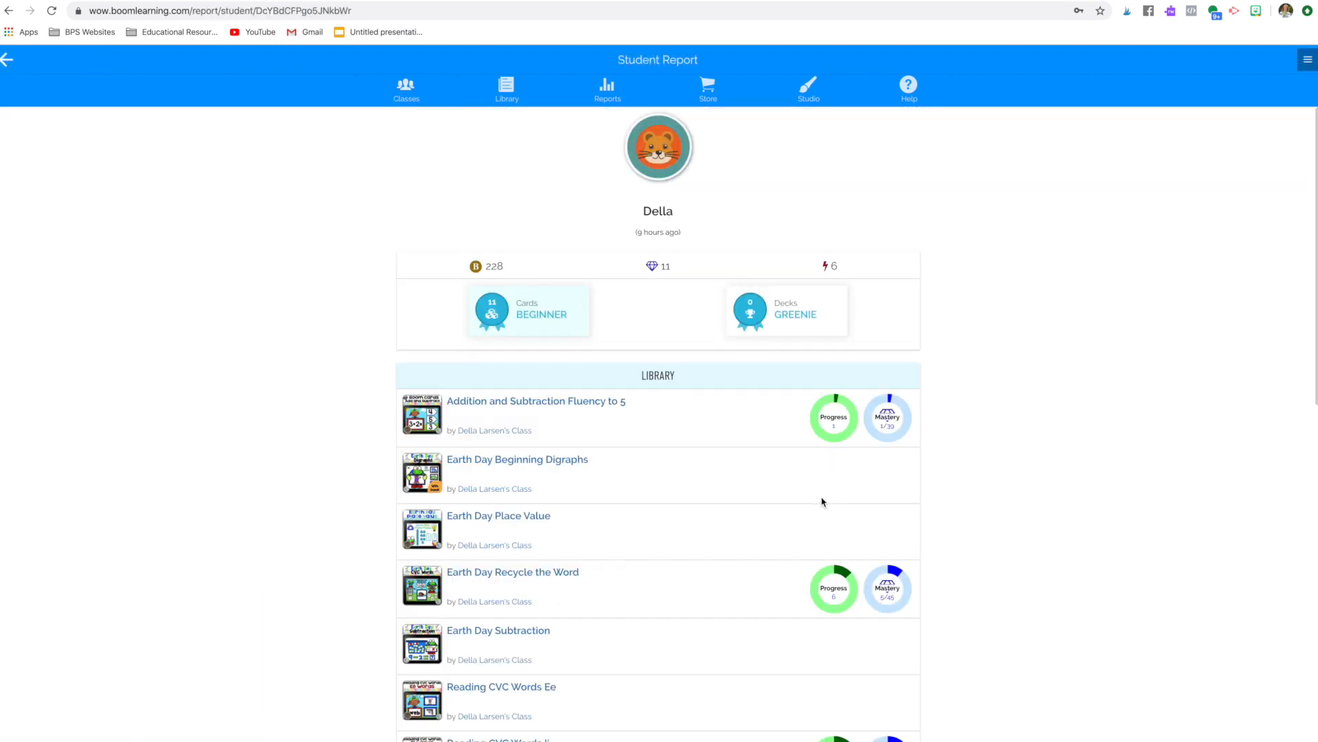
{"action": "scroll", "scroll_direction": "down", "scroll_amount": 3}
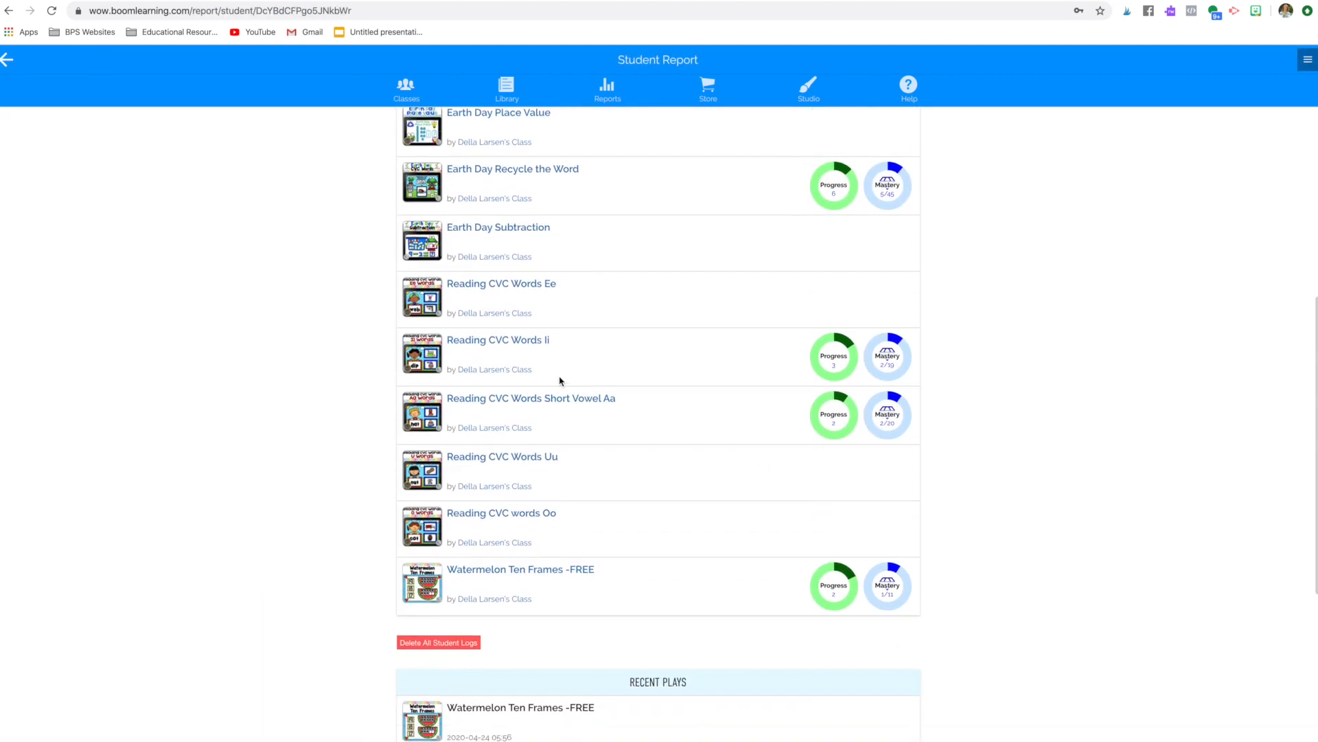
- Check her wrong card answer in Reading CVC Words Ii (67% accuracy), then review the rest of the report
{"action": "left_click", "coordinate": [497, 339]}
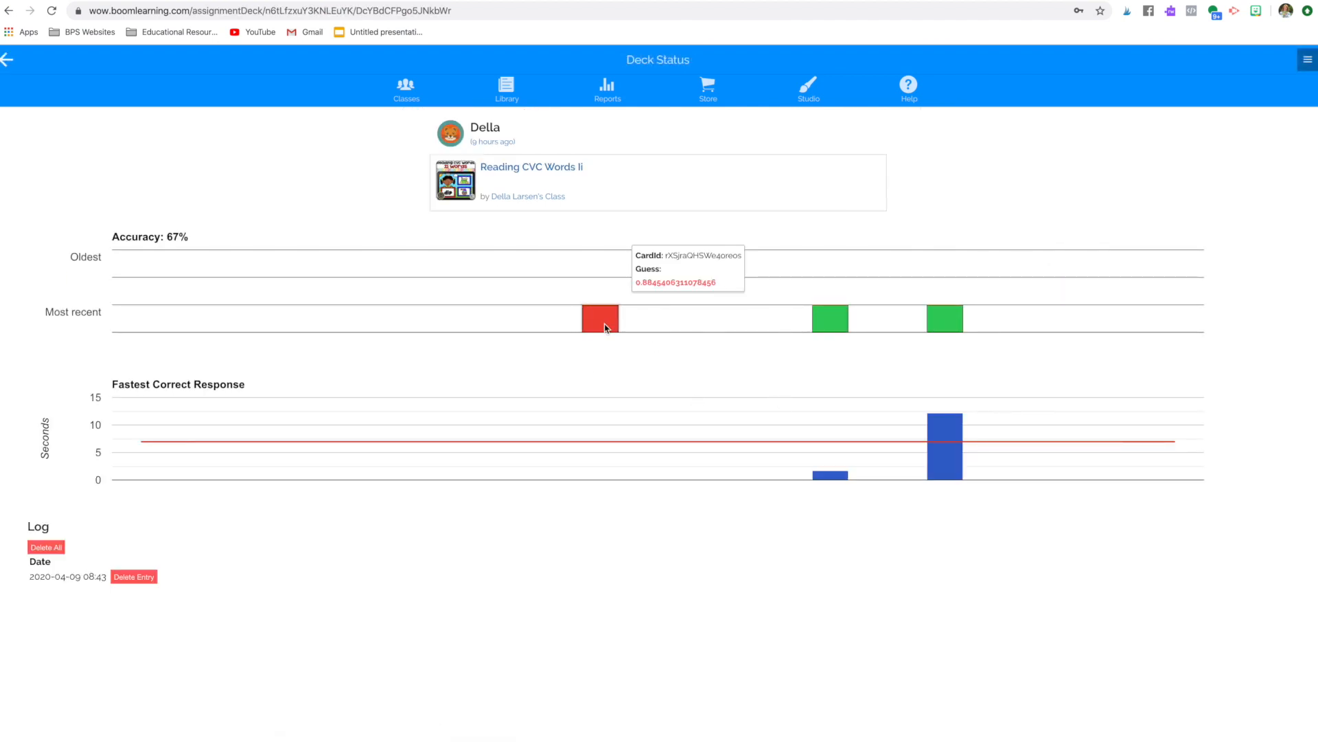
{"action": "left_click", "coordinate": [601, 317]}
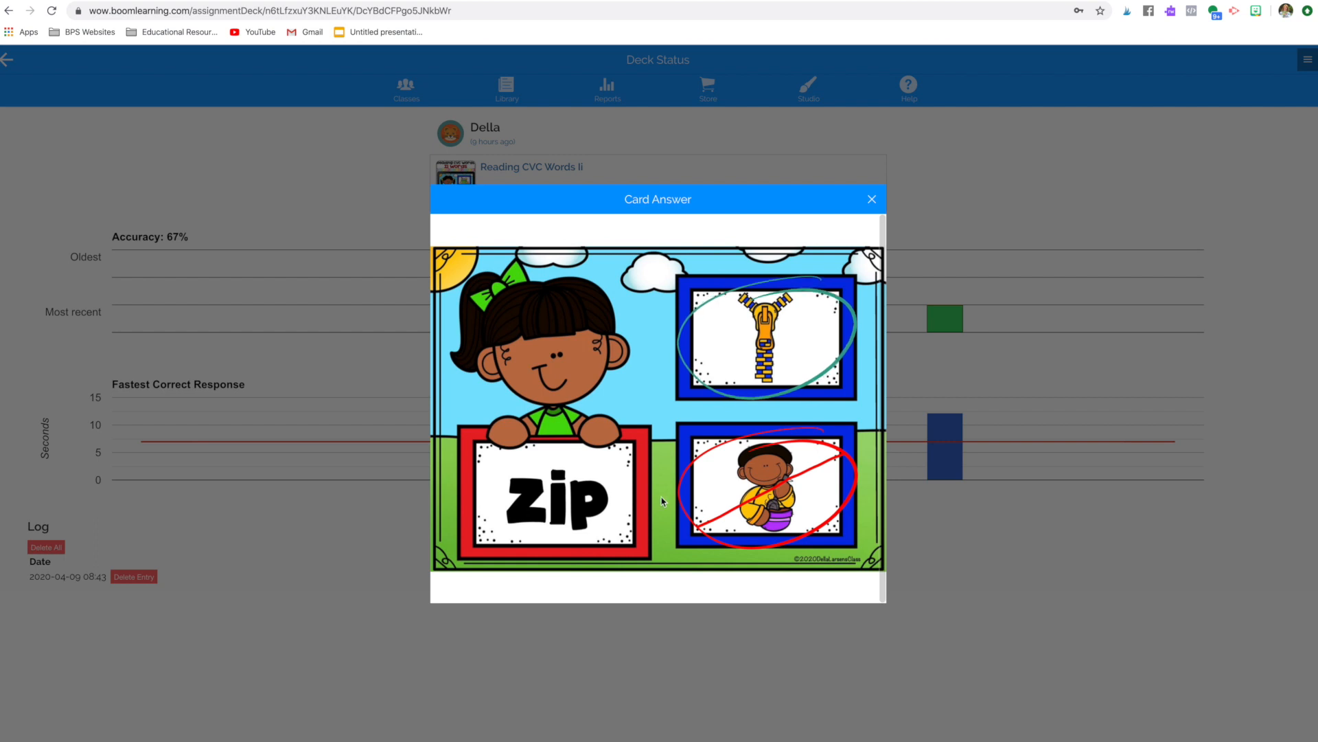
{"action": "mouse_move", "coordinate": [710, 516]}
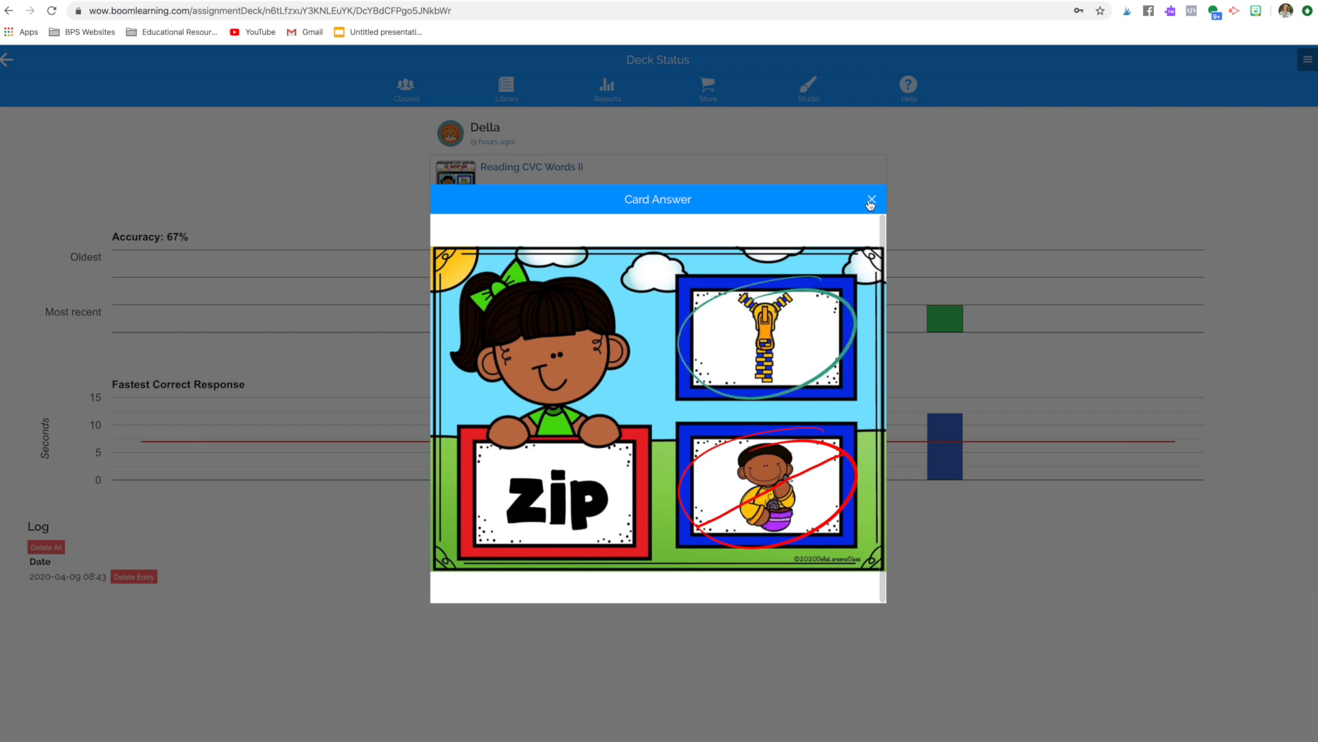
{"action": "left_click", "coordinate": [871, 203]}
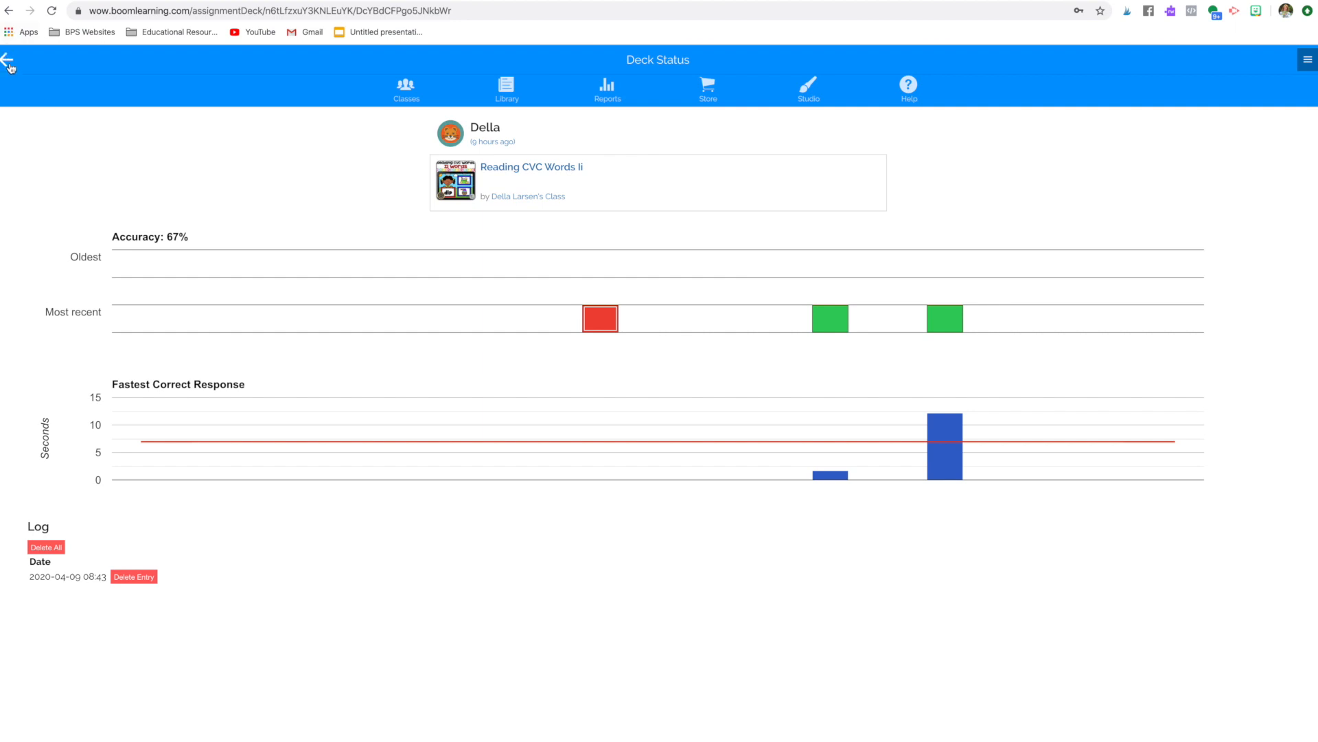
{"action": "left_click", "coordinate": [8, 59]}
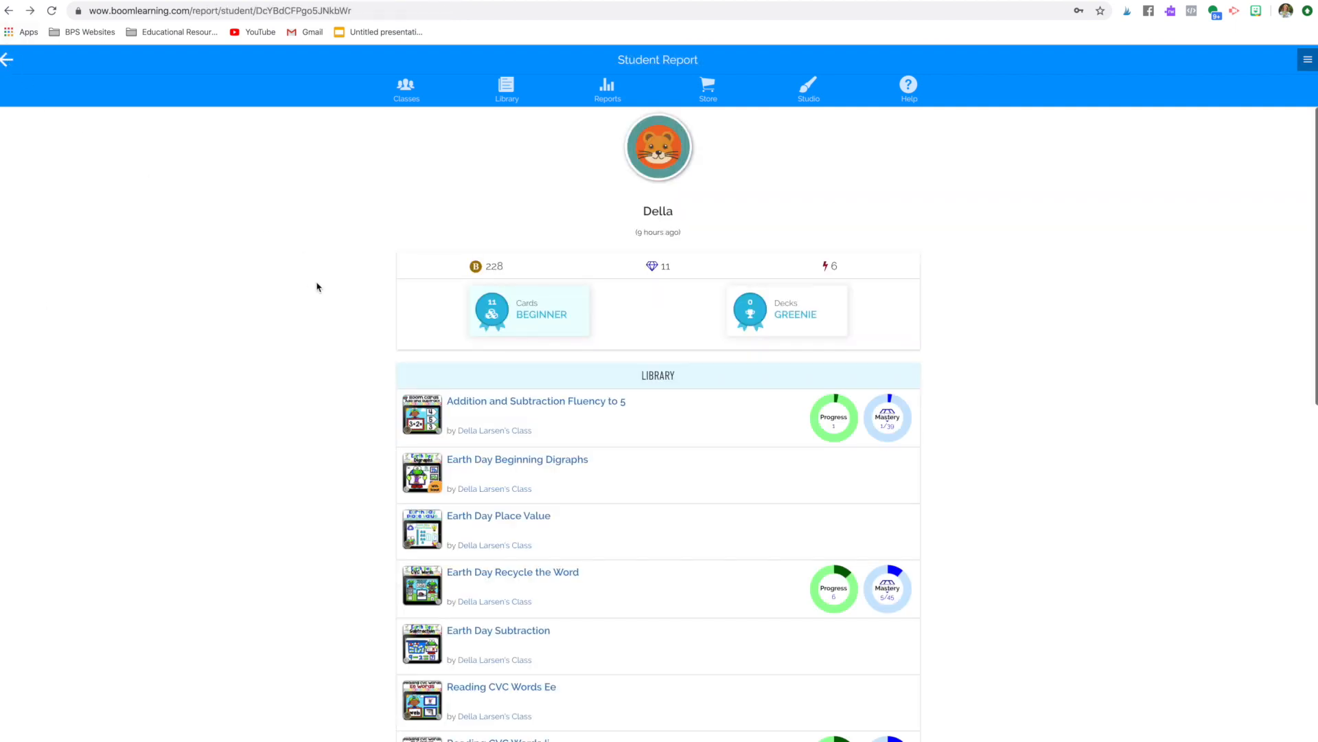
{"action": "scroll", "scroll_direction": "down", "scroll_amount": 3}
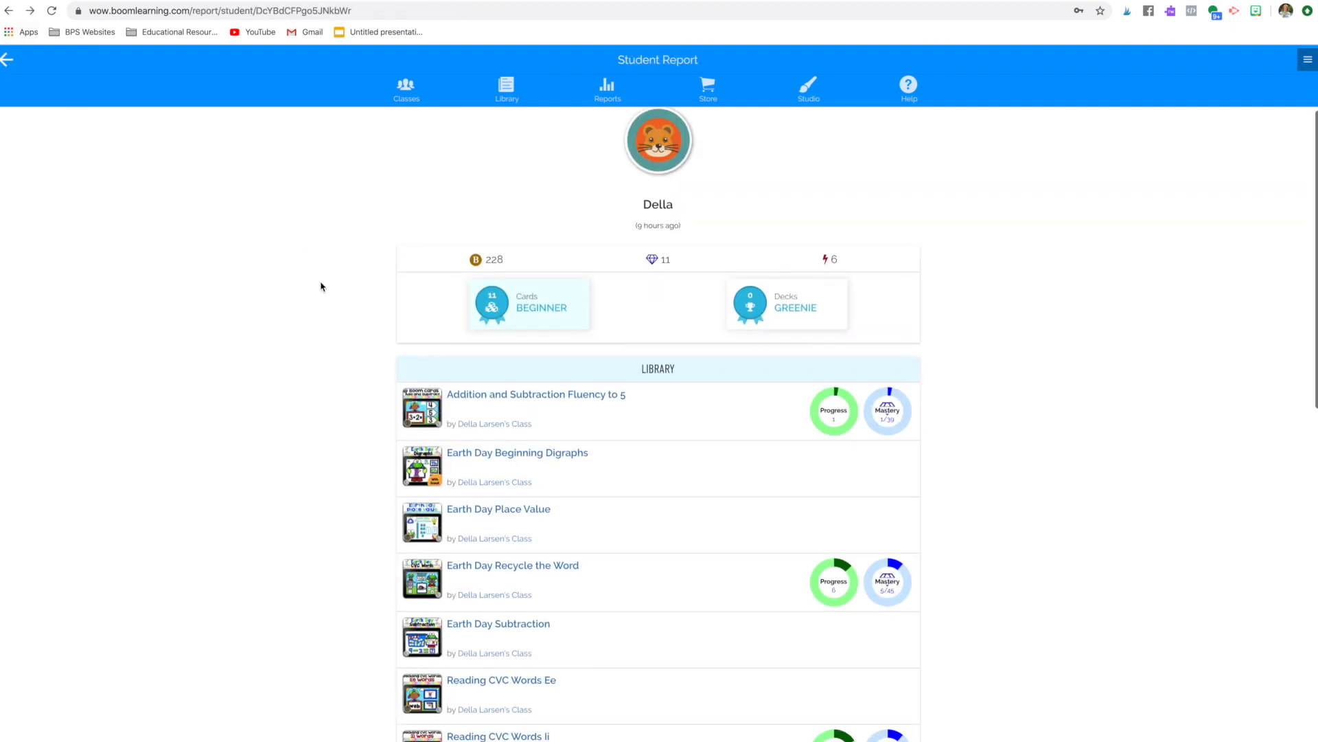
{"action": "scroll", "scroll_direction": "down", "scroll_amount": 3}
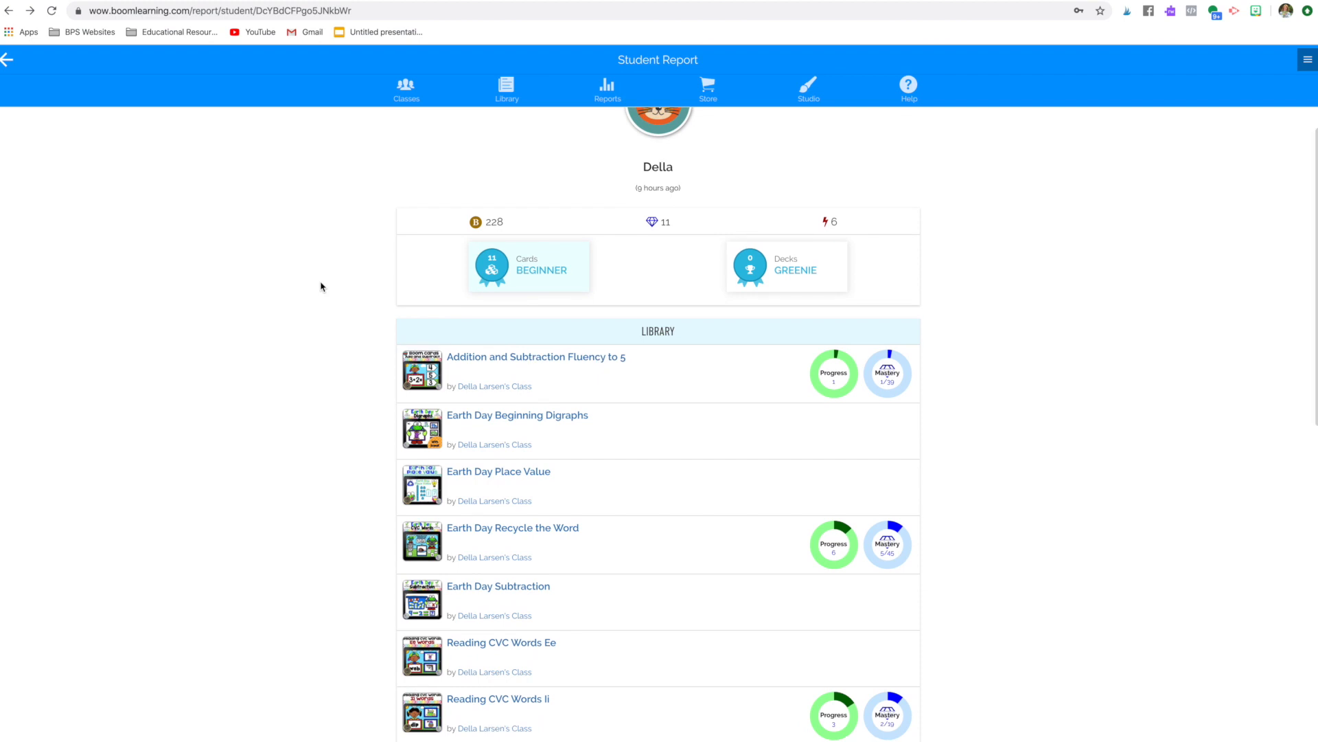
{"action": "scroll", "scroll_direction": "up", "scroll_amount": 3}
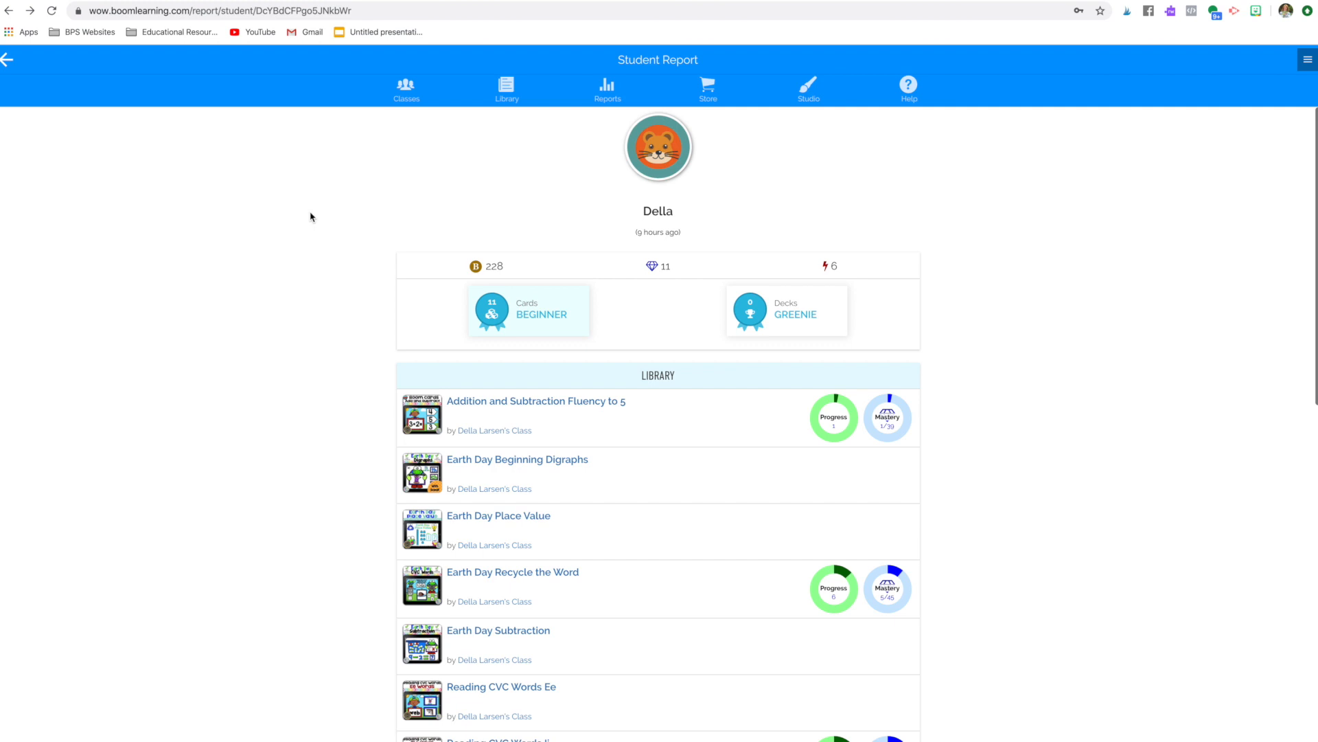
{"action": "mouse_move", "coordinate": [407, 88]}
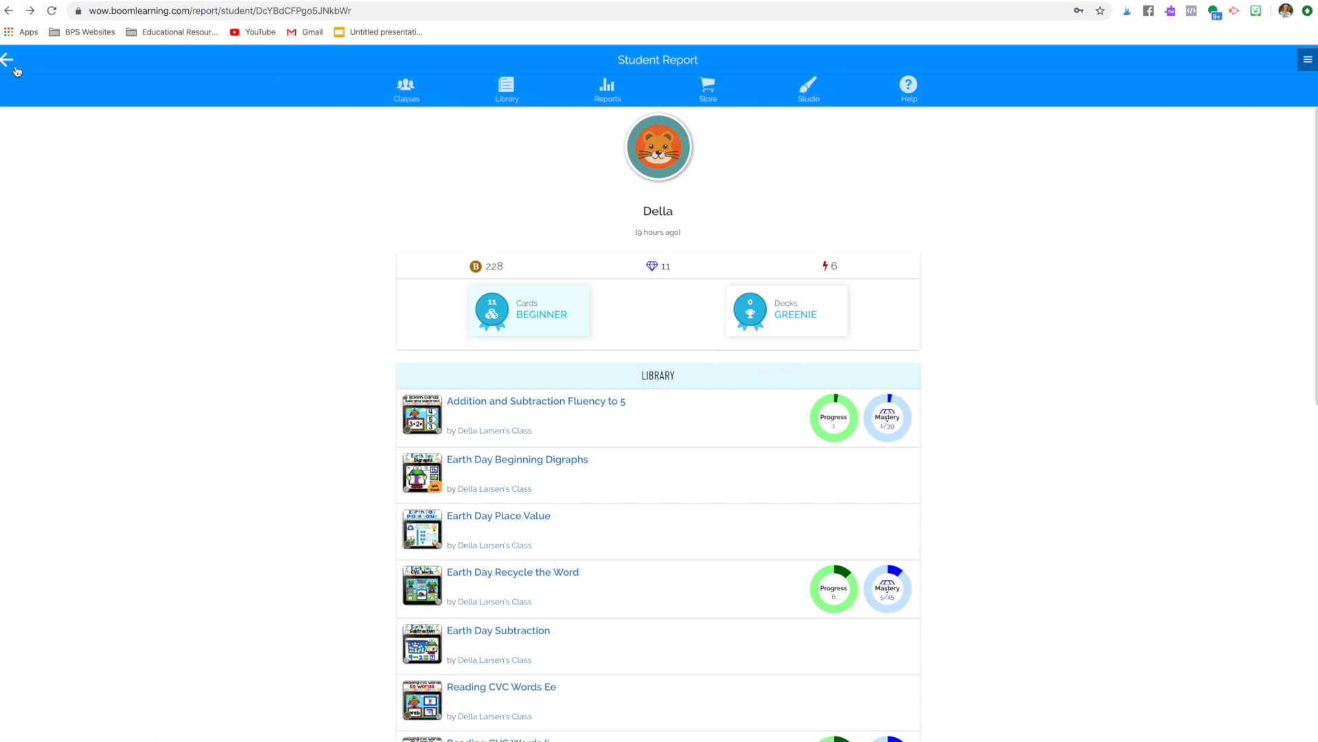
- Generate FastPlay pin pyxt for the first library deck, Earth Day Beginning Digraphs
{"action": "left_click", "coordinate": [10, 59]}
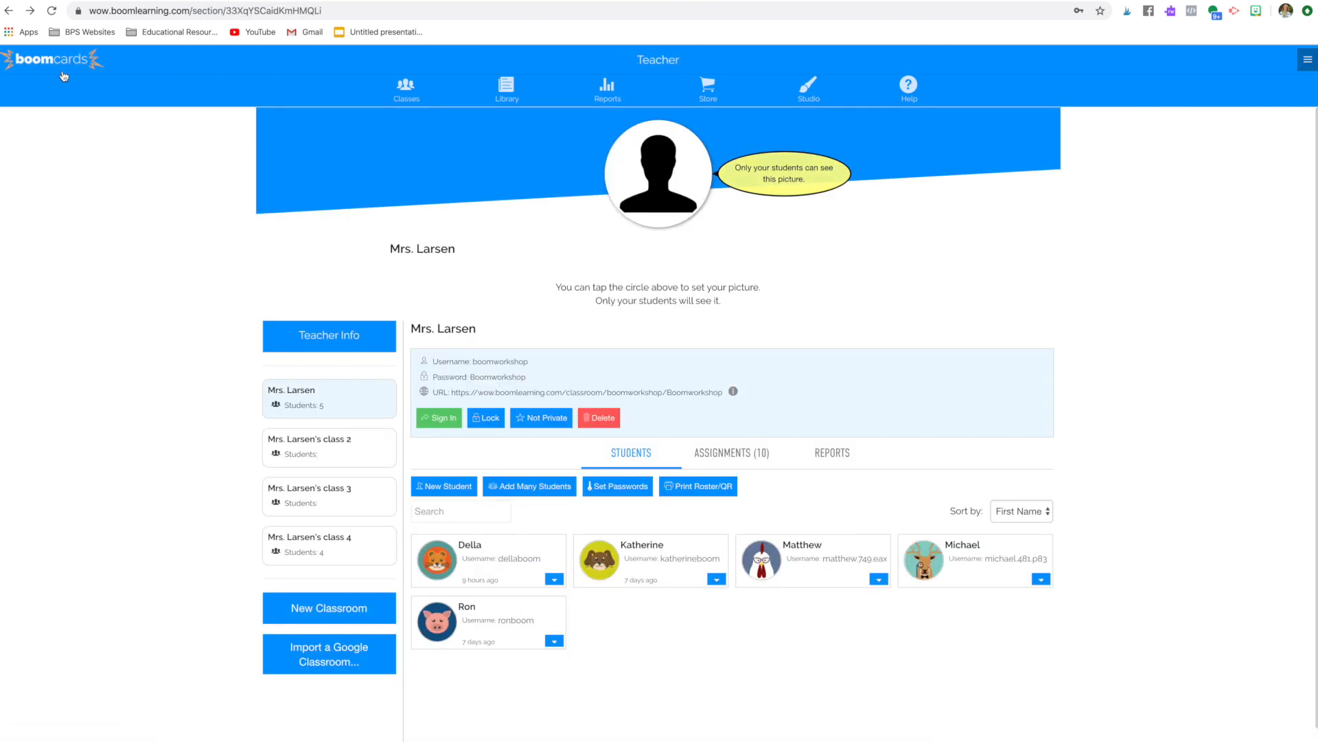
{"action": "mouse_move", "coordinate": [51, 59]}
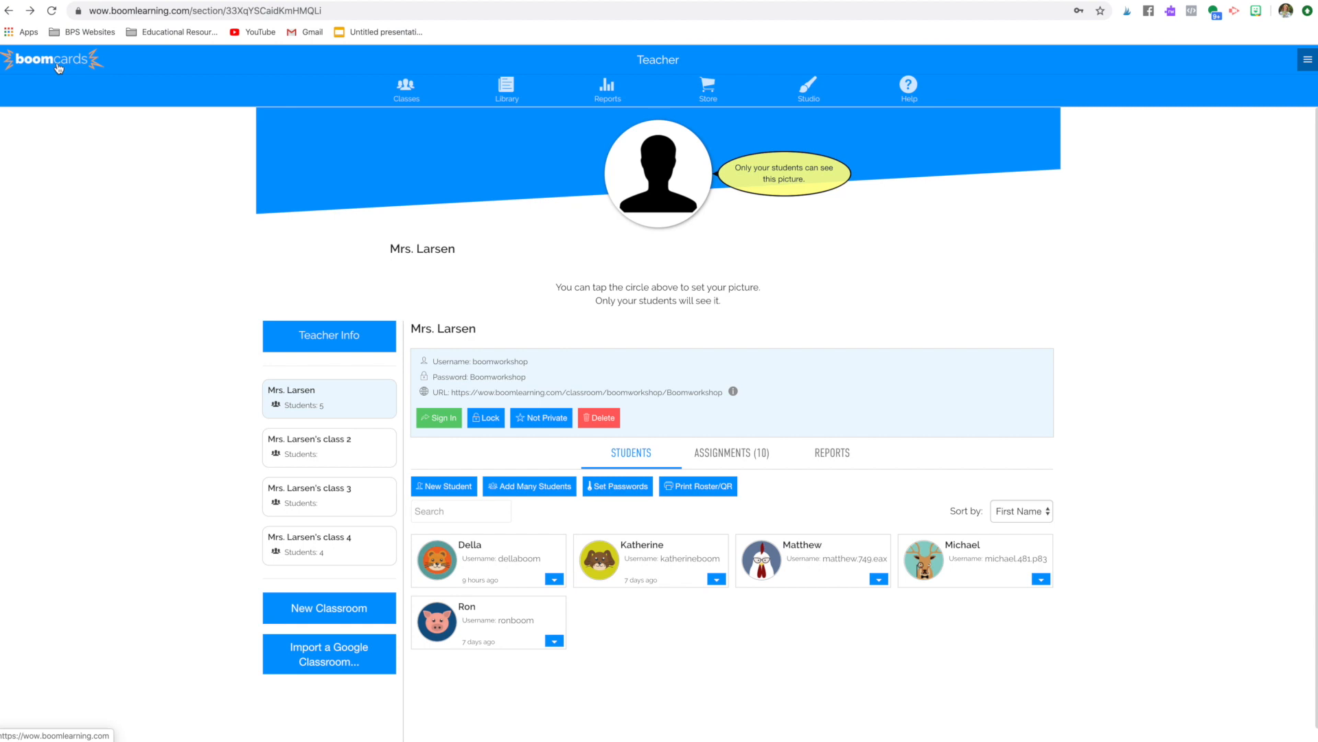
{"action": "mouse_move", "coordinate": [506, 91]}
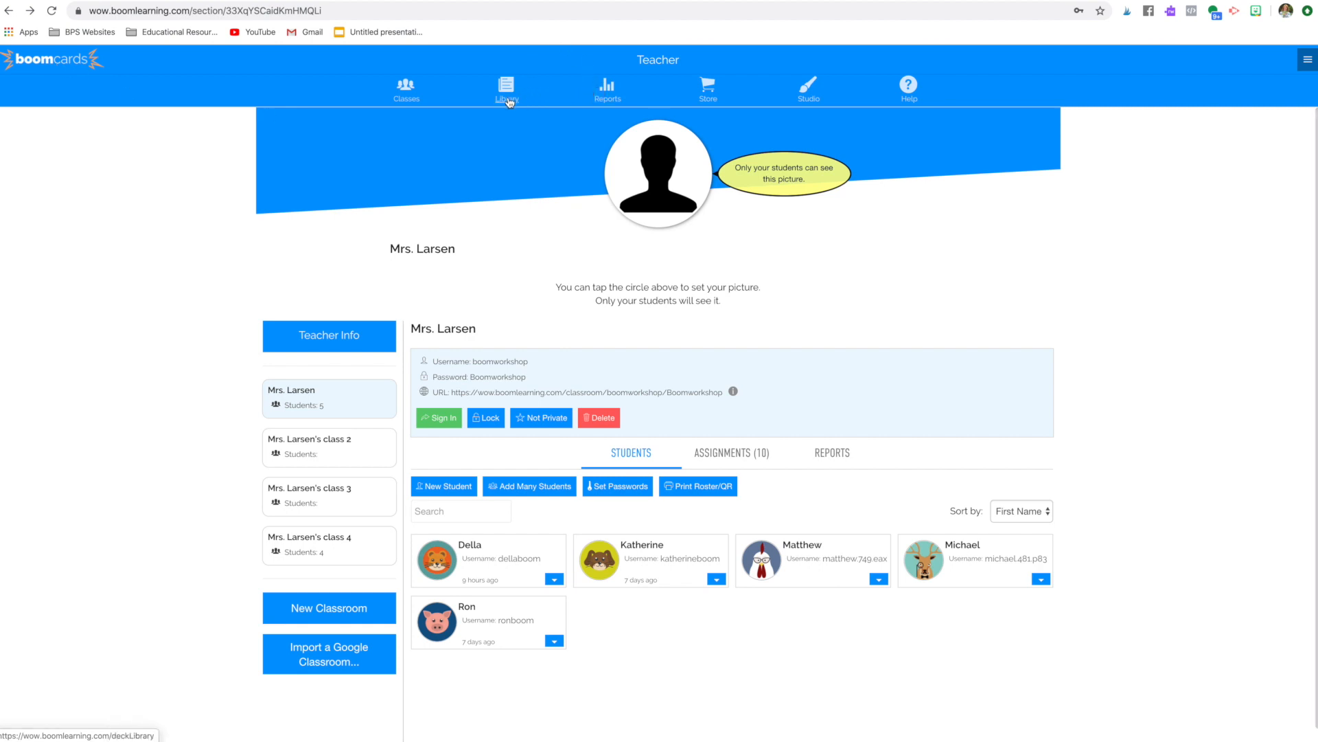
{"action": "left_click", "coordinate": [507, 91]}
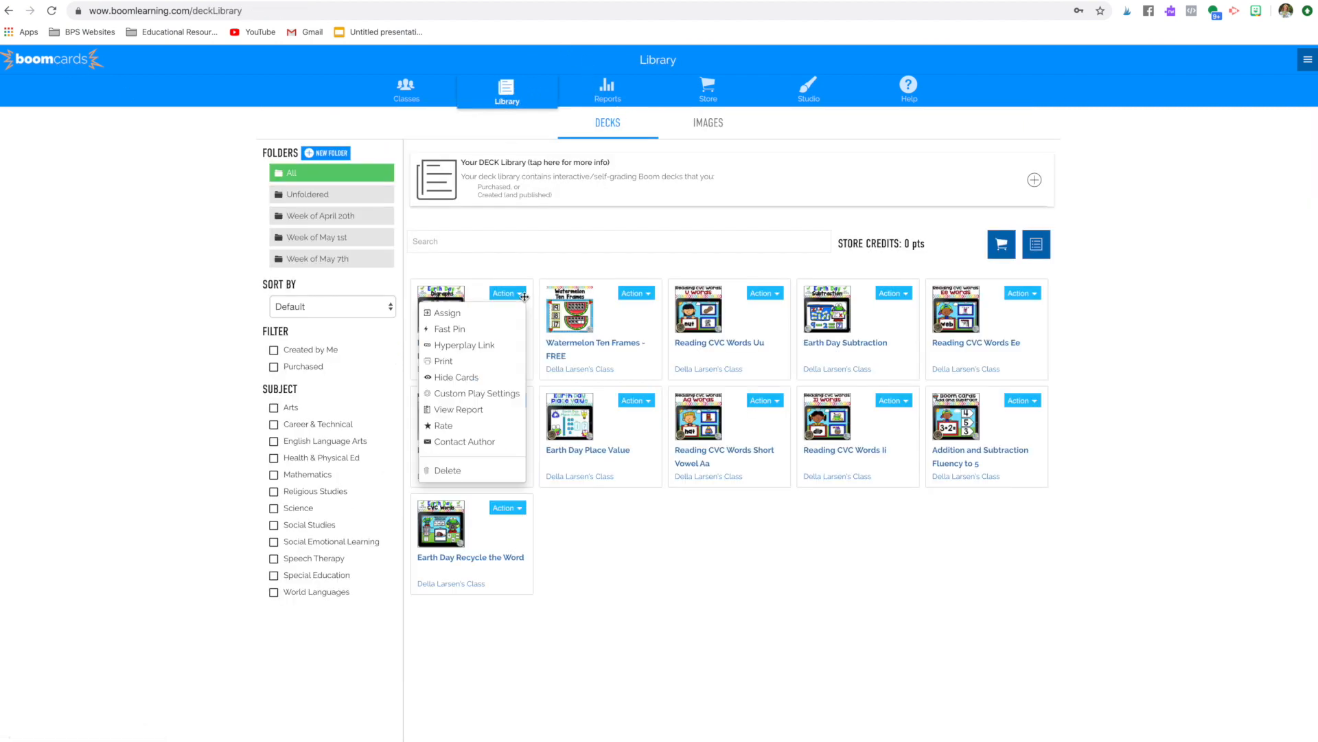
{"action": "left_click", "coordinate": [450, 328]}
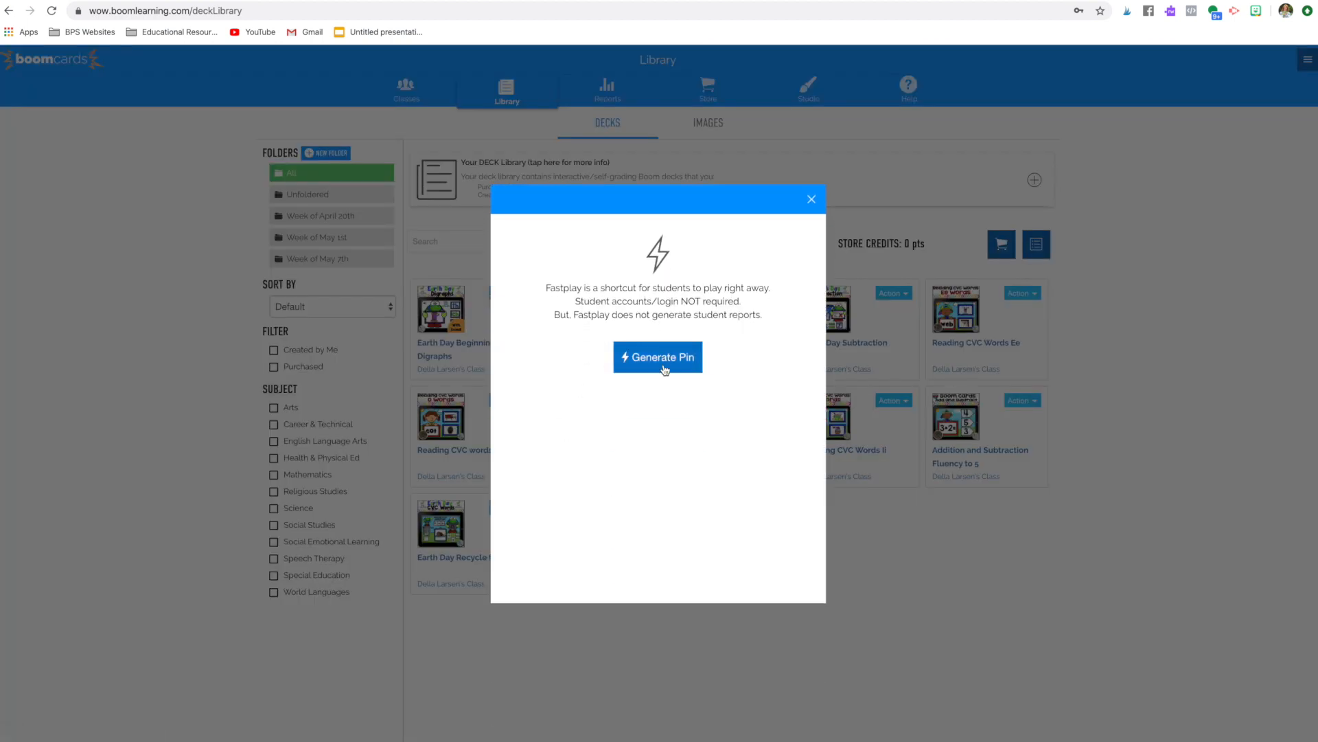
{"action": "left_click", "coordinate": [658, 357]}
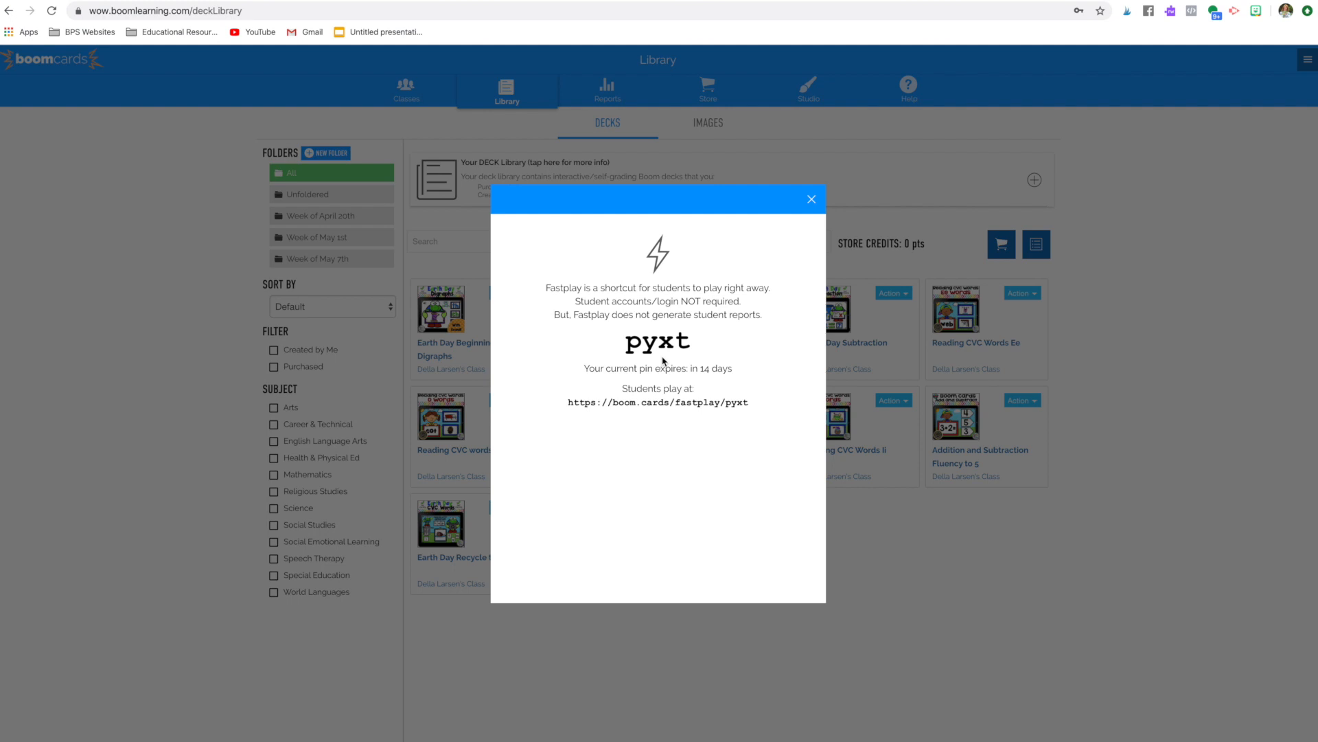
{"action": "mouse_move", "coordinate": [755, 309]}
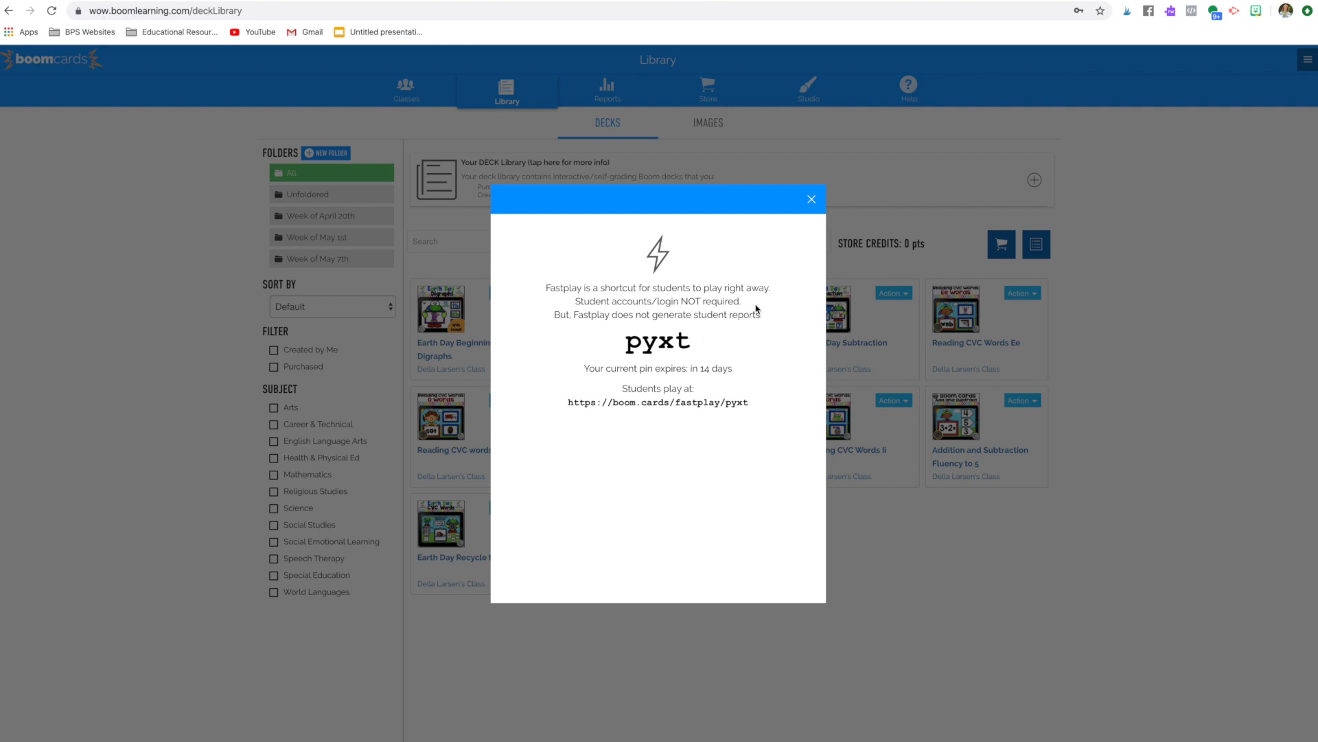